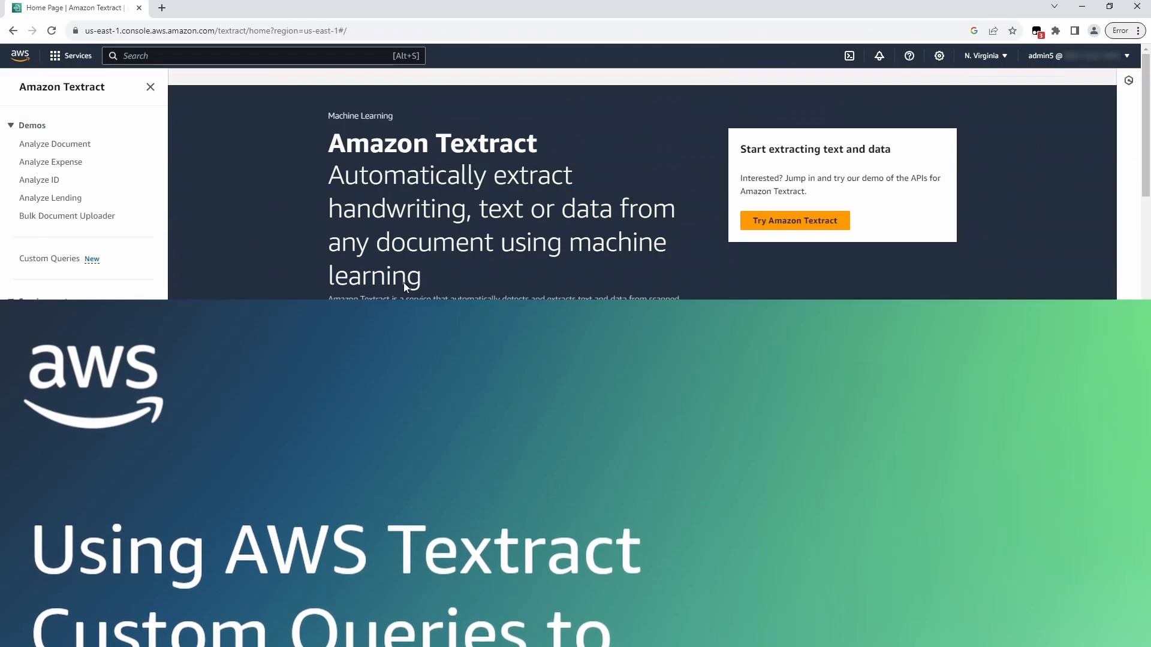
Step: Show the Custom Queries overview with the empty Your adapters table in view
{"action": "scroll", "scroll_direction": "down", "scroll_amount": 3}
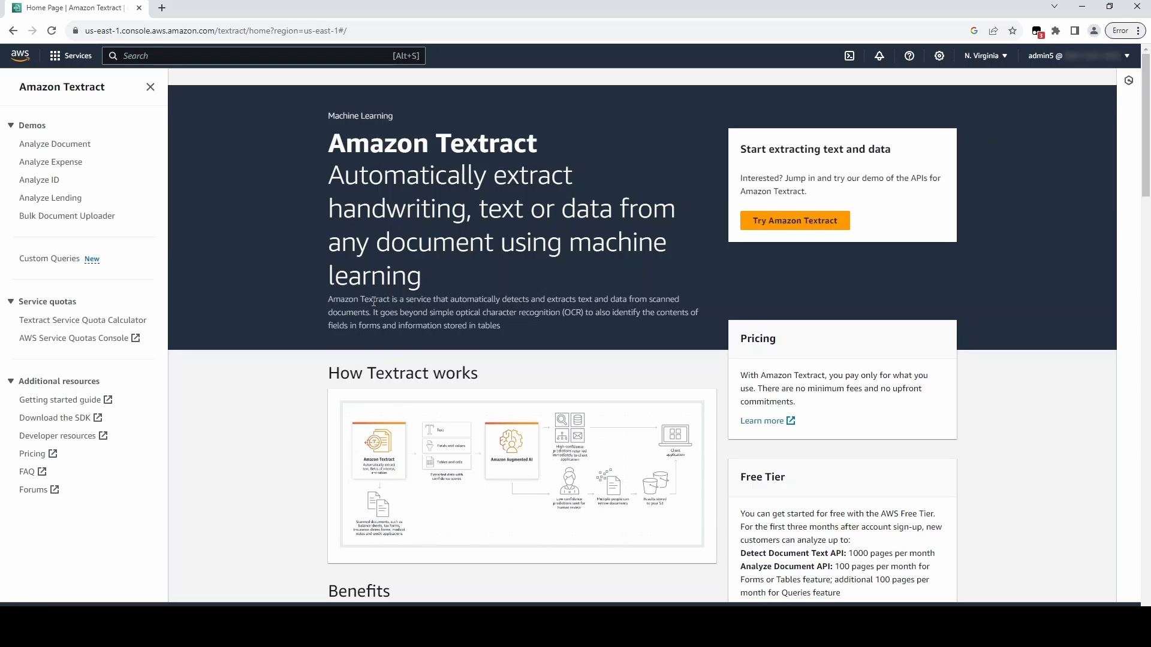
{"action": "mouse_move", "coordinate": [368, 312]}
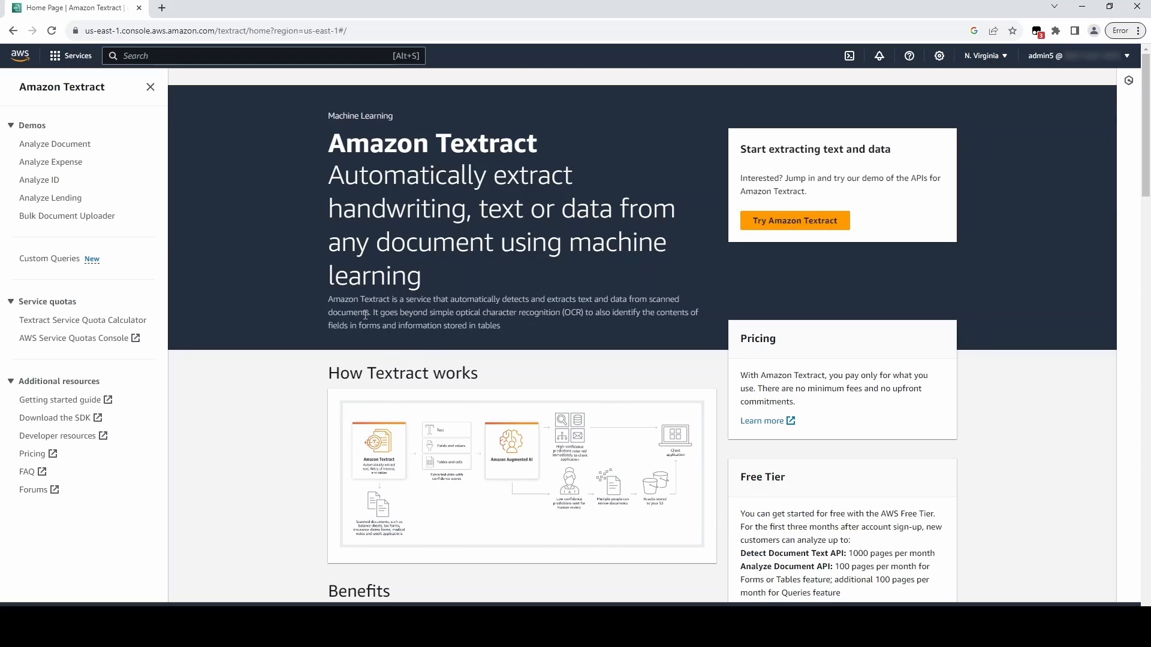
{"action": "mouse_move", "coordinate": [185, 264]}
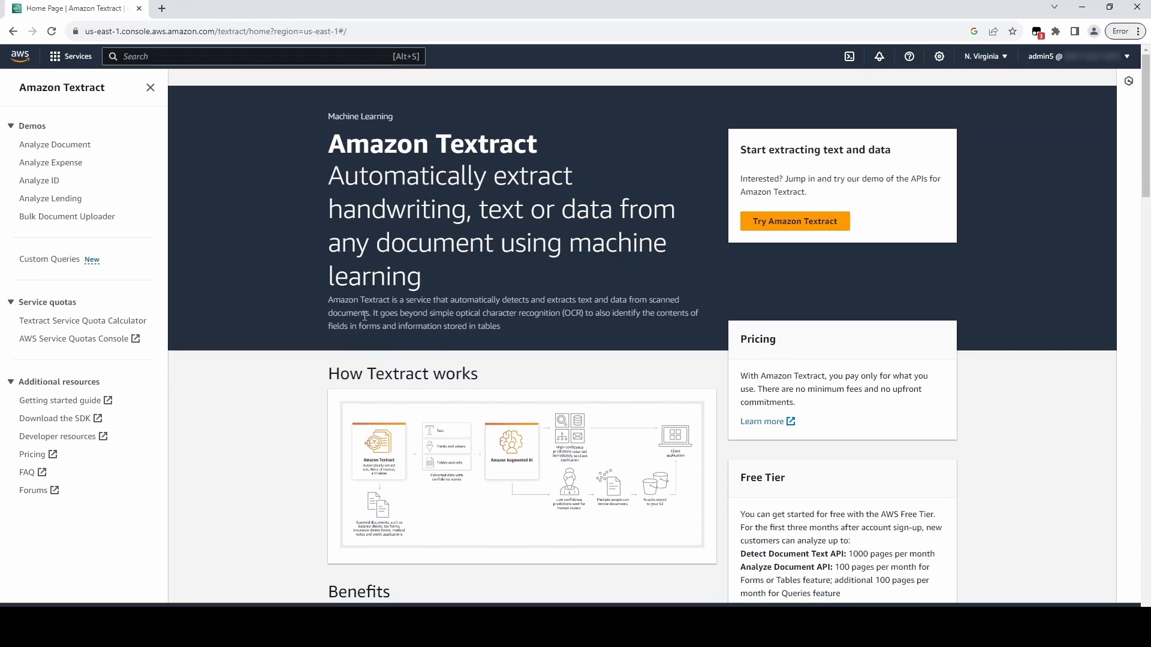
{"action": "mouse_move", "coordinate": [185, 264]}
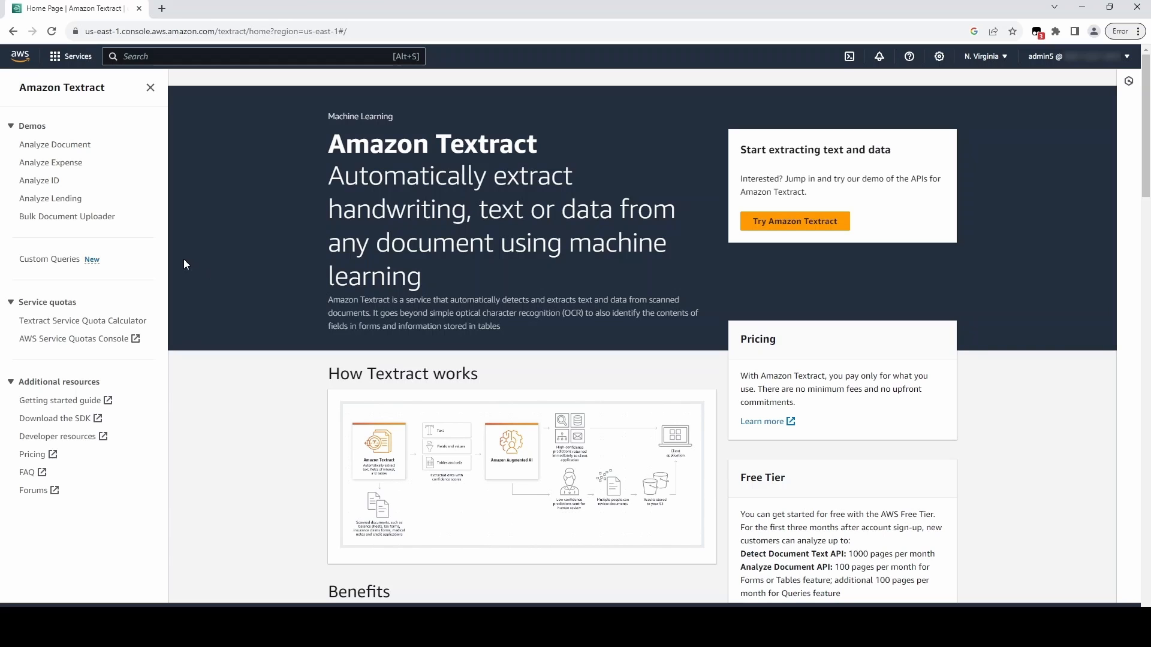
{"action": "mouse_move", "coordinate": [233, 267]}
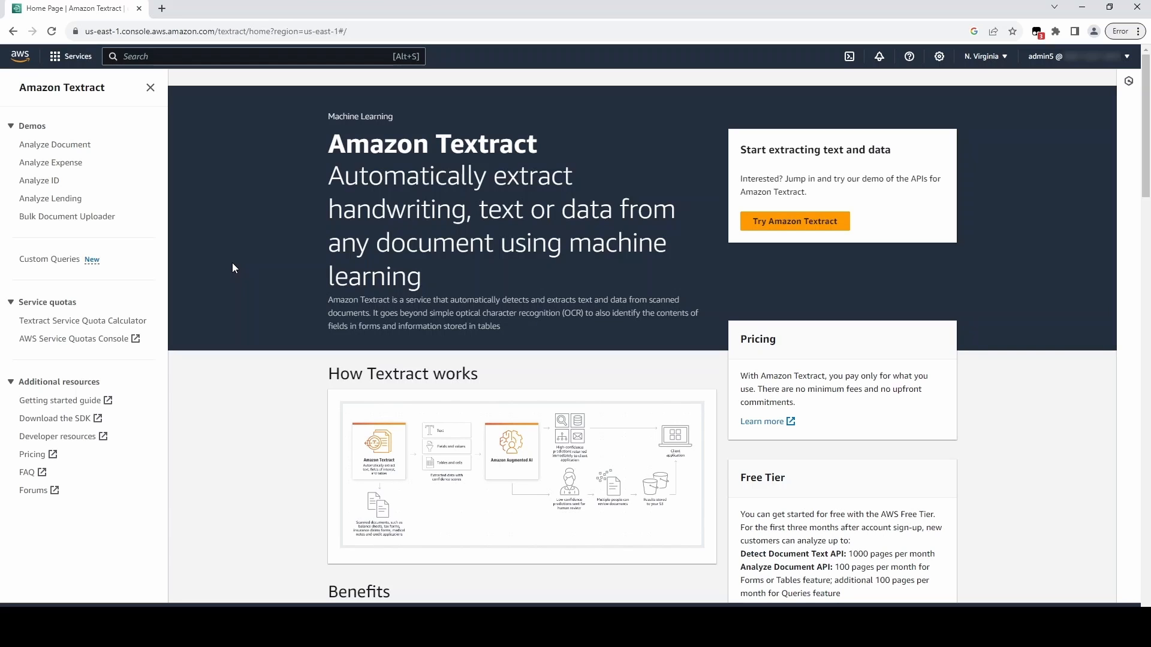
{"action": "left_click", "coordinate": [49, 259]}
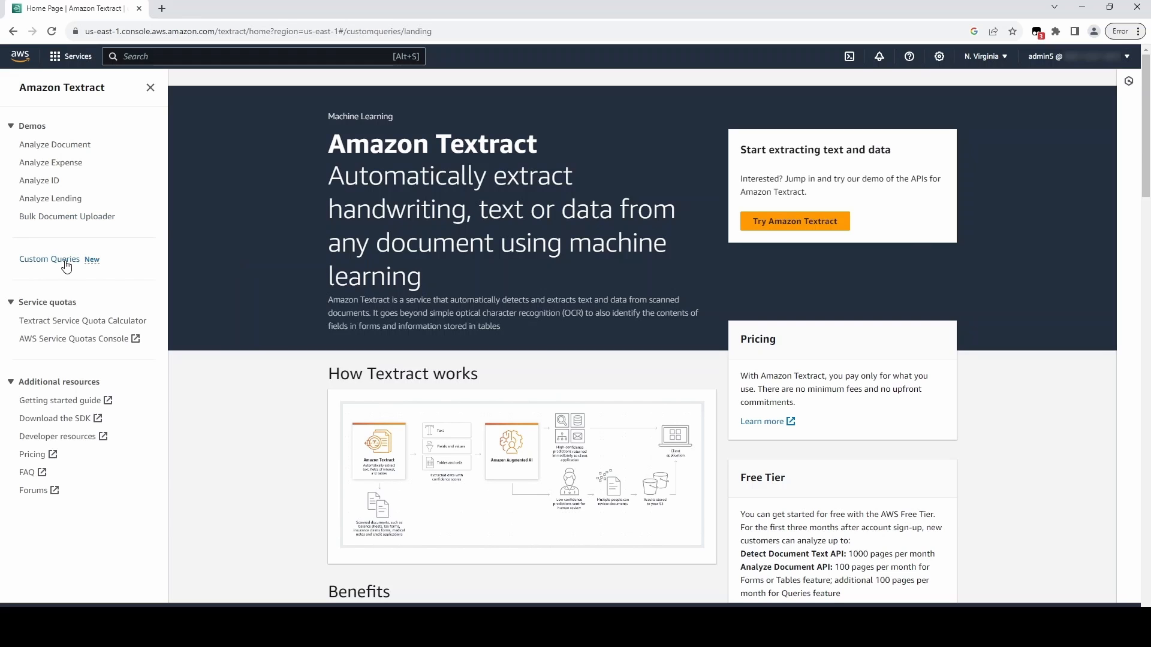
{"action": "left_click", "coordinate": [49, 259]}
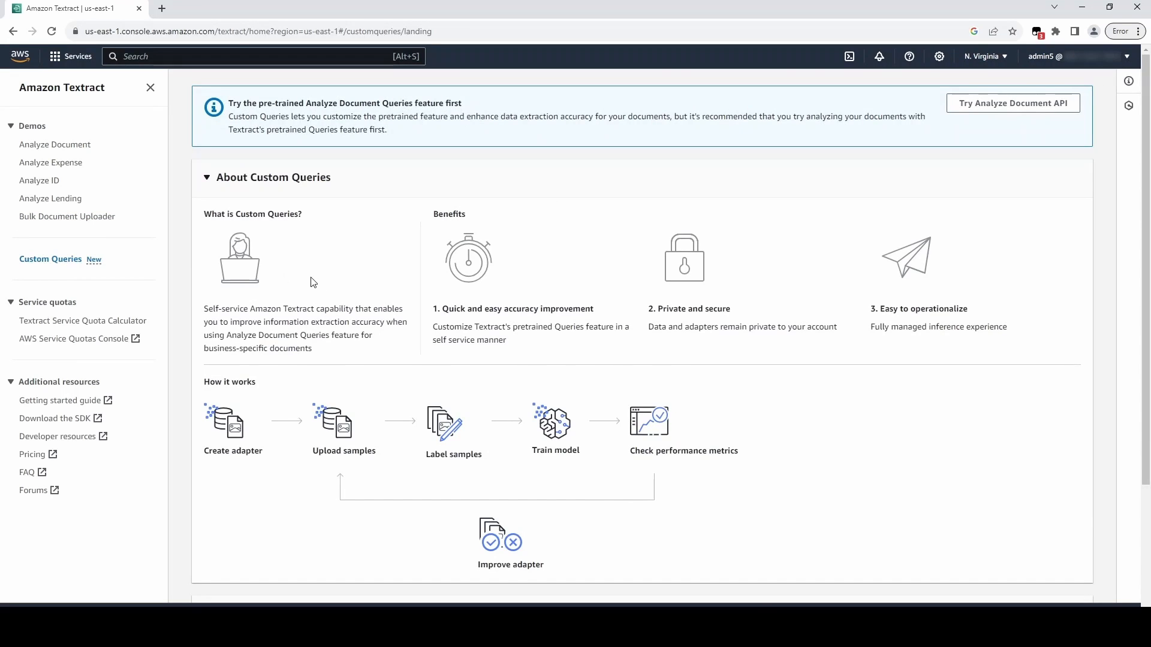
{"action": "scroll", "scroll_direction": "down", "scroll_amount": 3}
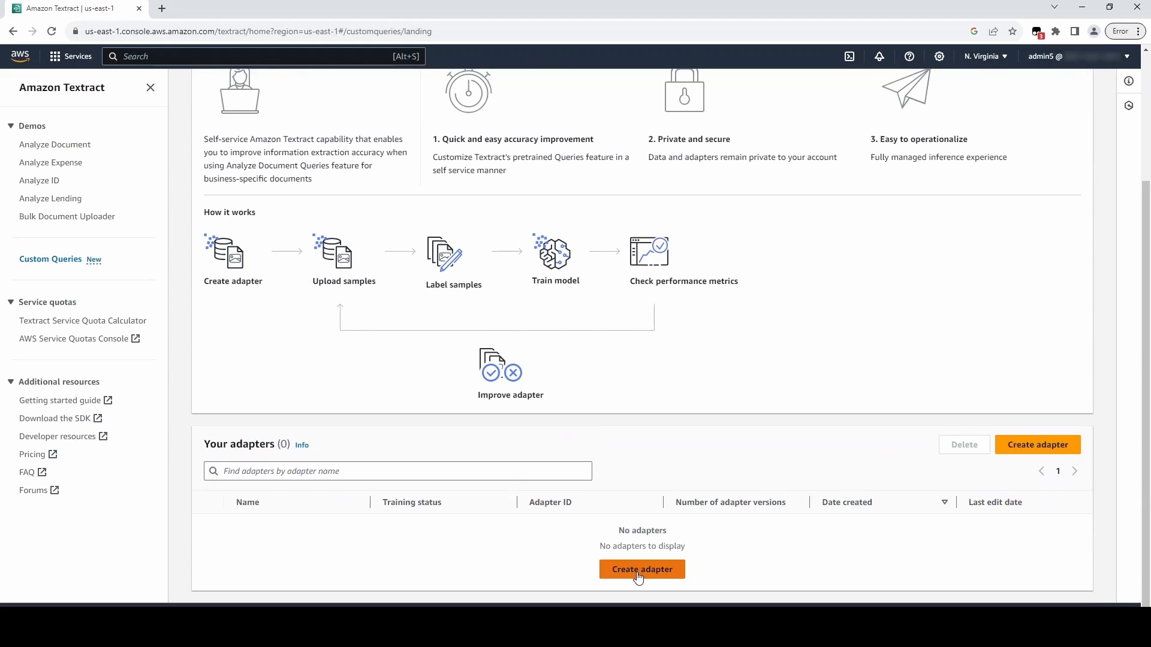
Step: Create adapter NewAdapter1 with description 'a new adapter', leaving automatic updates enabled
{"action": "left_click", "coordinate": [641, 568]}
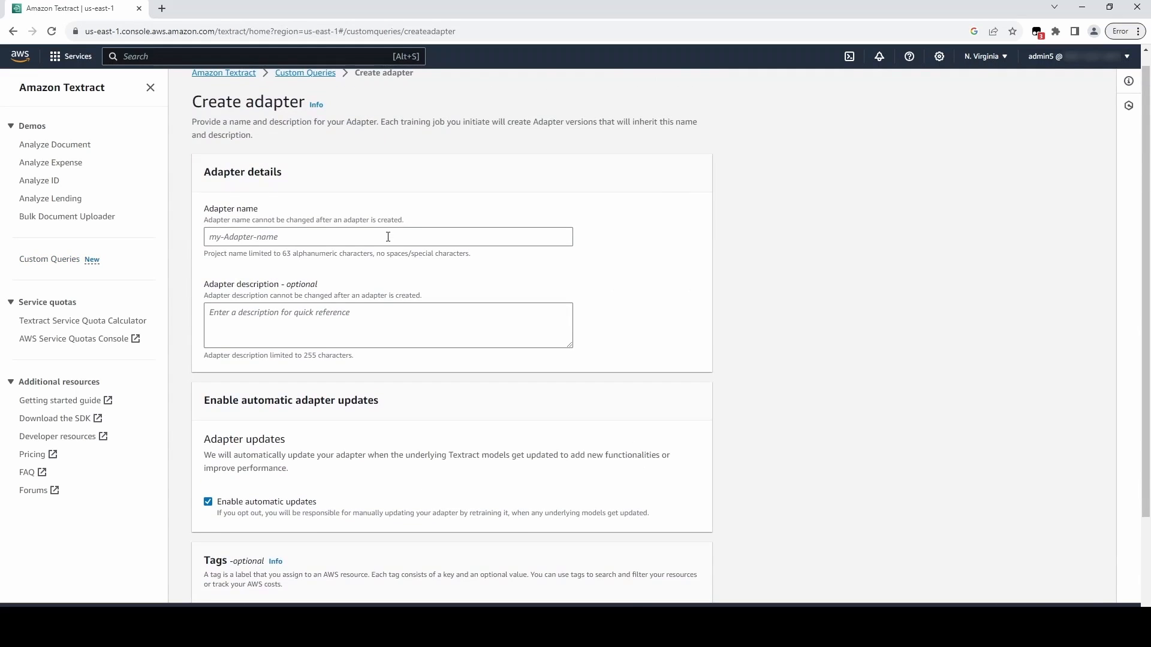
{"action": "type", "text": "N"}
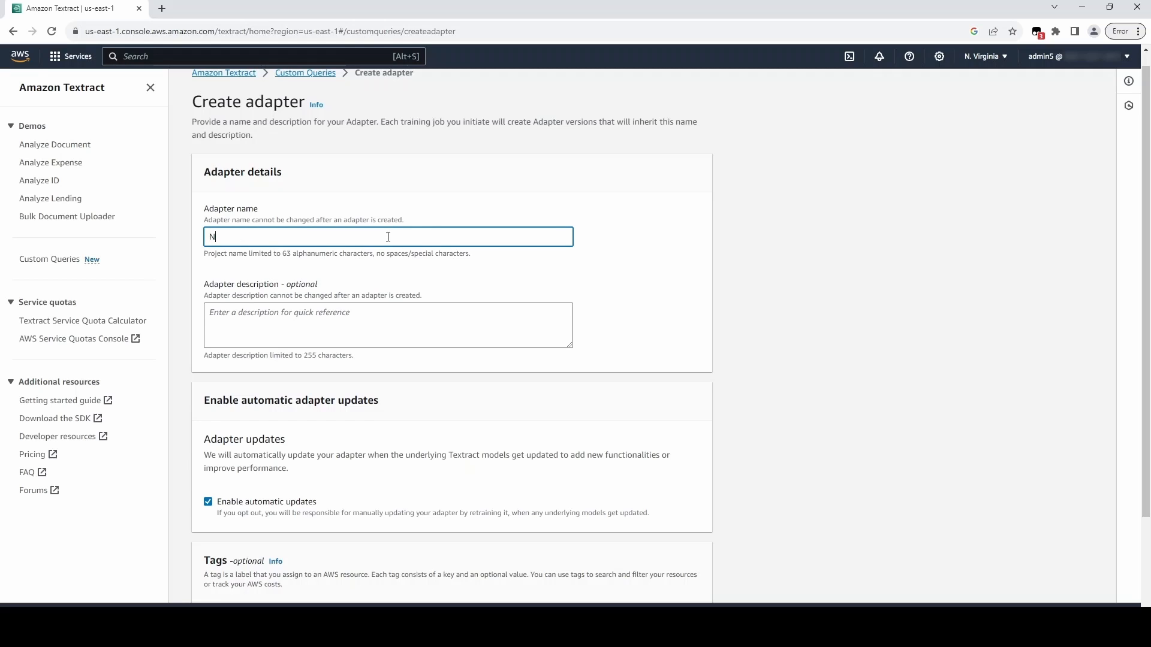
{"action": "type", "text": "ewAdapter1"}
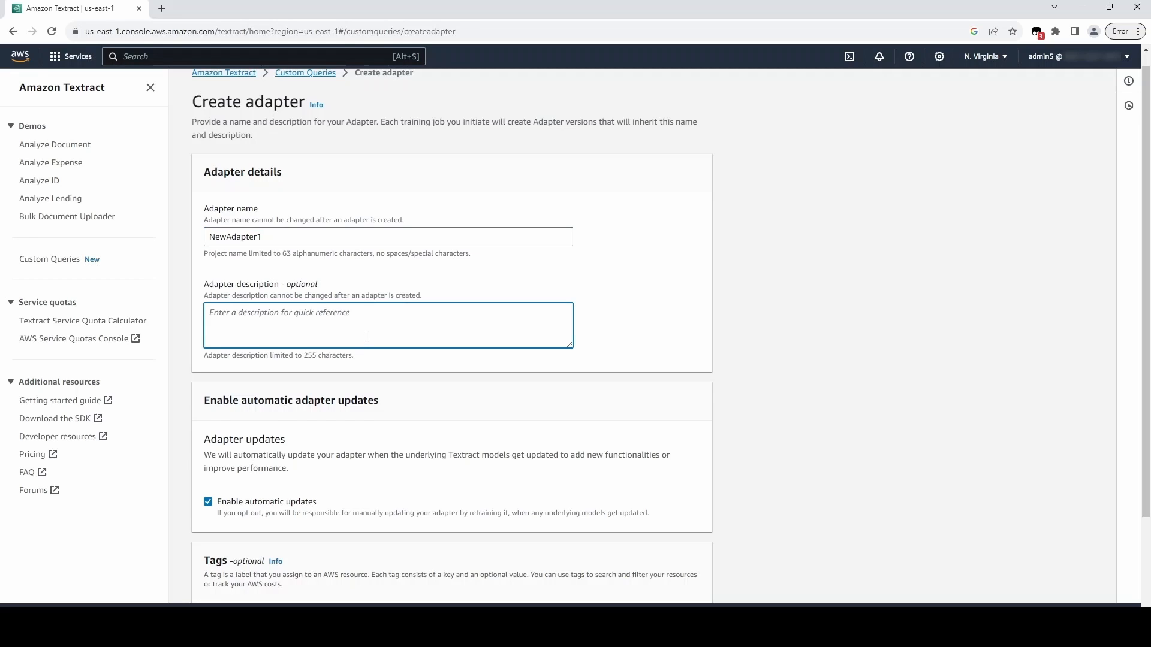
{"action": "type", "text": "a new adaper"}
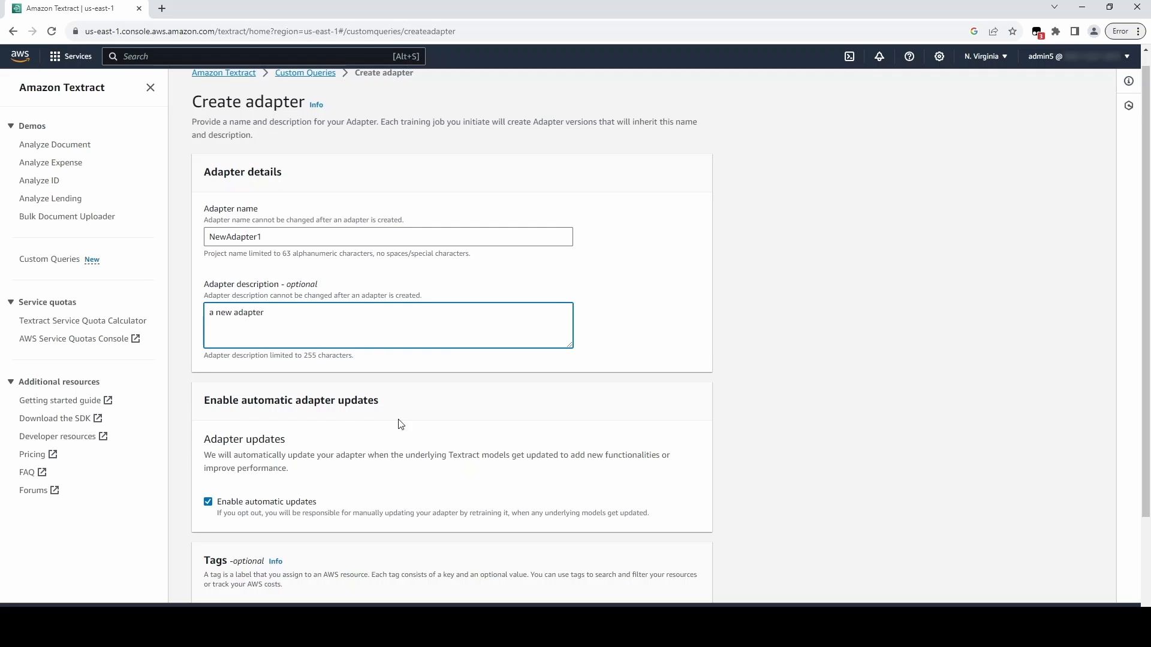
{"action": "scroll", "scroll_direction": "down", "scroll_amount": 3}
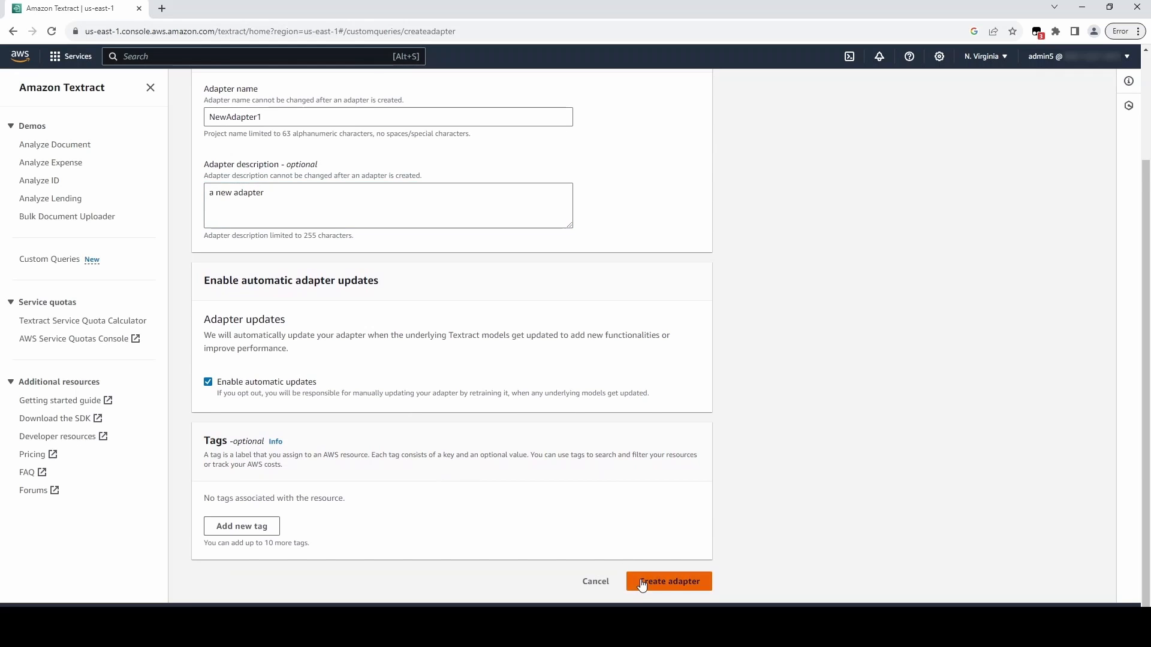
{"action": "left_click", "coordinate": [668, 582]}
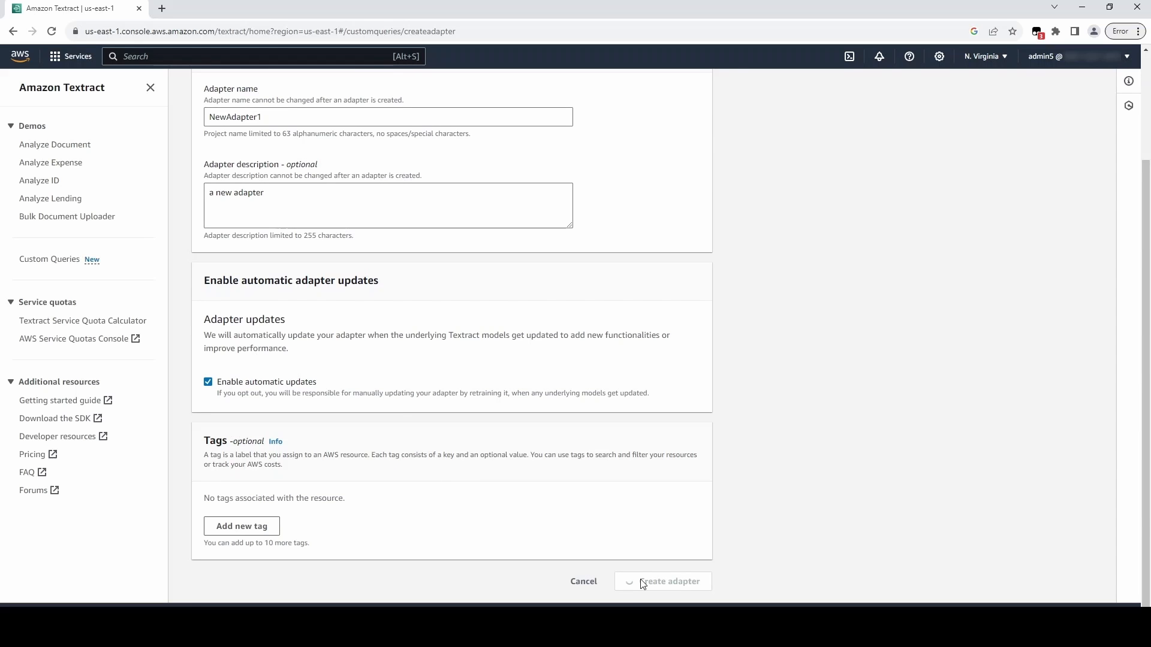
Step: Select and deselect the Adapter ID value on the NewAdapter1 details page
{"action": "left_click", "coordinate": [669, 581]}
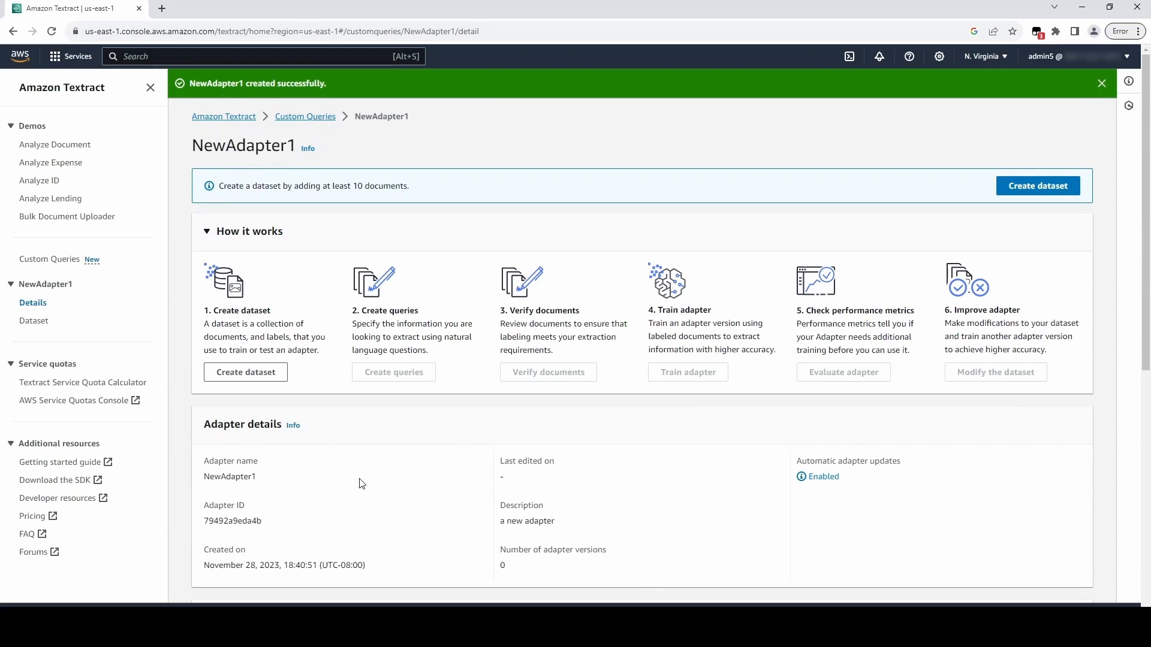
{"action": "double_click", "coordinate": [231, 521]}
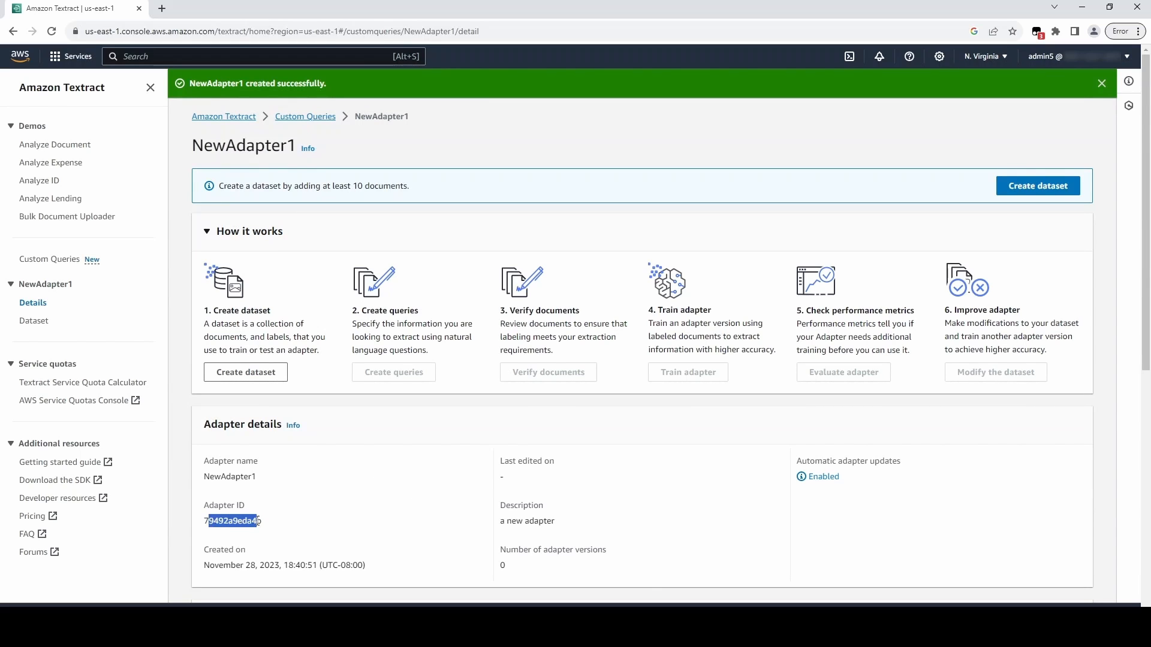
{"action": "left_click", "coordinate": [293, 524]}
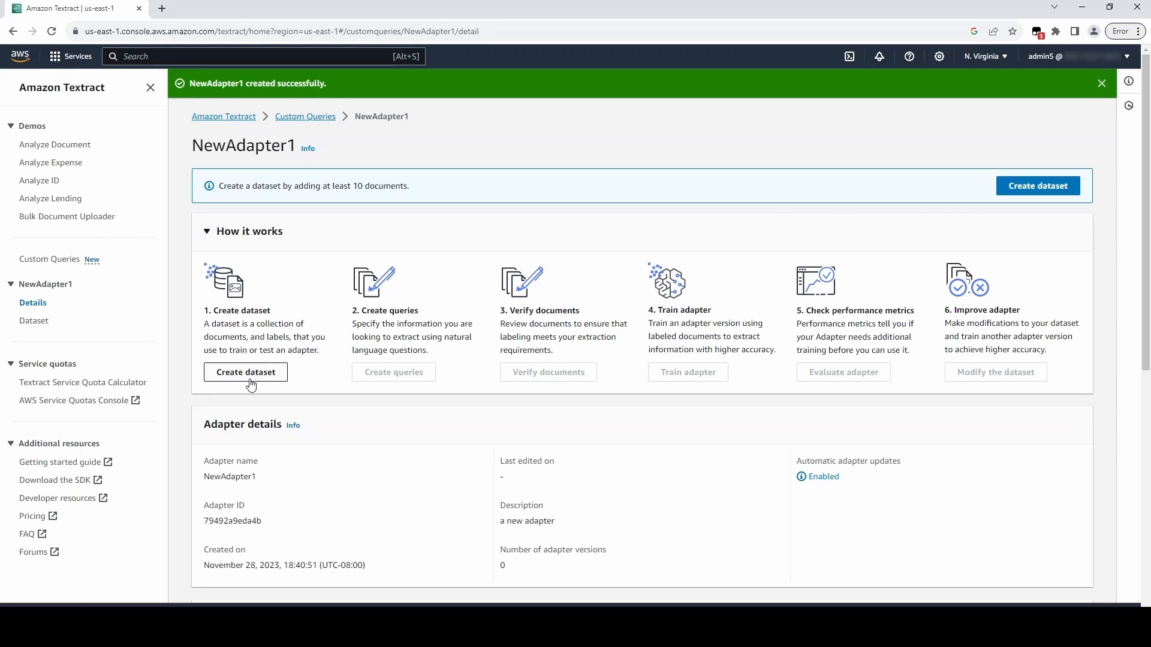
Step: Start a dataset for the adapter and choose a manual training/test split
{"action": "left_click", "coordinate": [244, 372]}
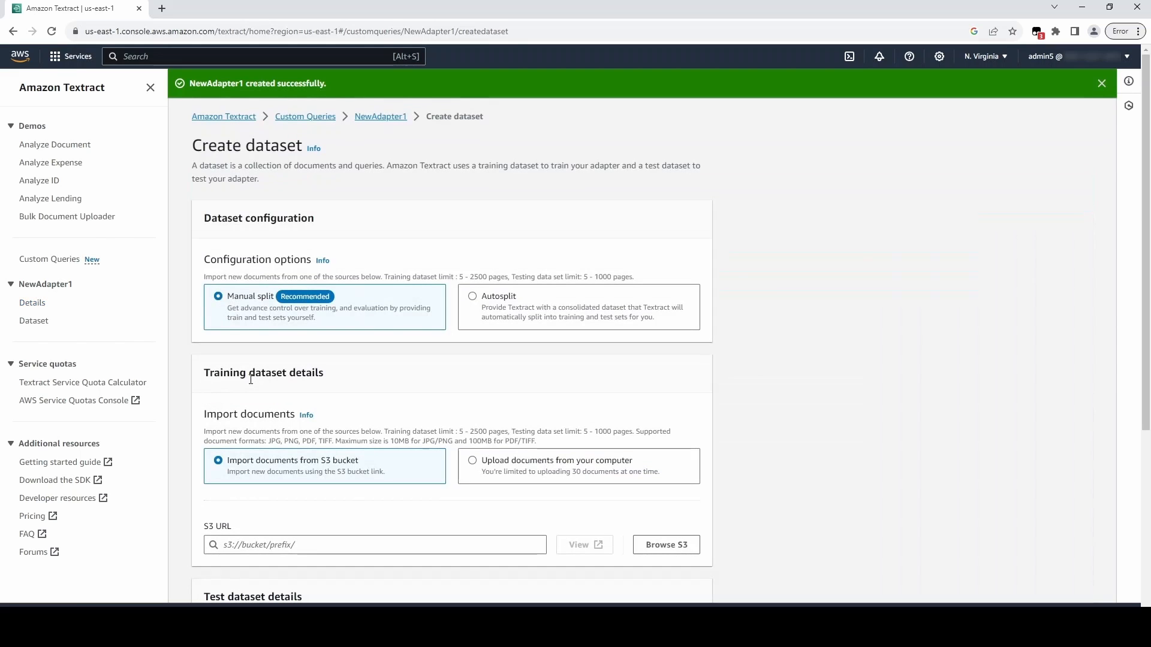
{"action": "mouse_move", "coordinate": [703, 361]}
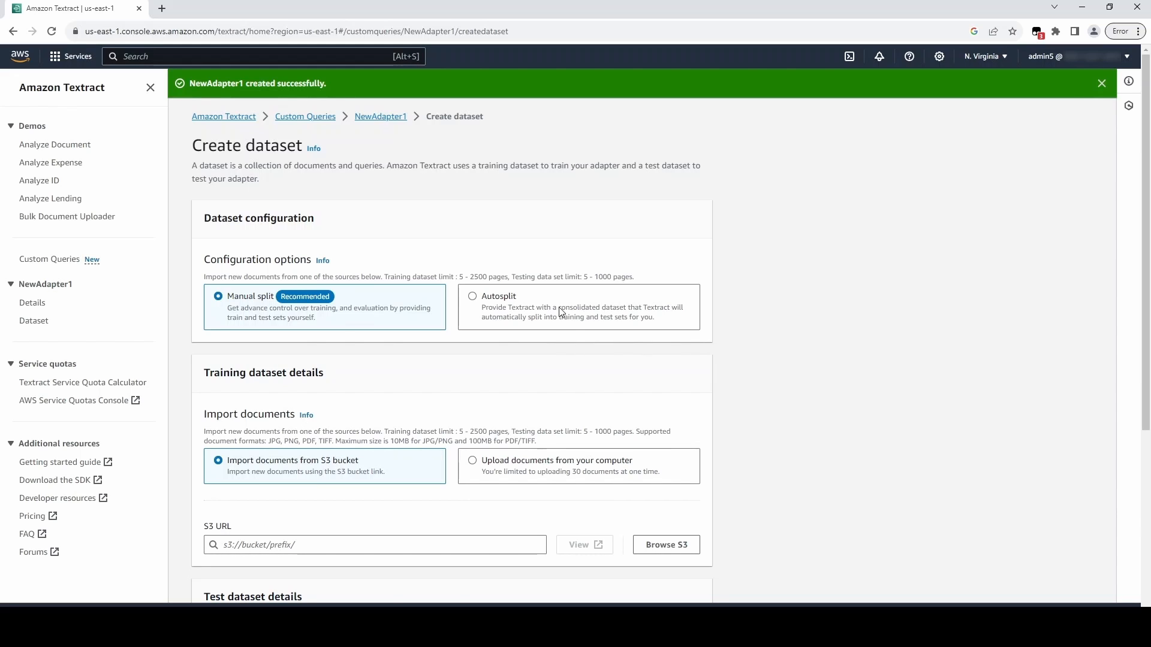
{"action": "left_click", "coordinate": [472, 297]}
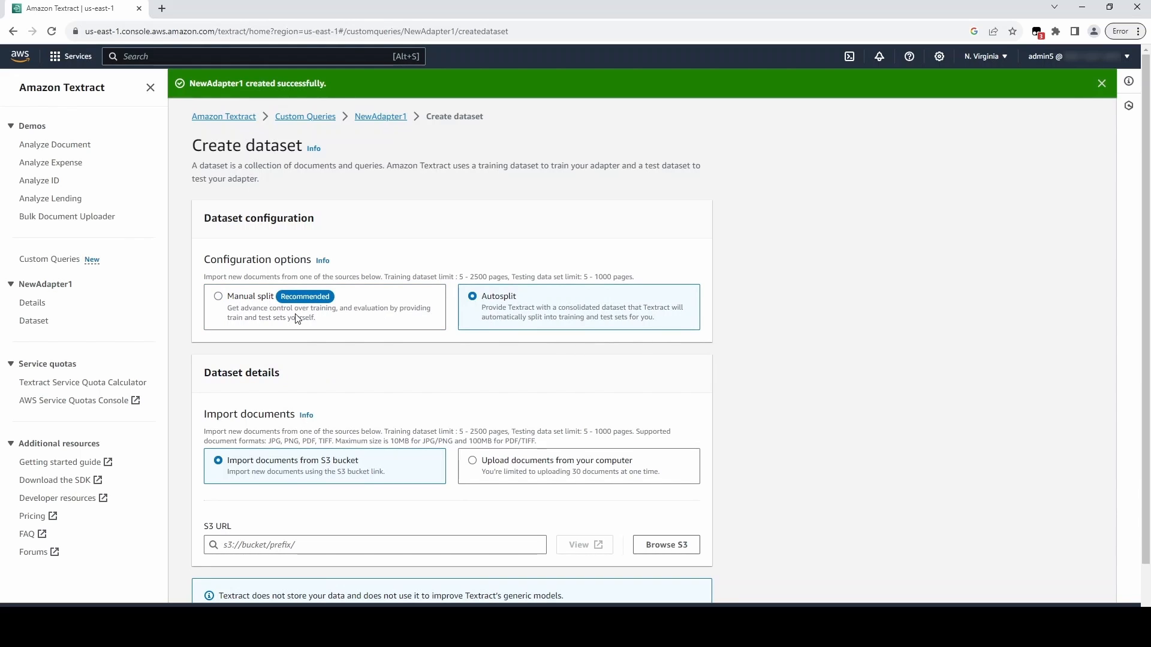
{"action": "left_click", "coordinate": [219, 296]}
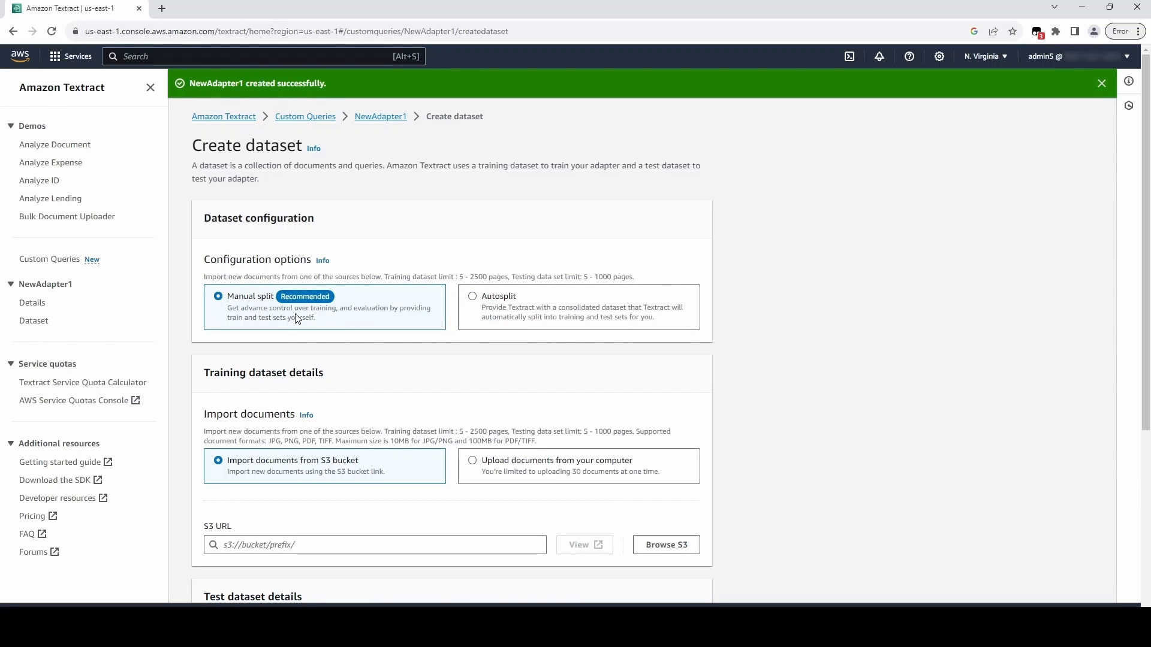
{"action": "mouse_move", "coordinate": [843, 392]}
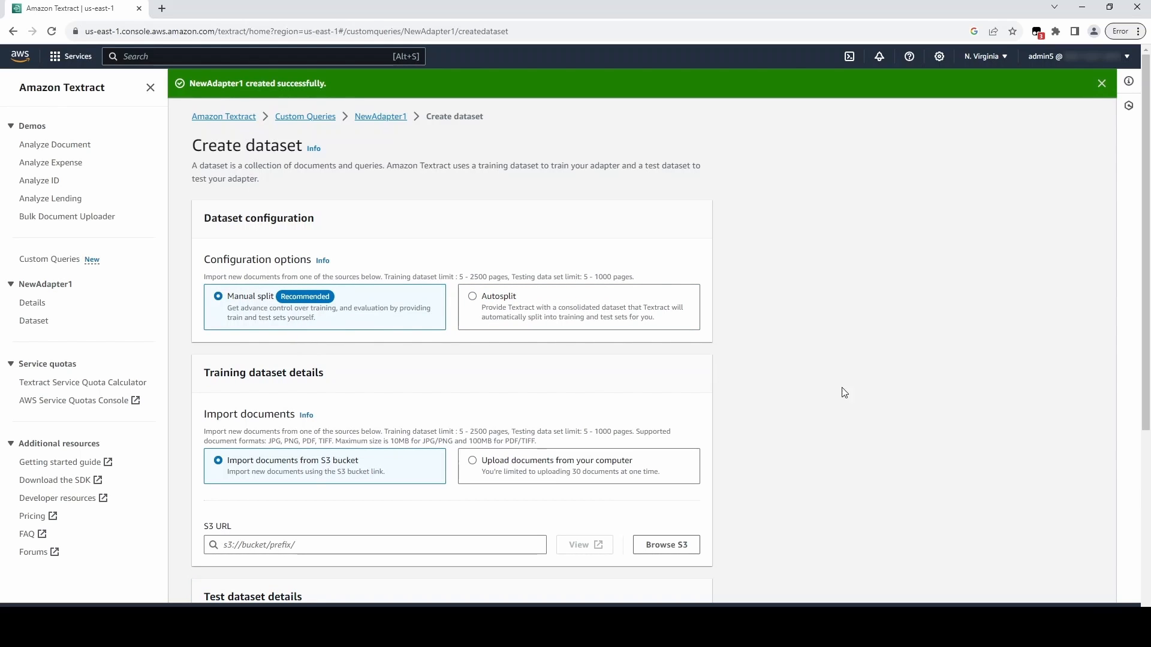
{"action": "scroll", "scroll_direction": "down", "scroll_amount": 3}
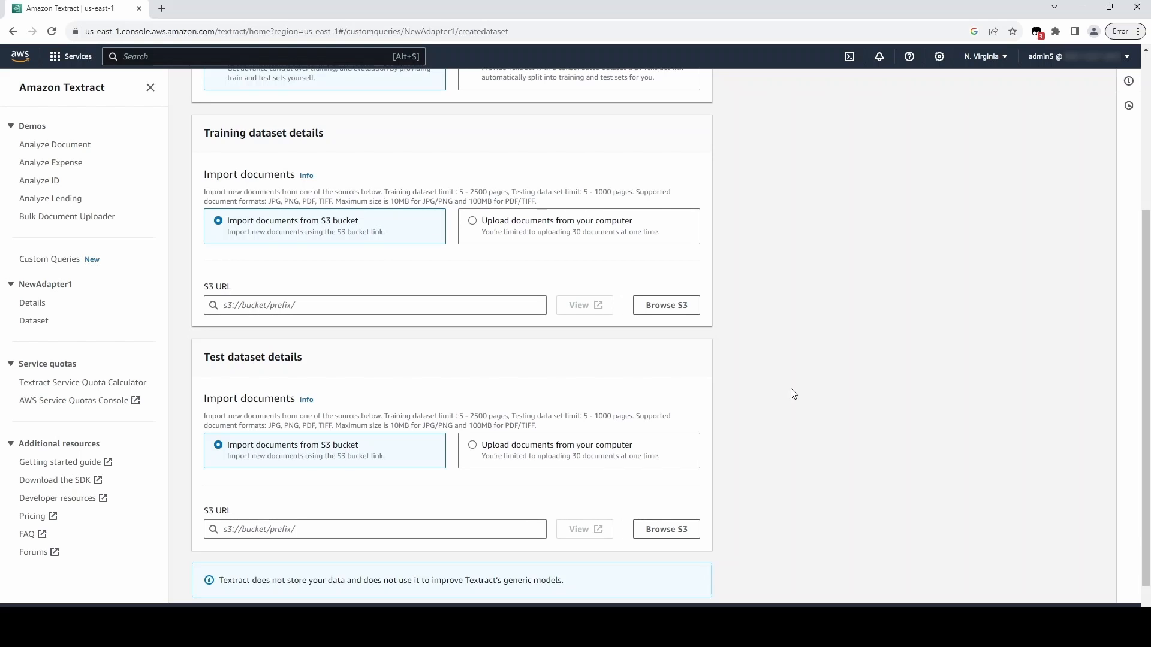
{"action": "mouse_move", "coordinate": [495, 230]}
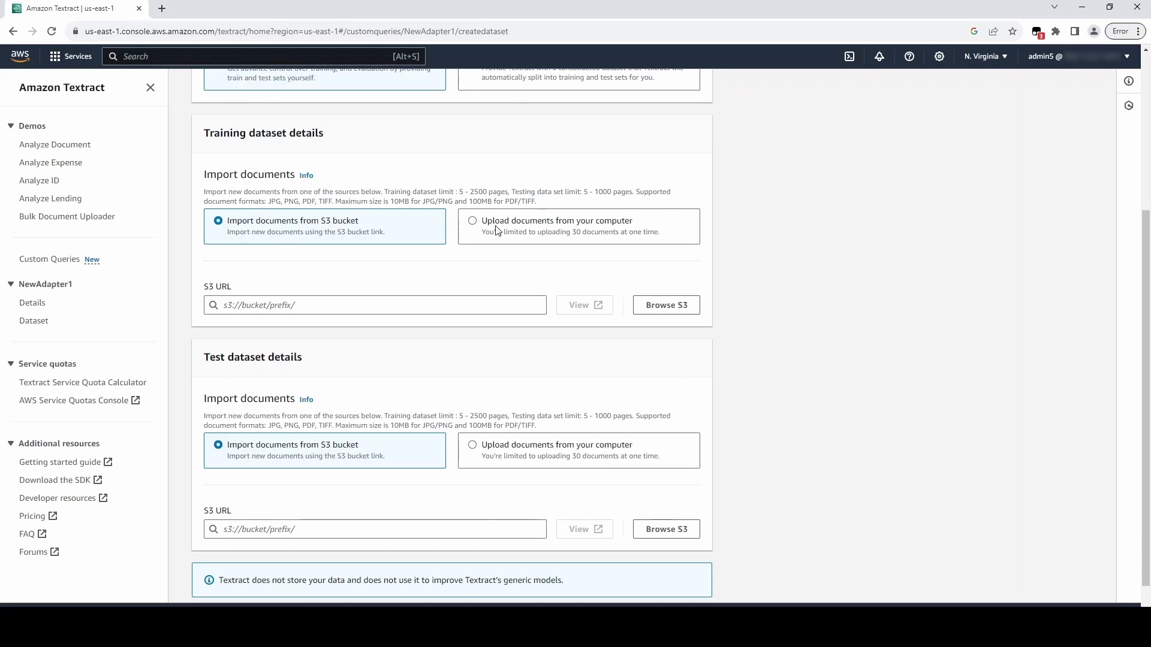
Step: Source training and test documents from the computer and create the dataset
{"action": "left_click", "coordinate": [474, 221]}
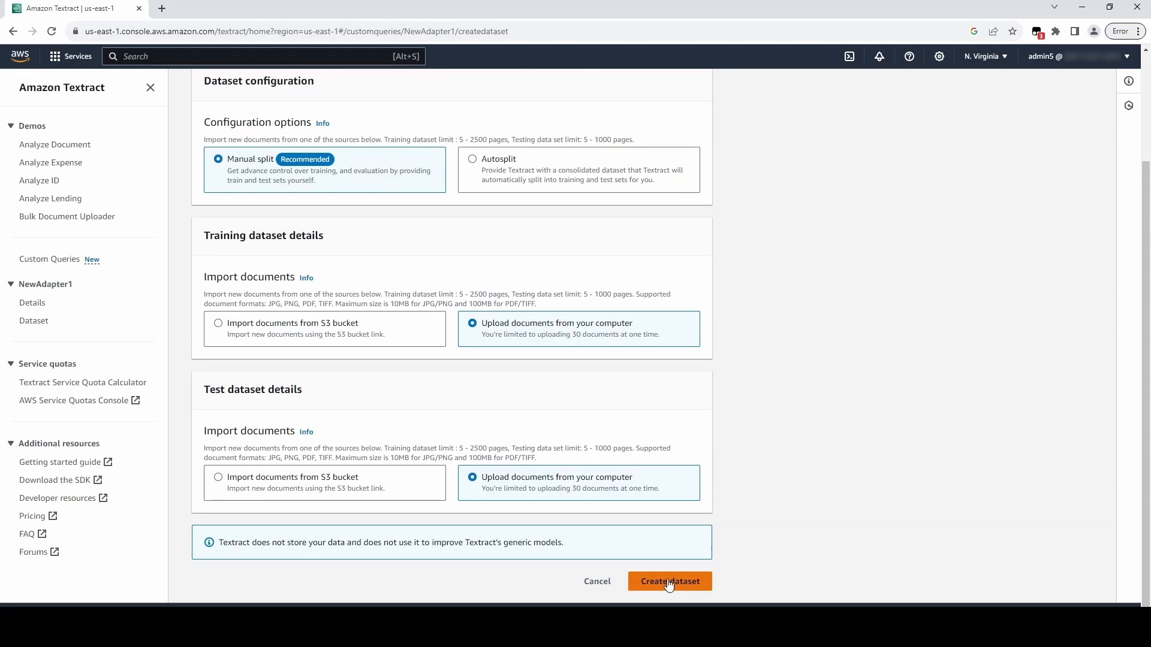
{"action": "left_click", "coordinate": [669, 582]}
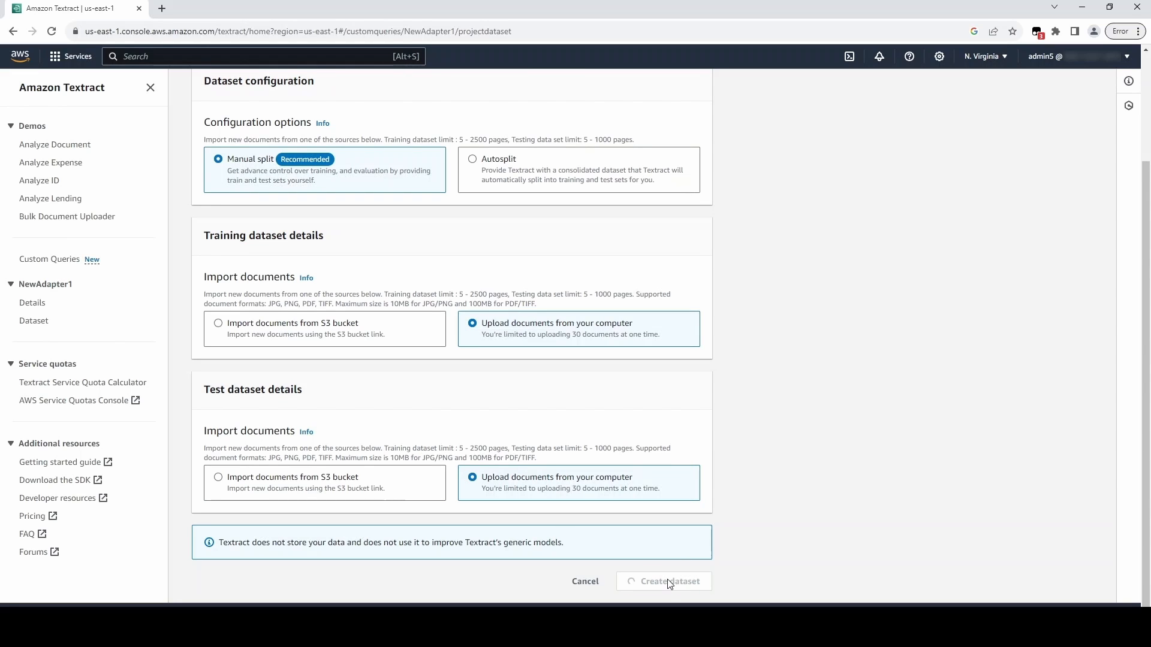
{"action": "left_click", "coordinate": [669, 580]}
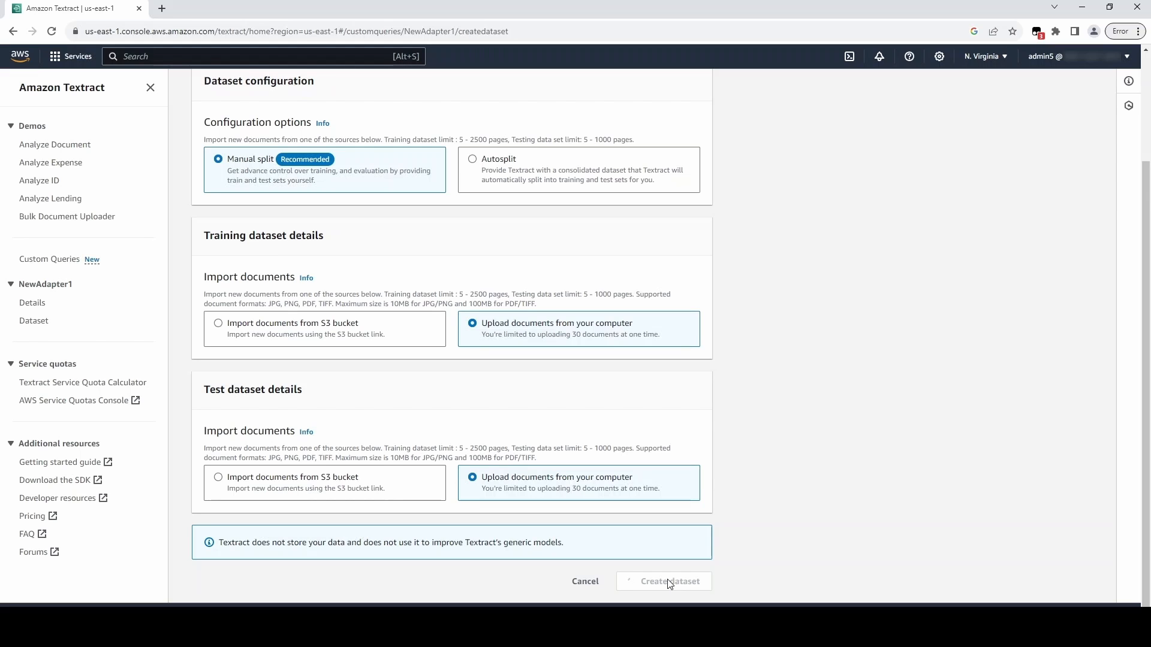
Step: Wait for the empty NewAdapter1 dataset page to load and begin adding training documents
{"action": "left_click", "coordinate": [667, 580]}
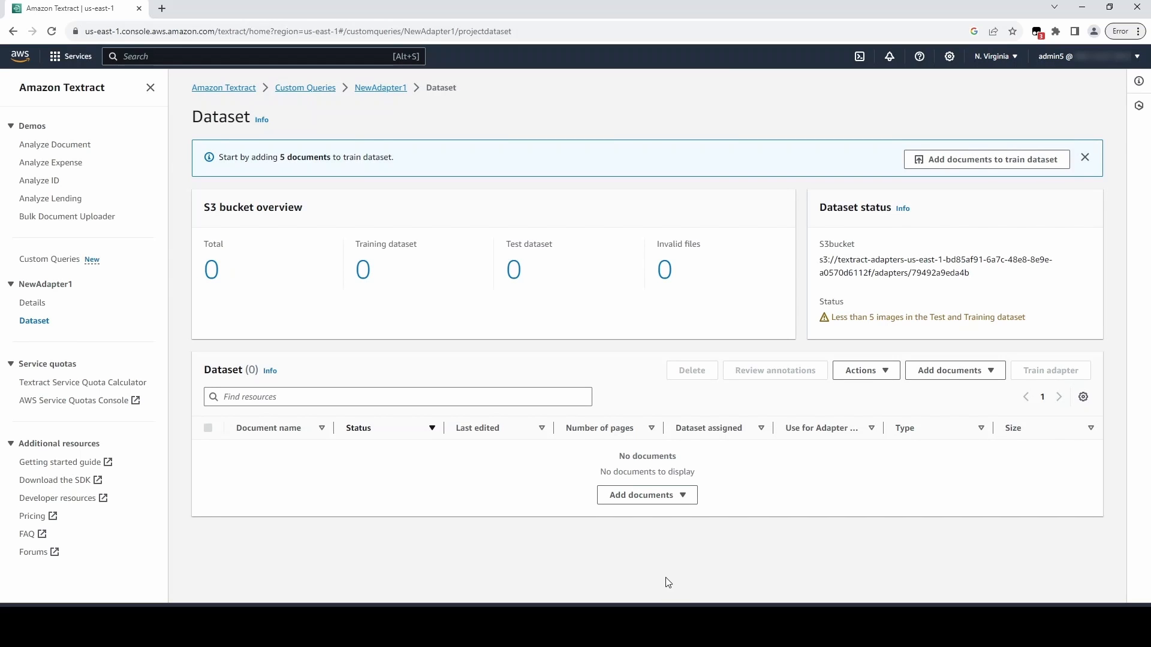
{"action": "mouse_move", "coordinate": [663, 580]}
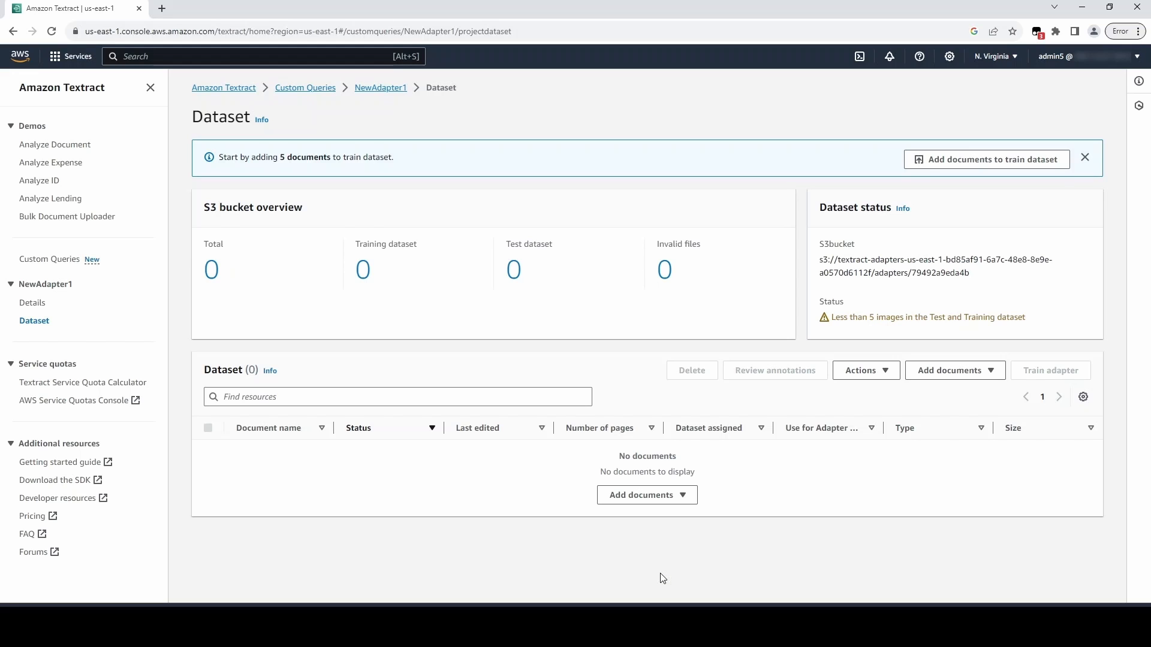
{"action": "mouse_move", "coordinate": [950, 166]}
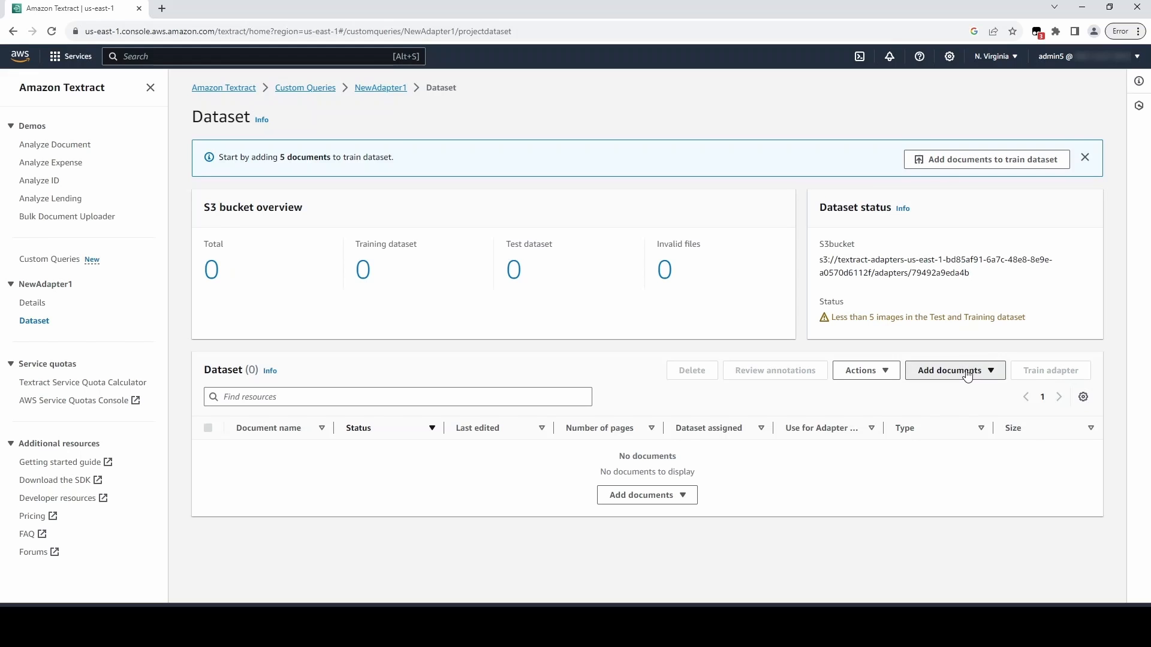
{"action": "mouse_move", "coordinate": [957, 190]}
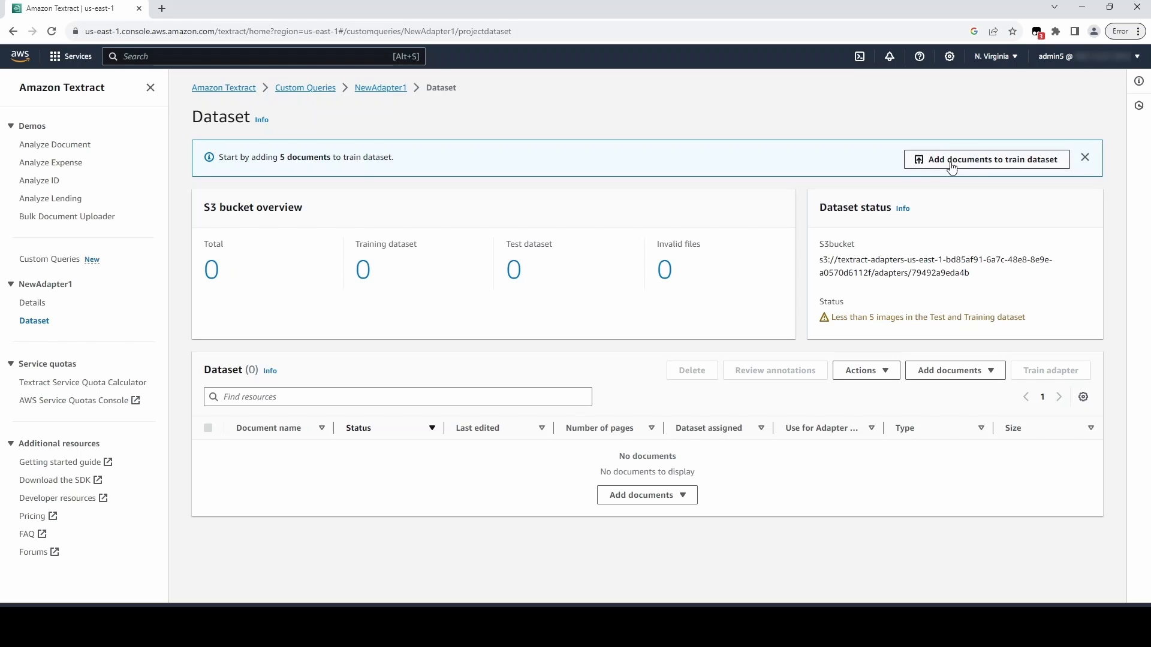
{"action": "left_click", "coordinate": [986, 159]}
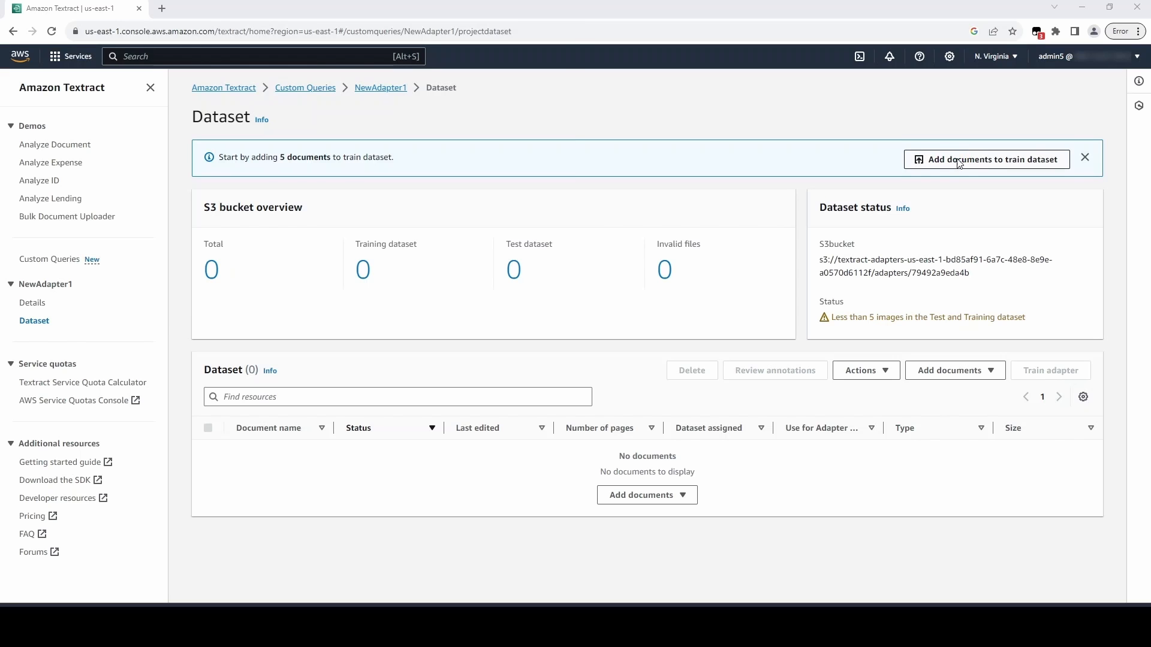
Step: Upload the check images from checks-samples > Train as training documents
{"action": "left_click", "coordinate": [987, 160]}
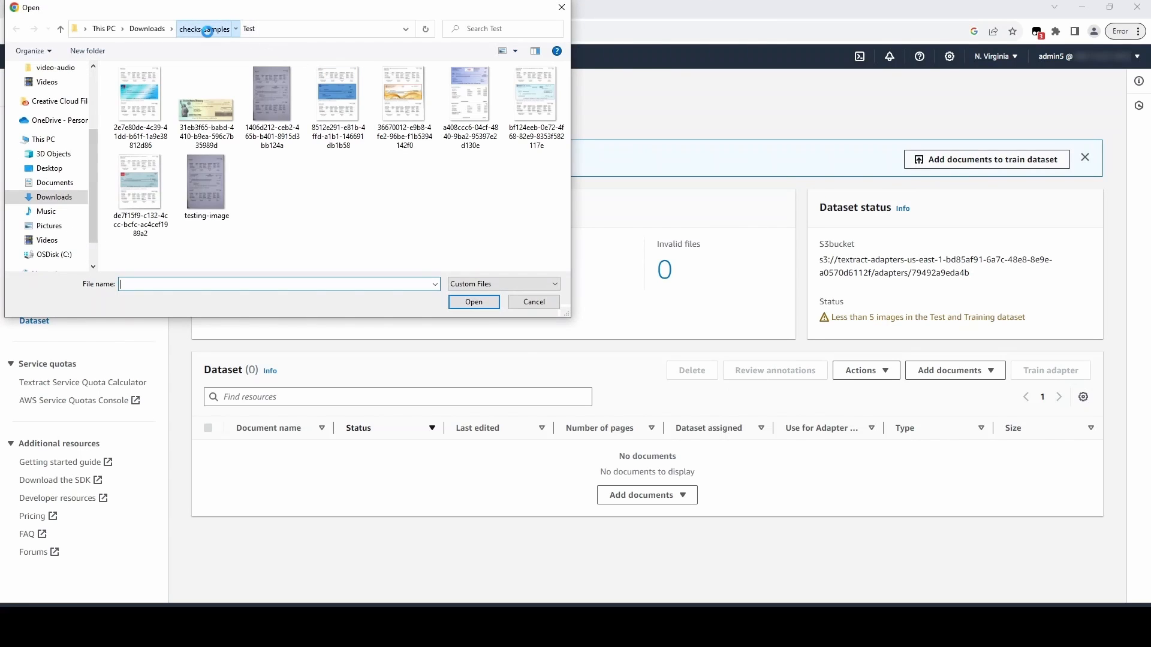
{"action": "left_click", "coordinate": [204, 28]}
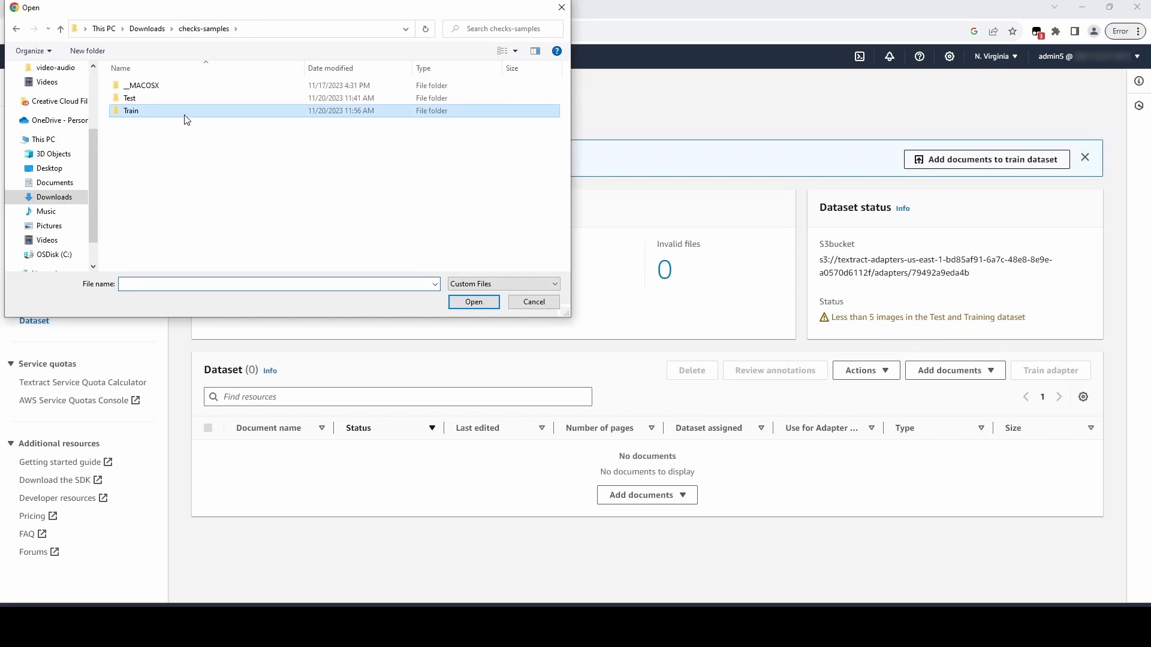
{"action": "double_click", "coordinate": [130, 110]}
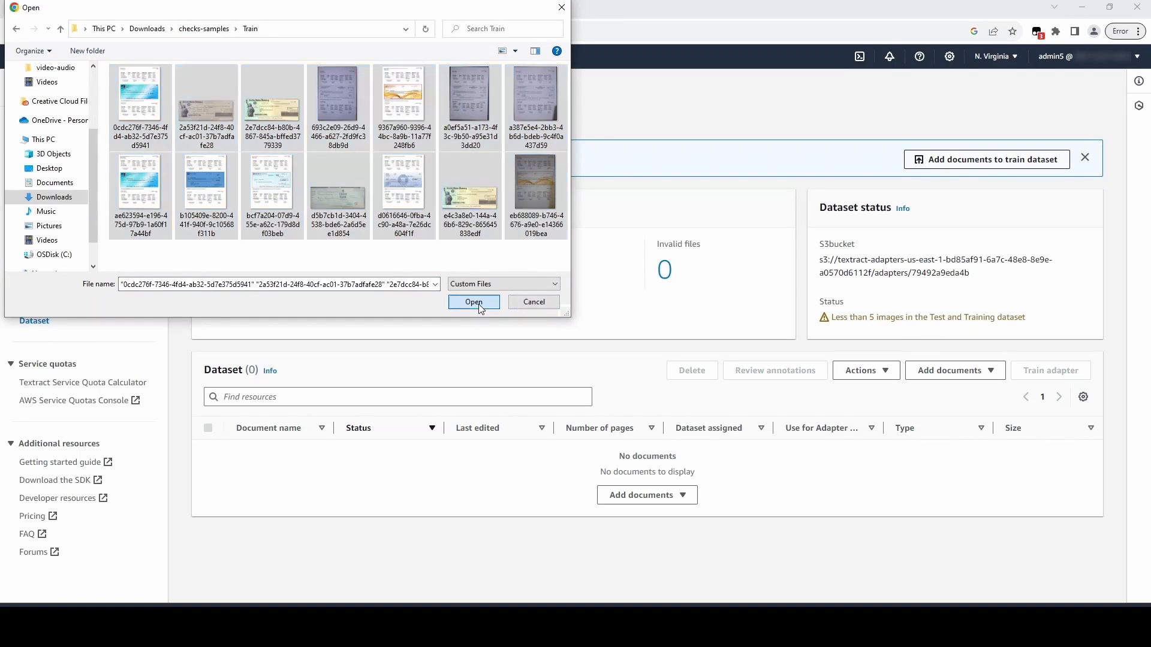
{"action": "left_click", "coordinate": [474, 302]}
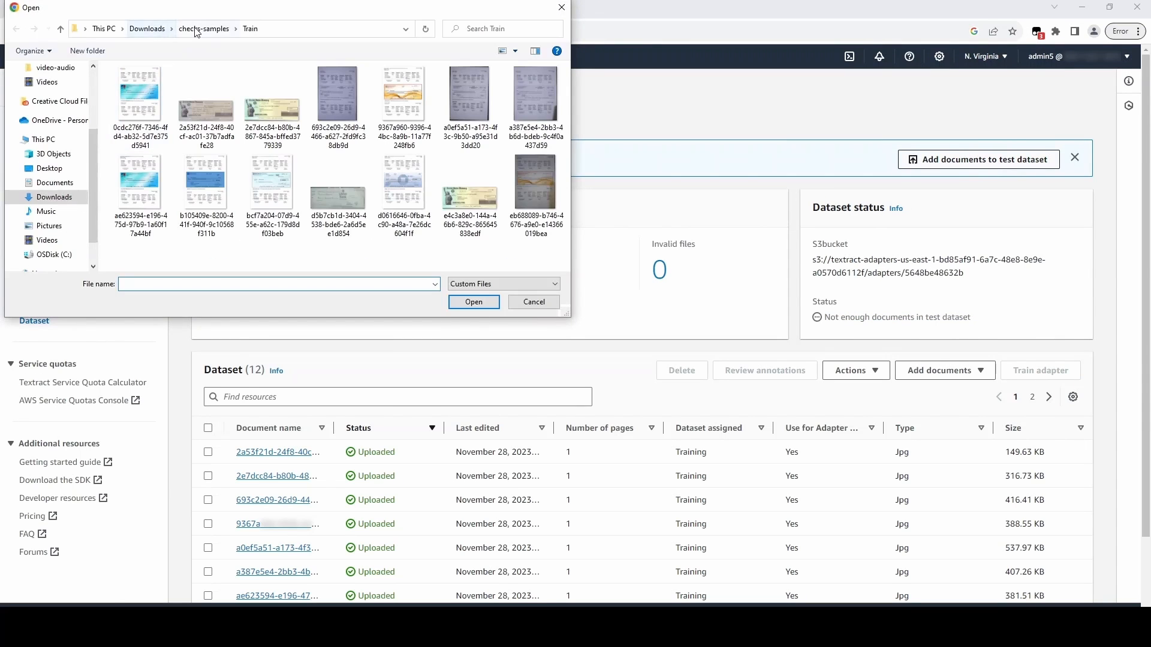
Step: Select the check images in checks-samples > Test for the test dataset
{"action": "left_click", "coordinate": [203, 29]}
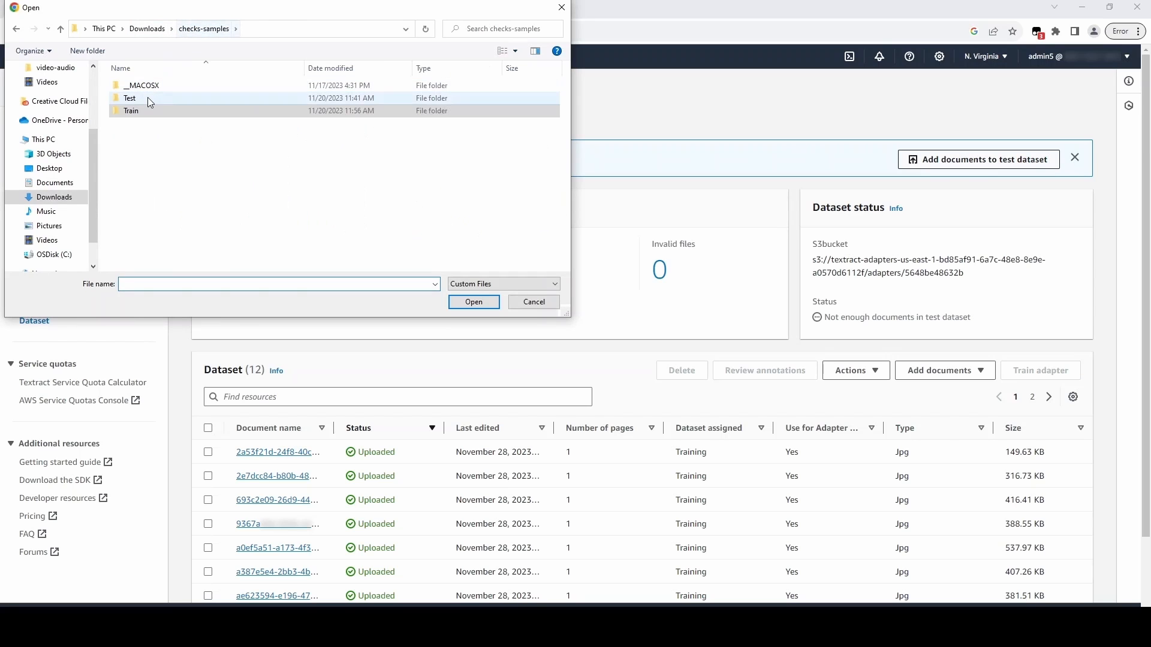
{"action": "double_click", "coordinate": [129, 97]}
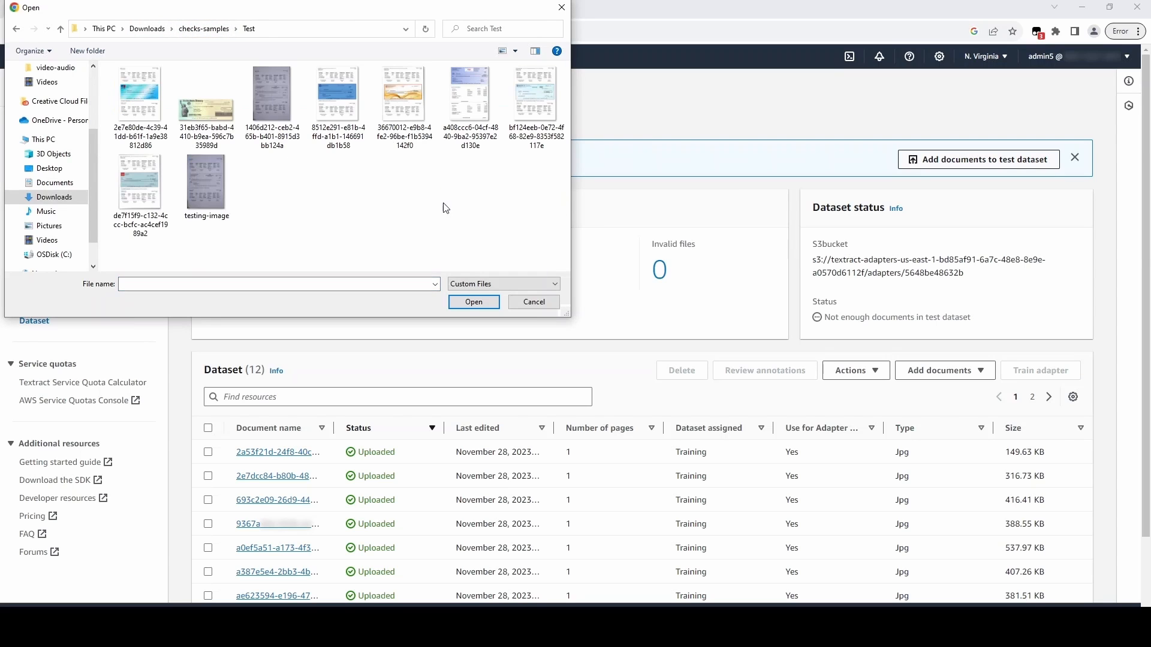
{"action": "left_click", "coordinate": [139, 96]}
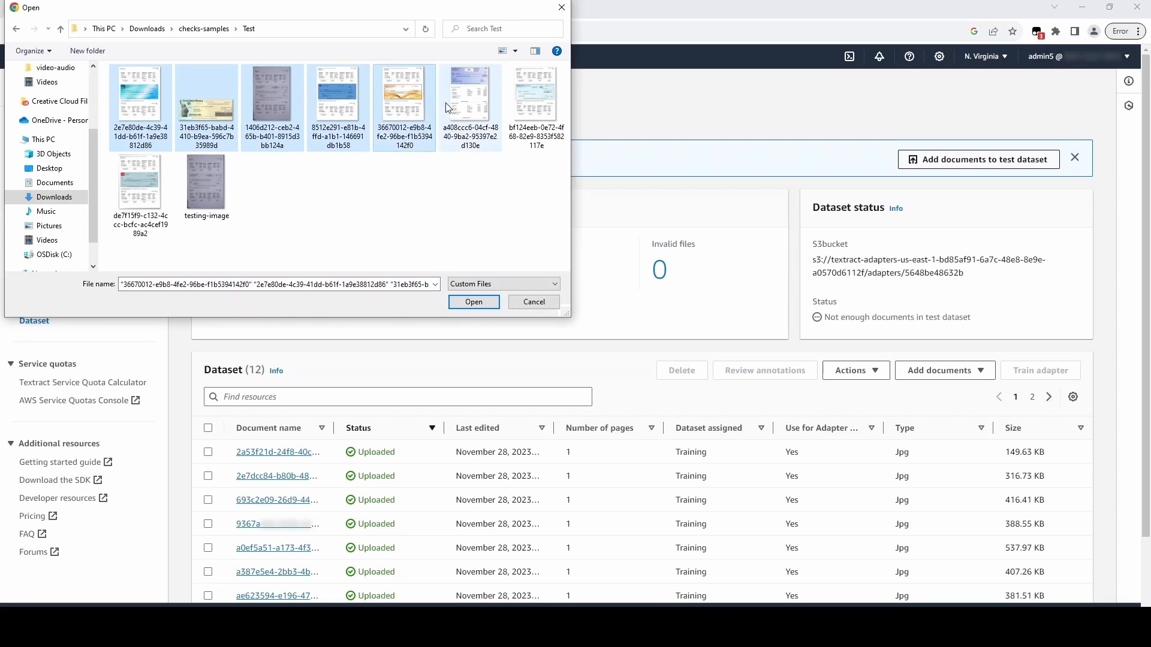
{"action": "left_click", "coordinate": [140, 180]}
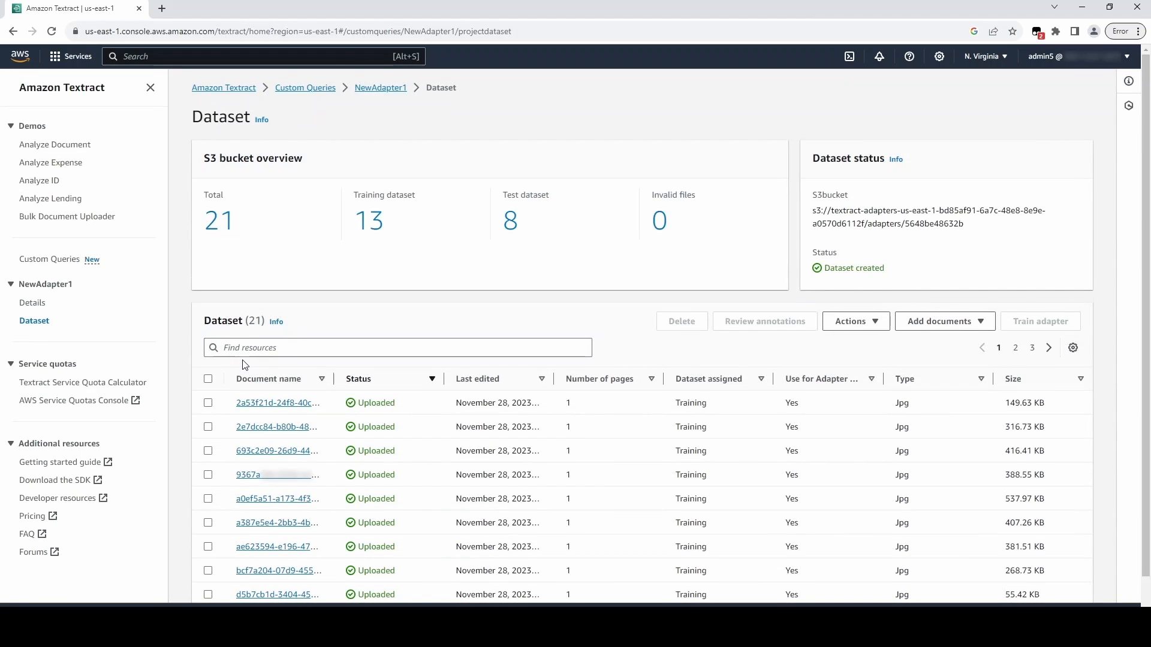
{"action": "mouse_move", "coordinate": [682, 258]}
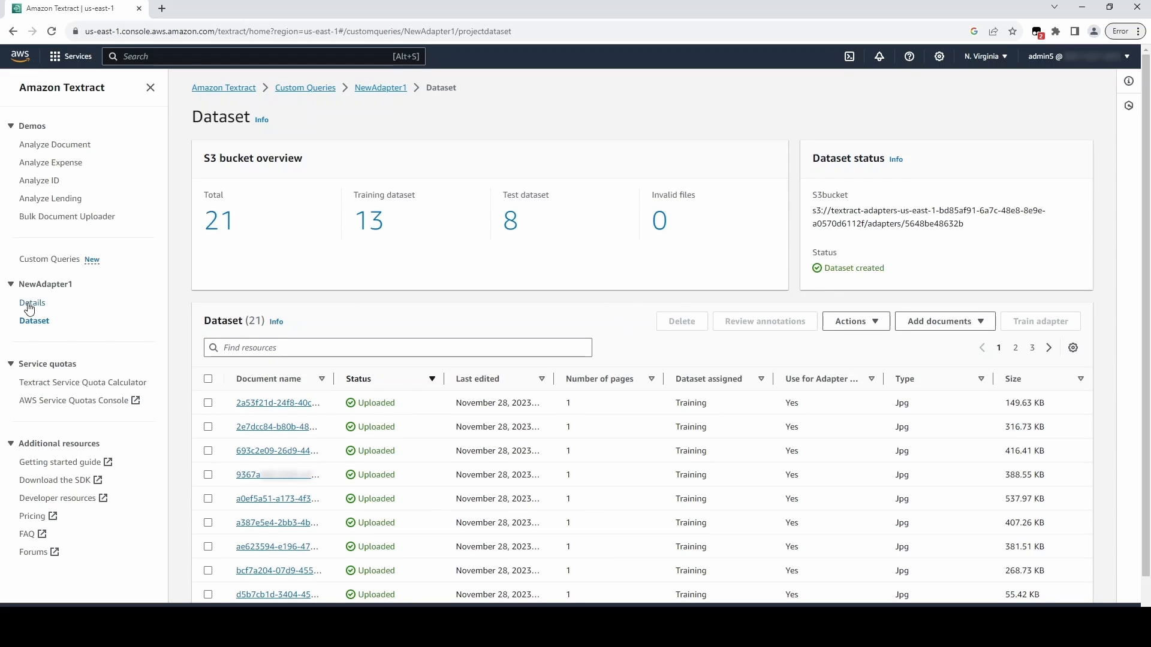
Step: Show the NewAdapter1 details page with its adapter workflow steps
{"action": "left_click", "coordinate": [32, 303]}
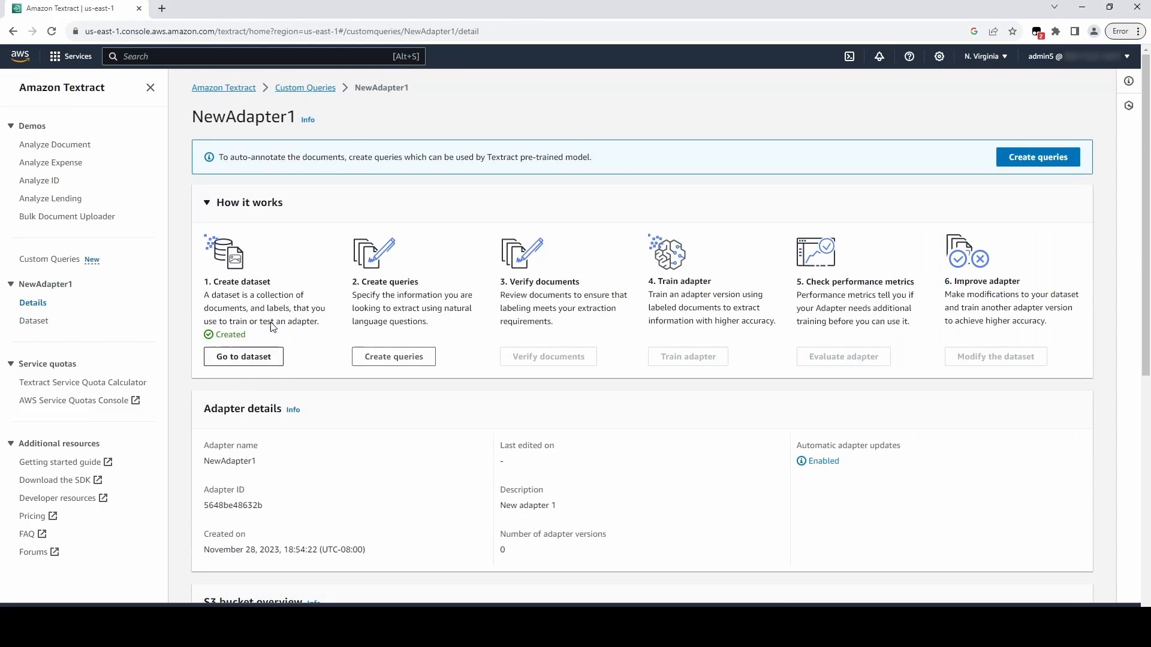
{"action": "mouse_move", "coordinate": [312, 280]}
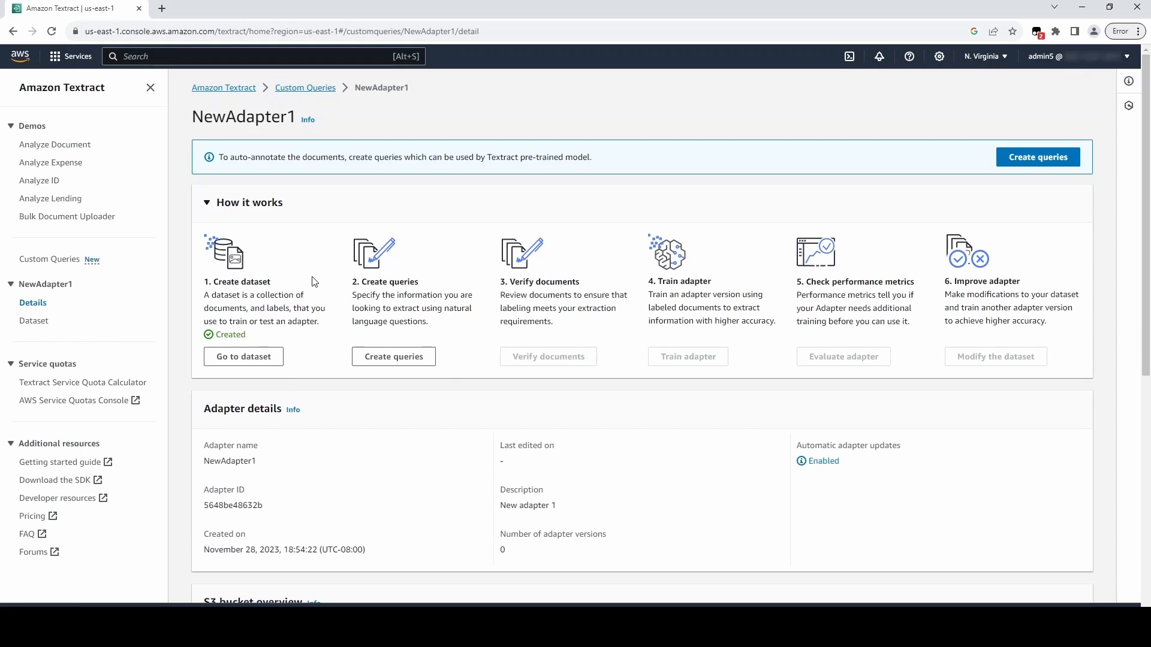
{"action": "mouse_move", "coordinate": [1038, 157]}
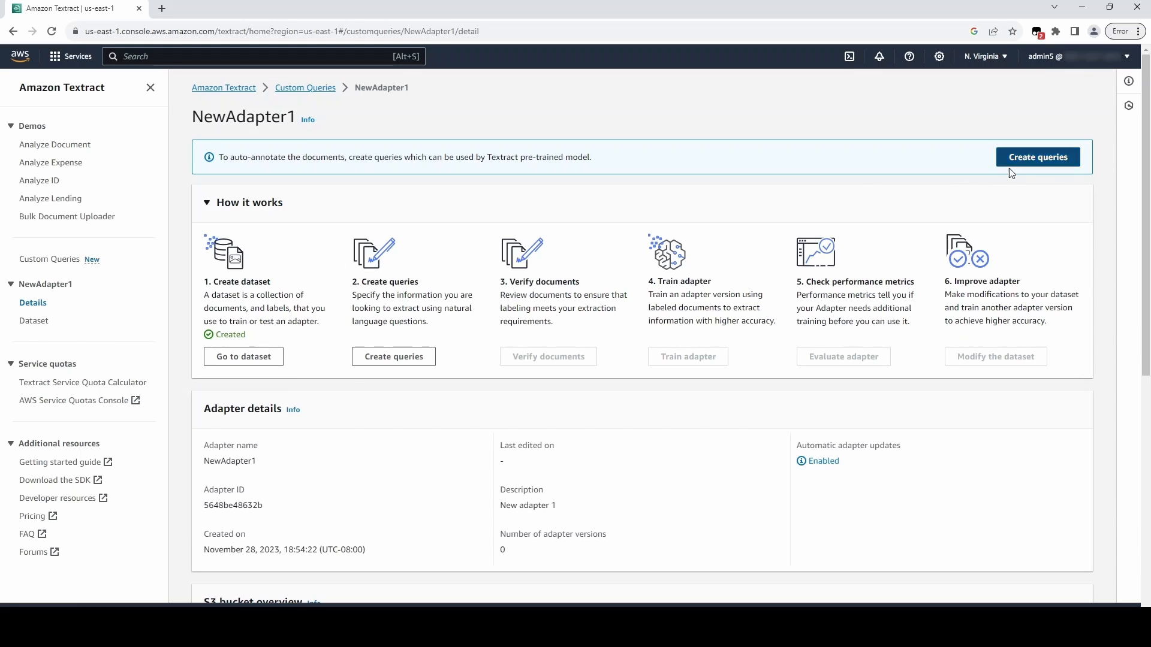
{"action": "mouse_move", "coordinate": [1038, 157]}
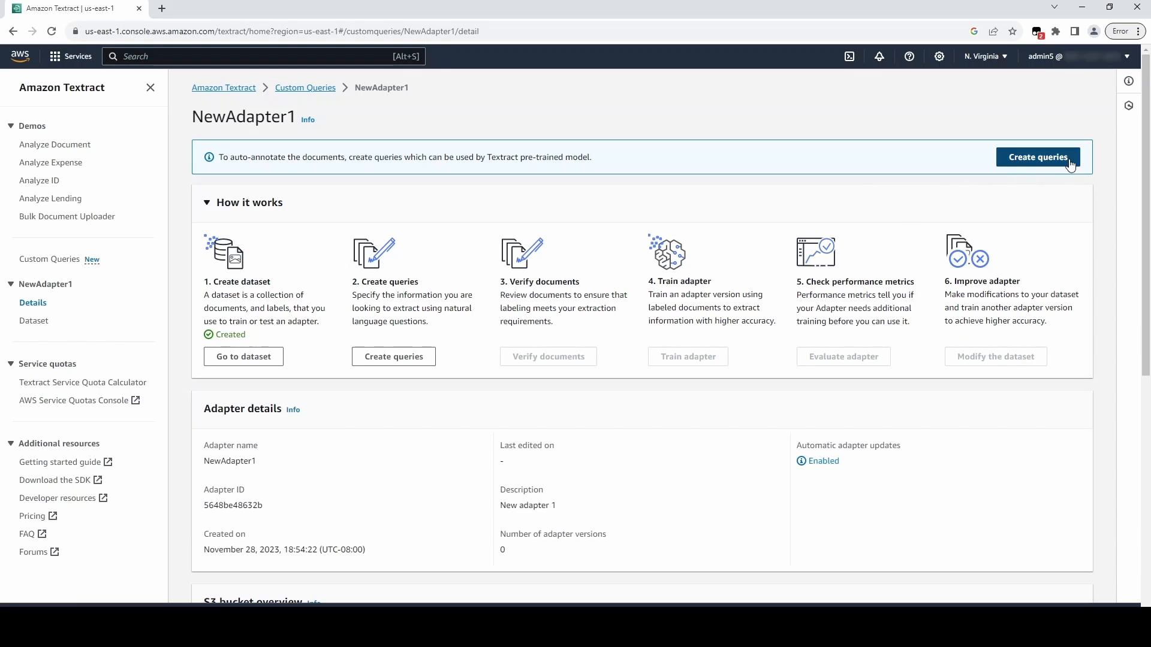
Step: Add the first query asking what date the check was signed on
{"action": "left_click", "coordinate": [1038, 157]}
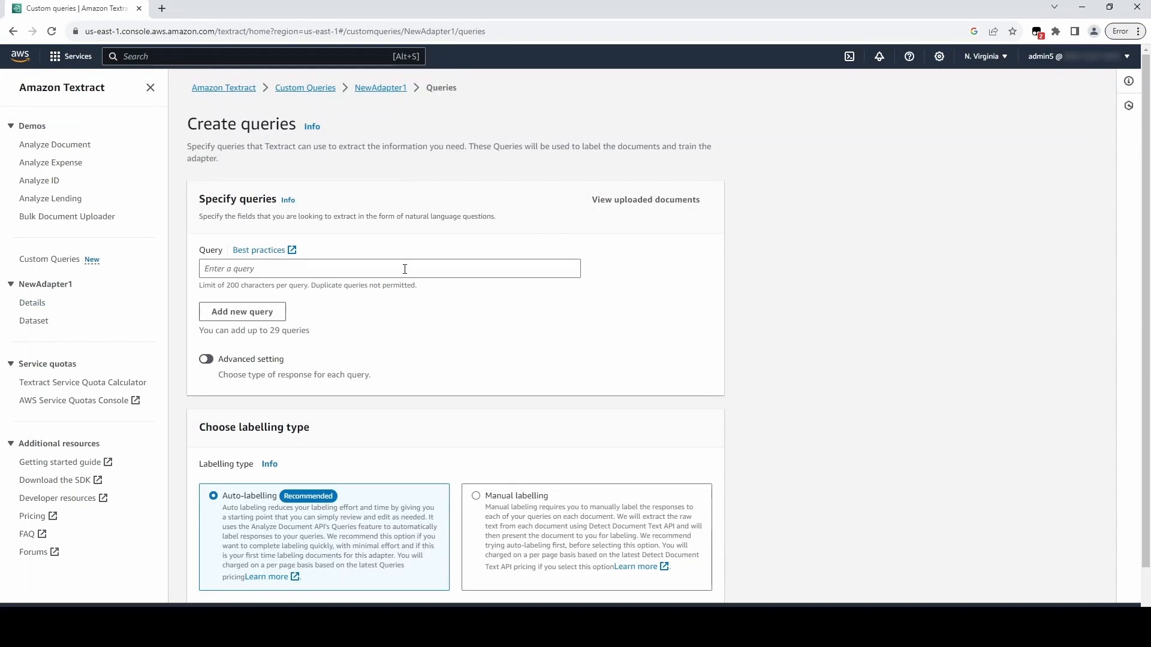
{"action": "left_click", "coordinate": [388, 267]}
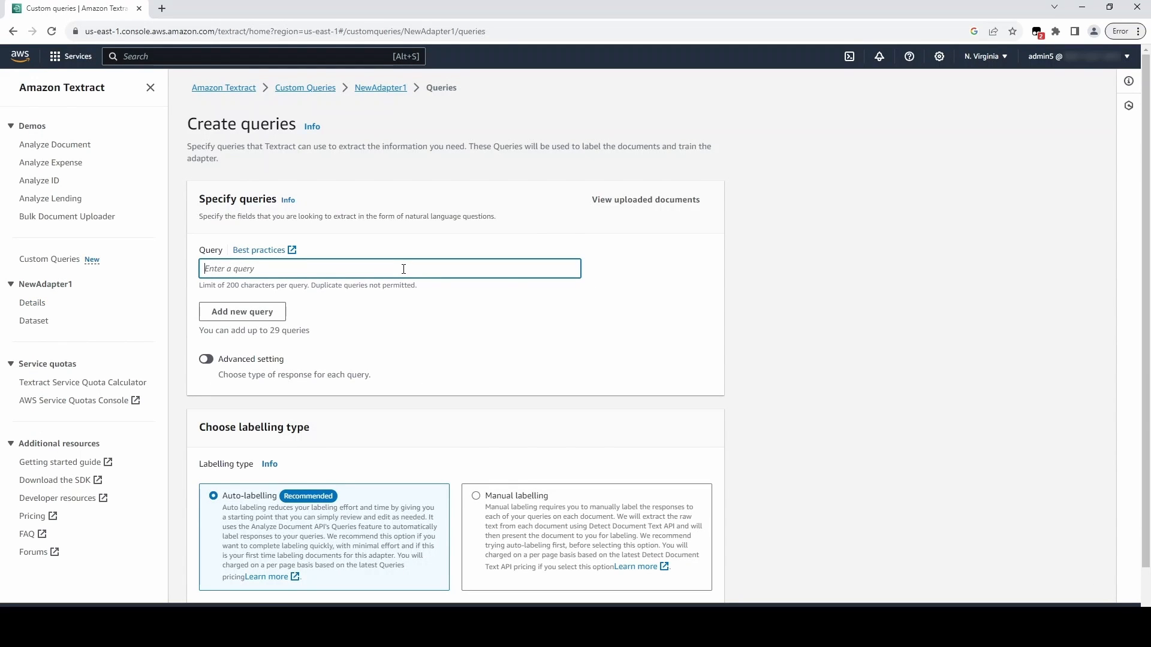
{"action": "mouse_move", "coordinate": [697, 169]}
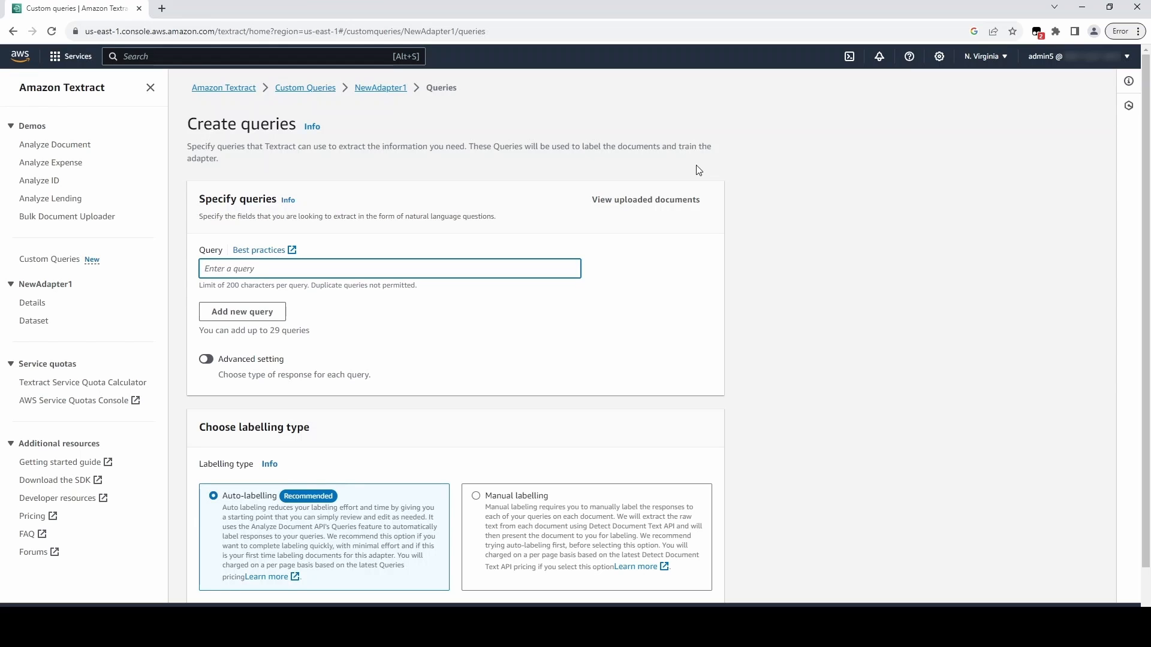
{"action": "type", "text": "What is the date teh che"}
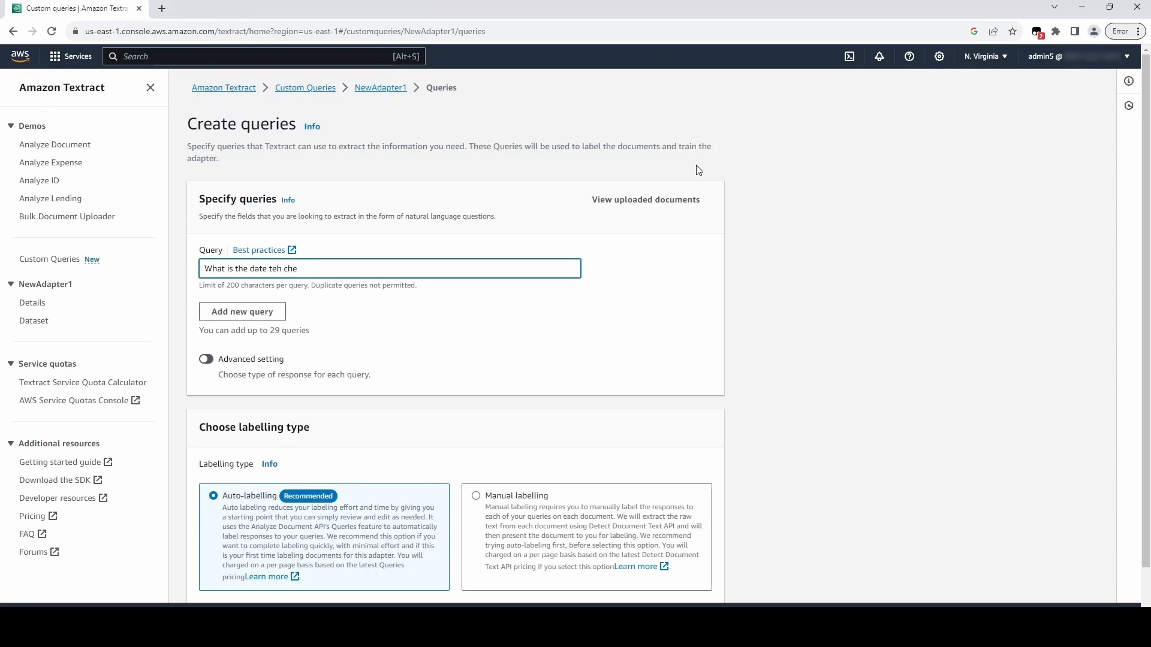
{"action": "key", "text": "Backspace"}
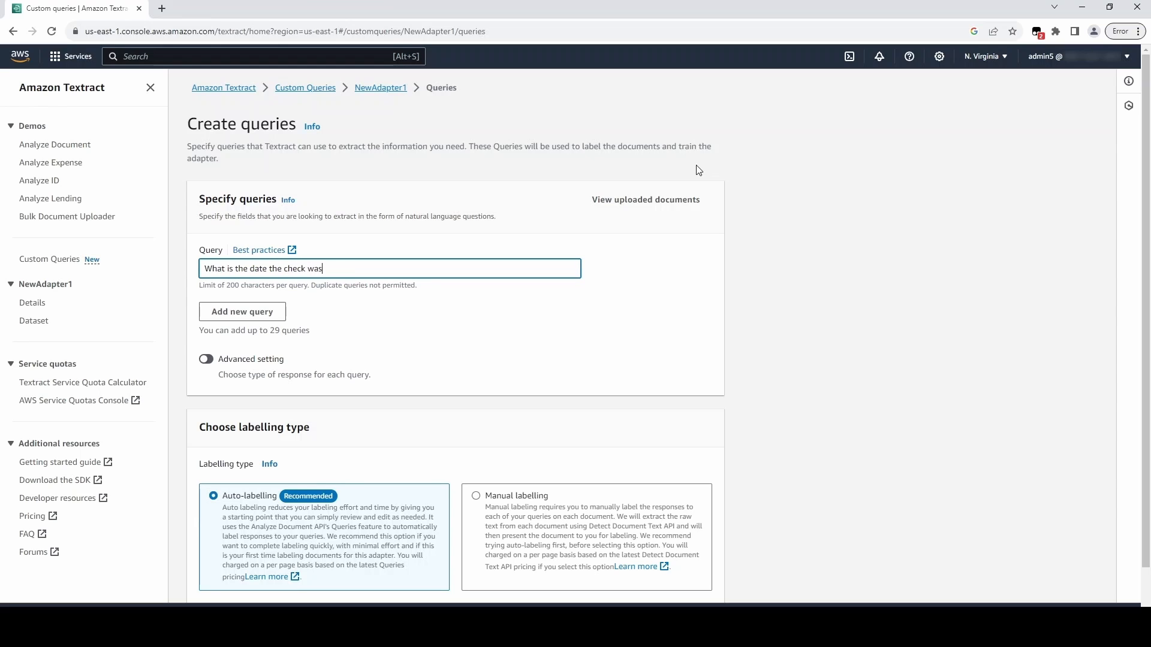
{"action": "type", "text": "signed on?"}
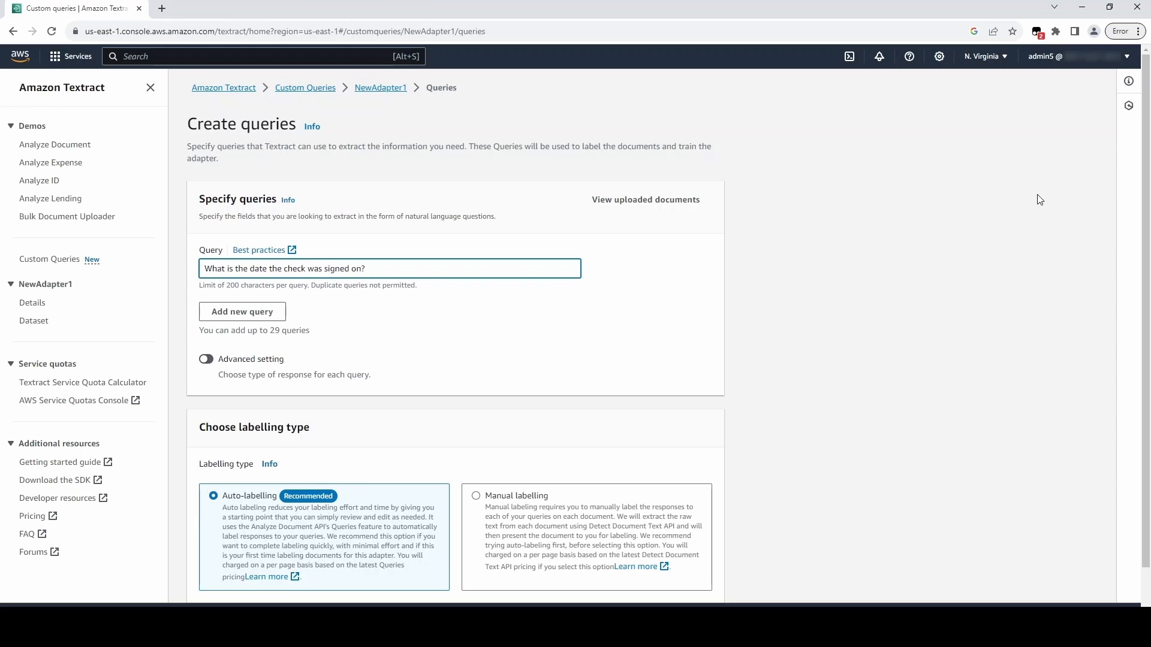
Step: Add queries 'Who issued the check?' and 'What is the amount the check was made out for?'
{"action": "left_click", "coordinate": [241, 312]}
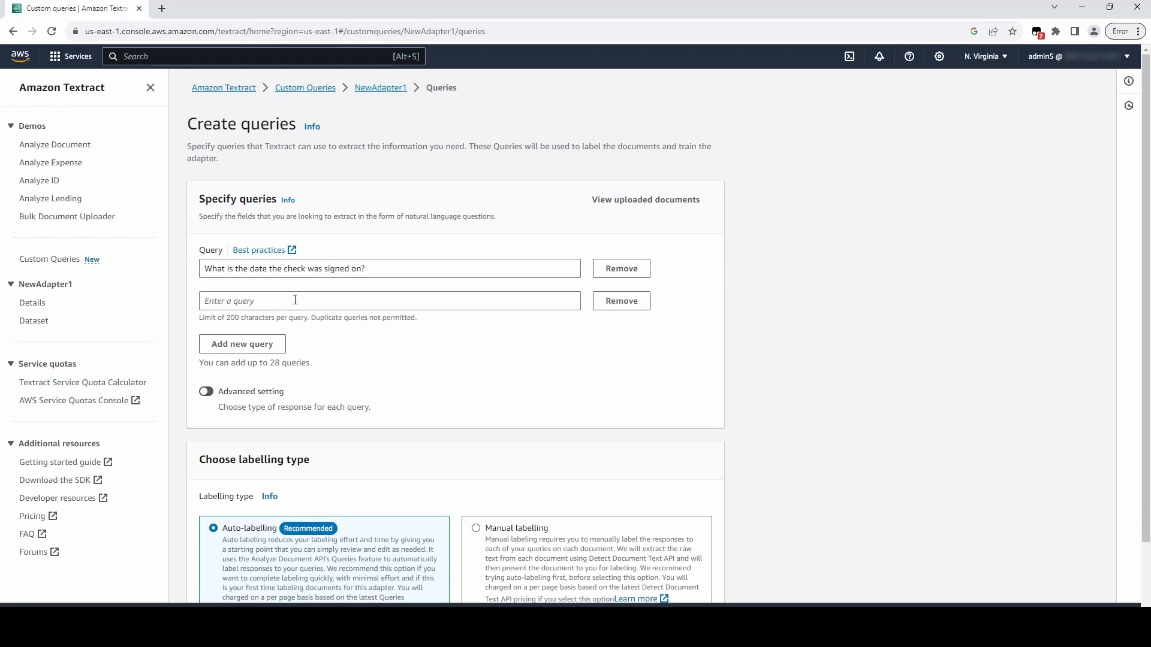
{"action": "type", "text": "Who issue"}
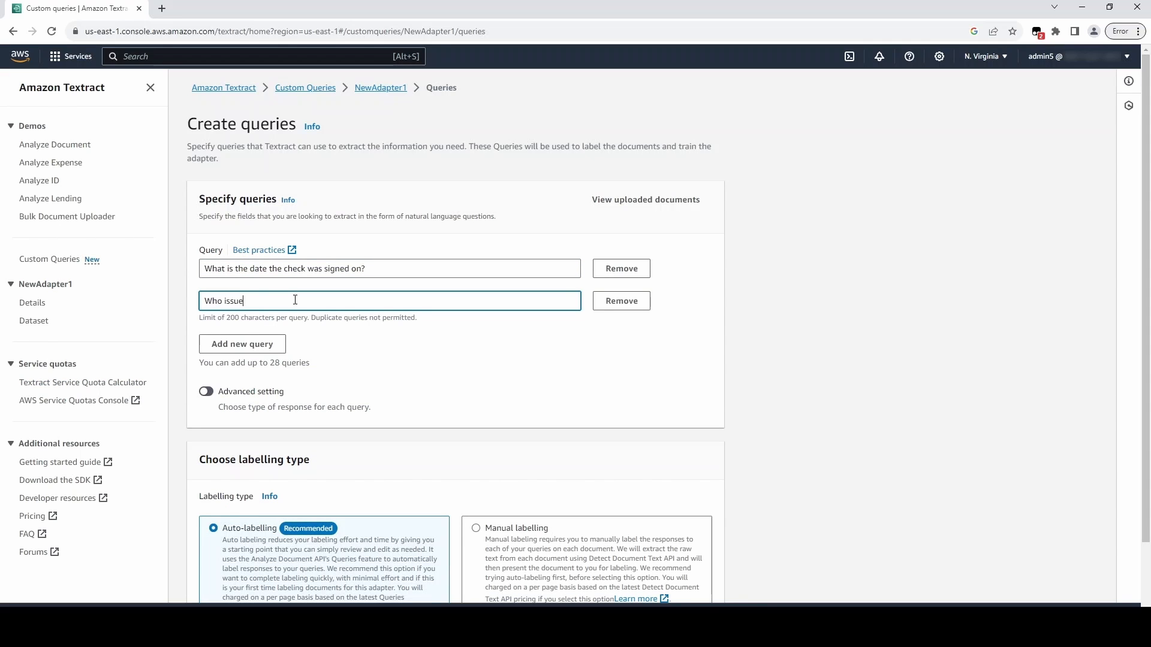
{"action": "type", "text": "d the check?"}
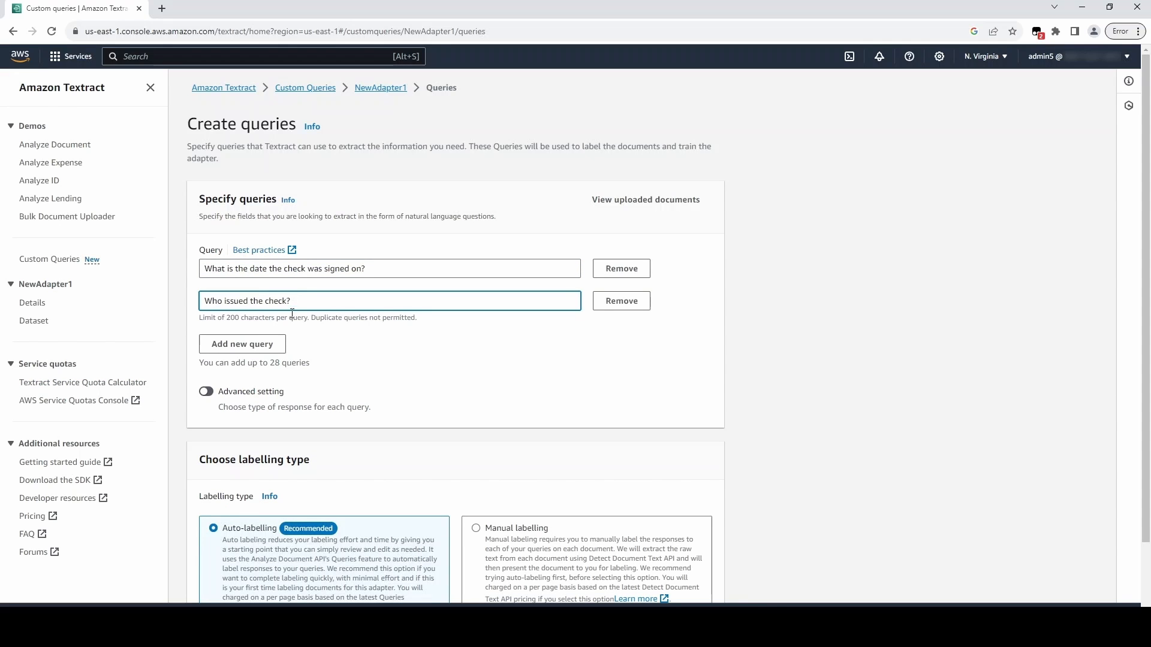
{"action": "type", "text": "W"}
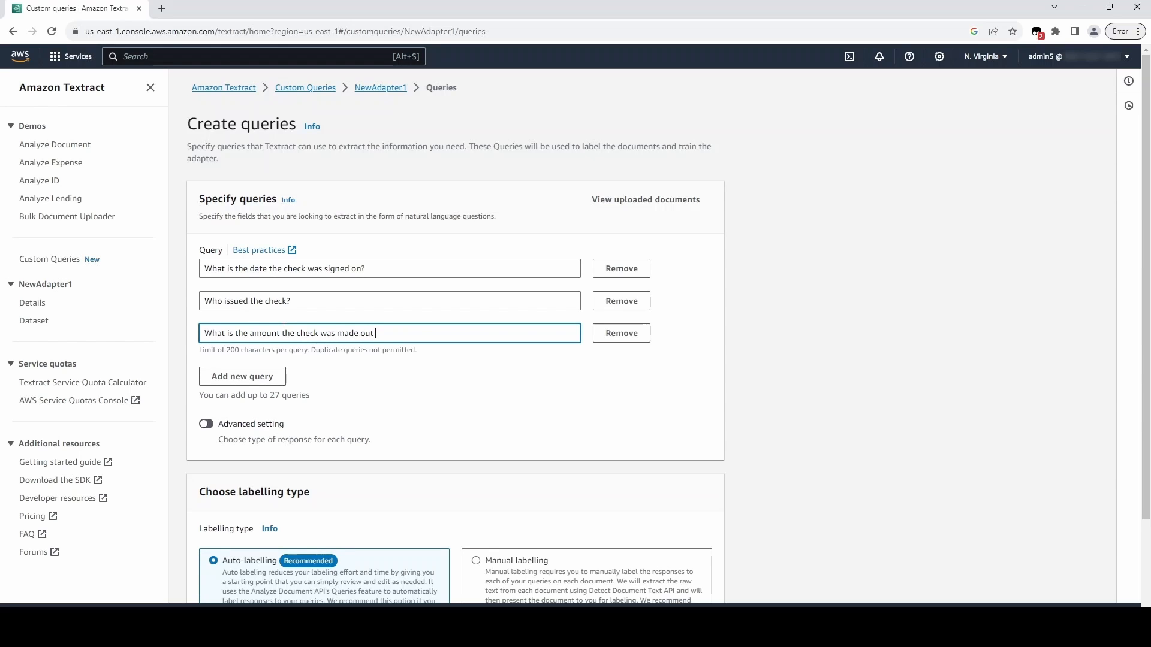
{"action": "type", "text": "for?"}
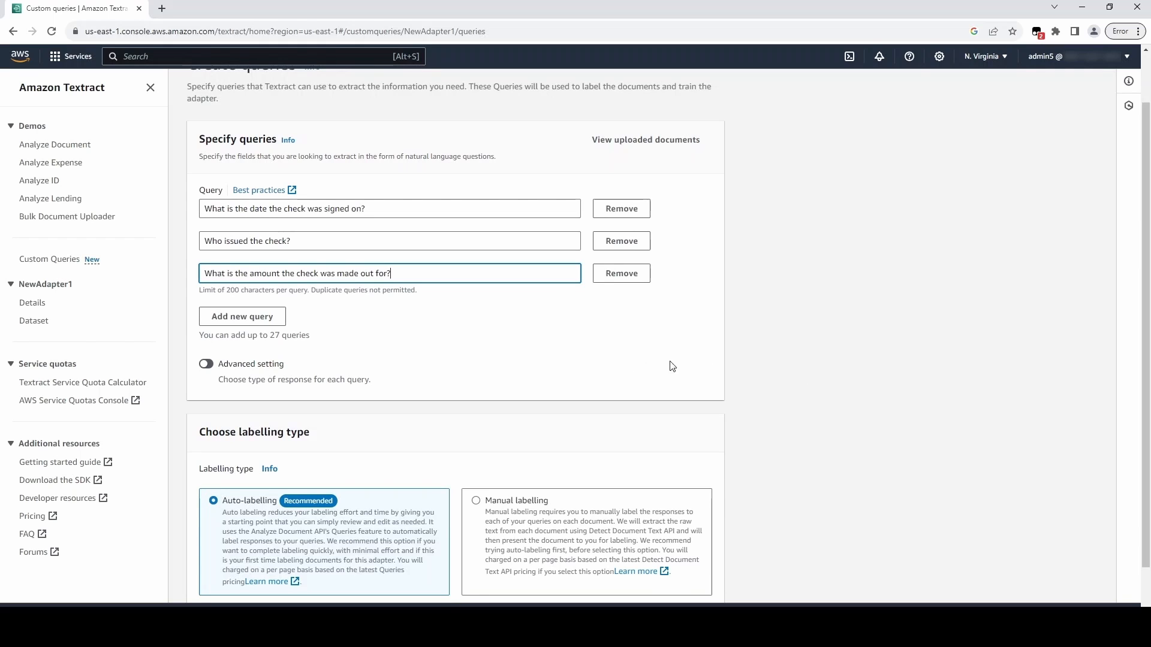
{"action": "scroll", "scroll_direction": "down", "scroll_amount": 3}
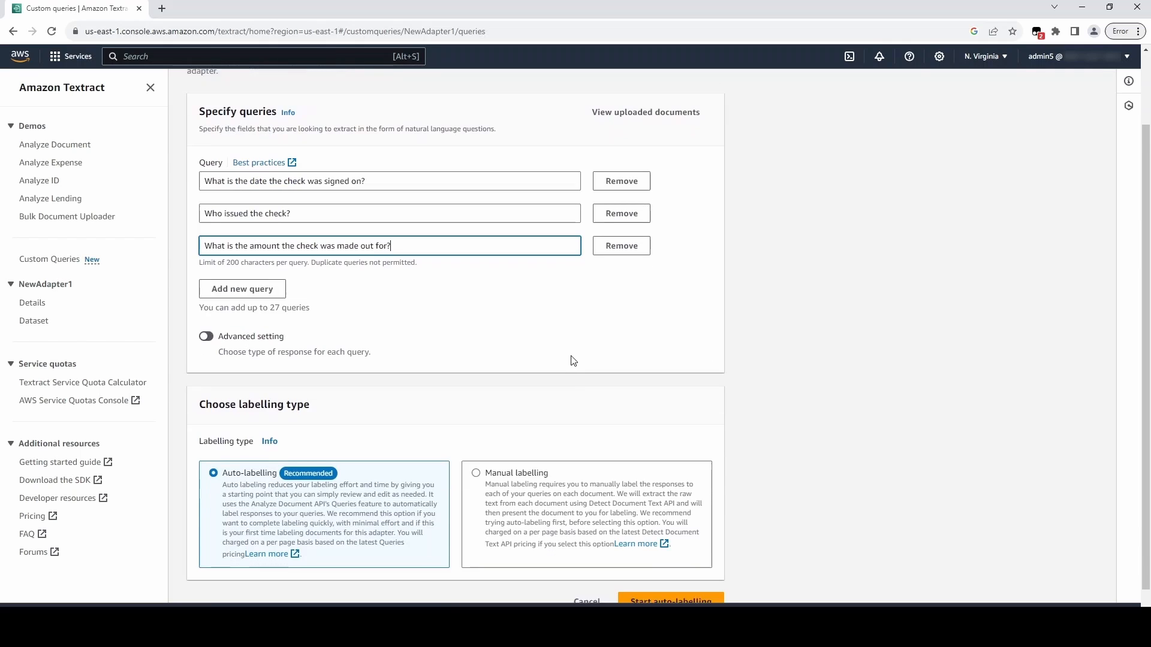
{"action": "scroll", "scroll_direction": "down", "scroll_amount": 3}
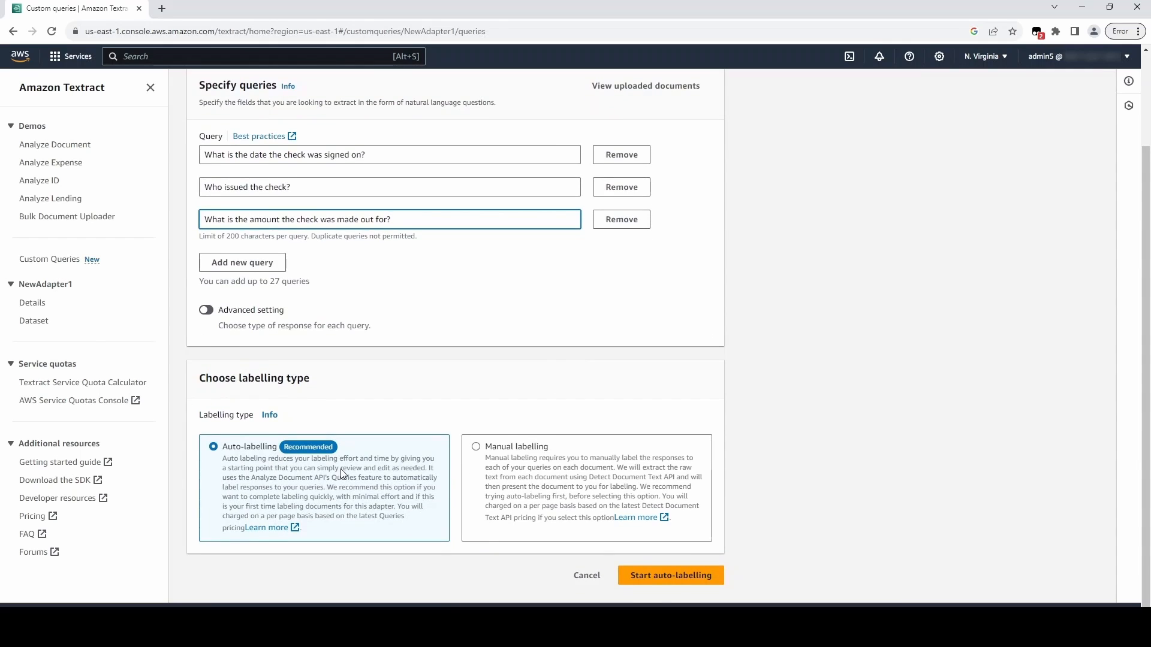
{"action": "mouse_move", "coordinate": [671, 574]}
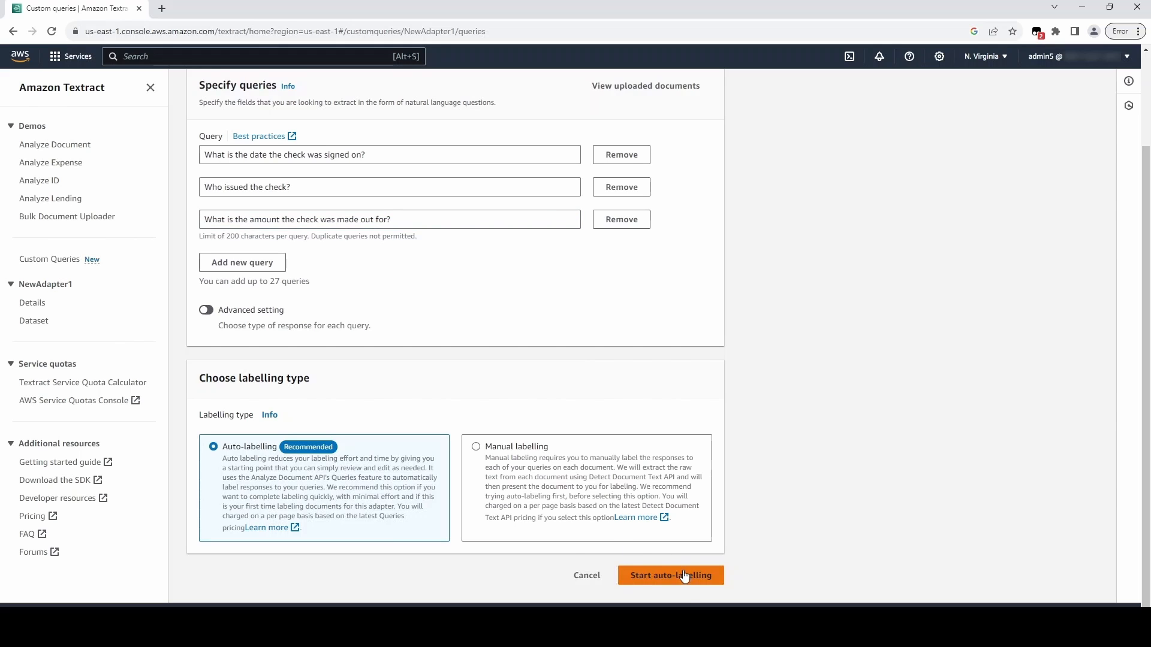
Step: Start auto-labelling and wait for the 'Auto-labelling is now completed' banner
{"action": "left_click", "coordinate": [669, 576]}
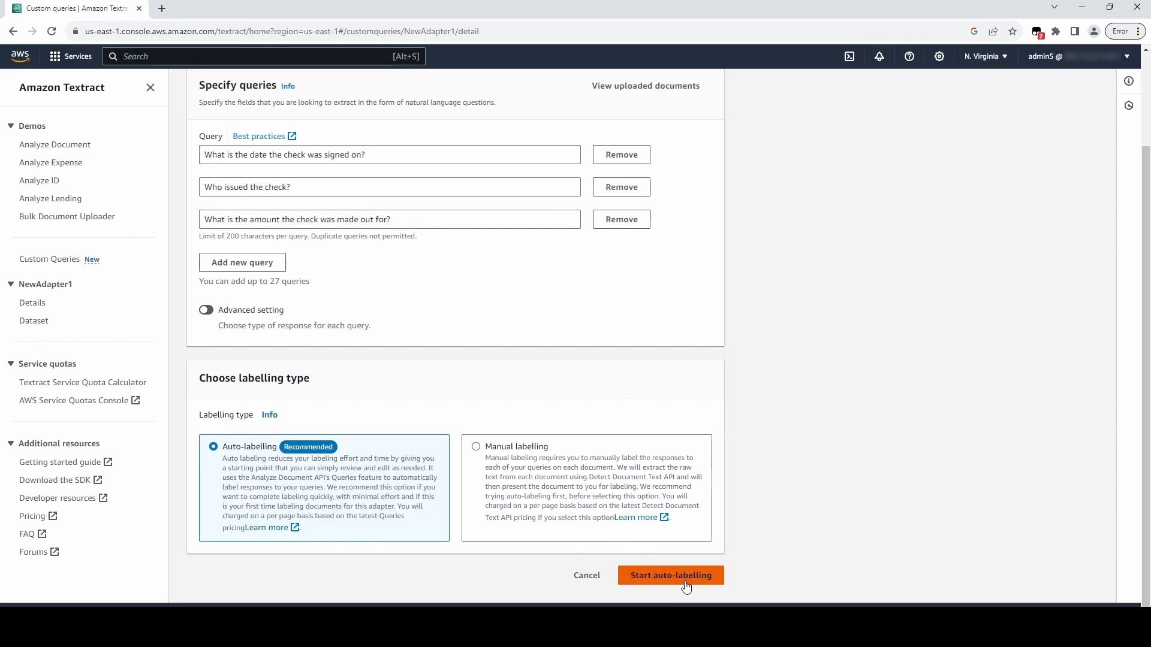
{"action": "left_click", "coordinate": [670, 574]}
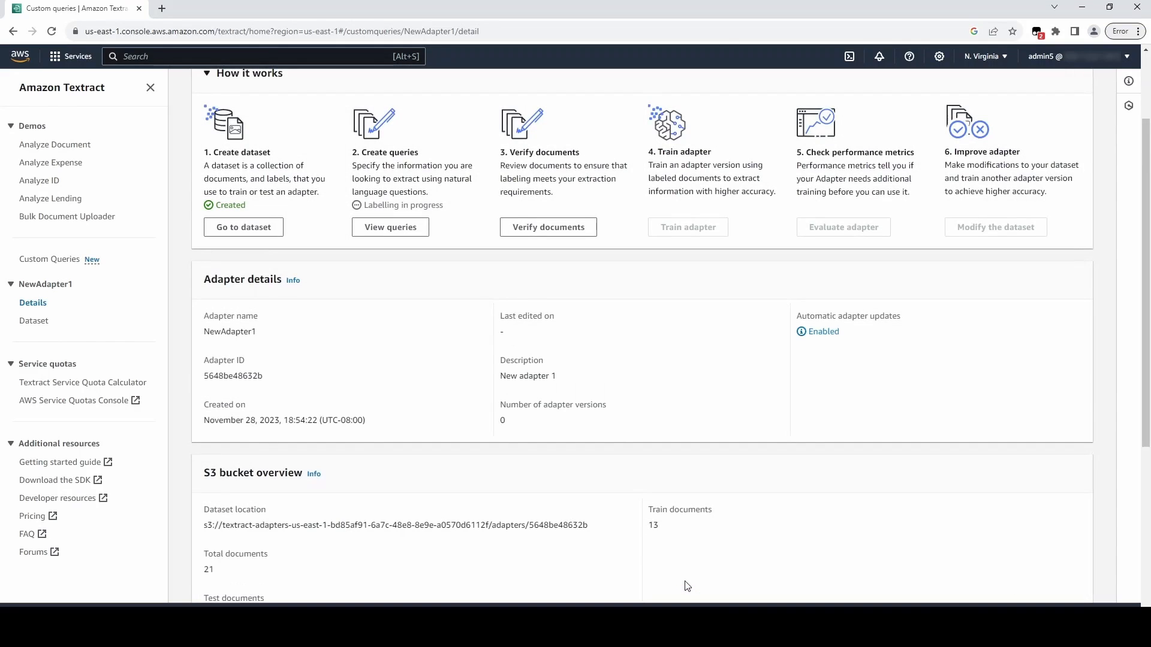
{"action": "scroll", "scroll_direction": "up", "scroll_amount": 3}
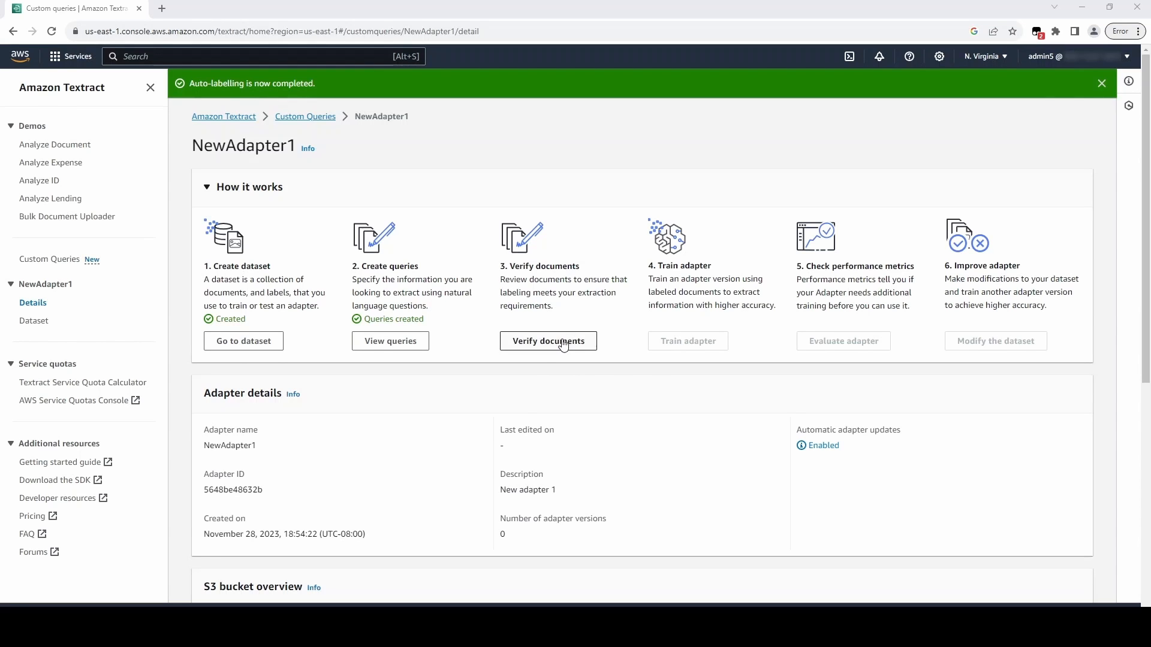
Step: Verify documents and start reviewing the first pre-labelled check
{"action": "left_click", "coordinate": [548, 341]}
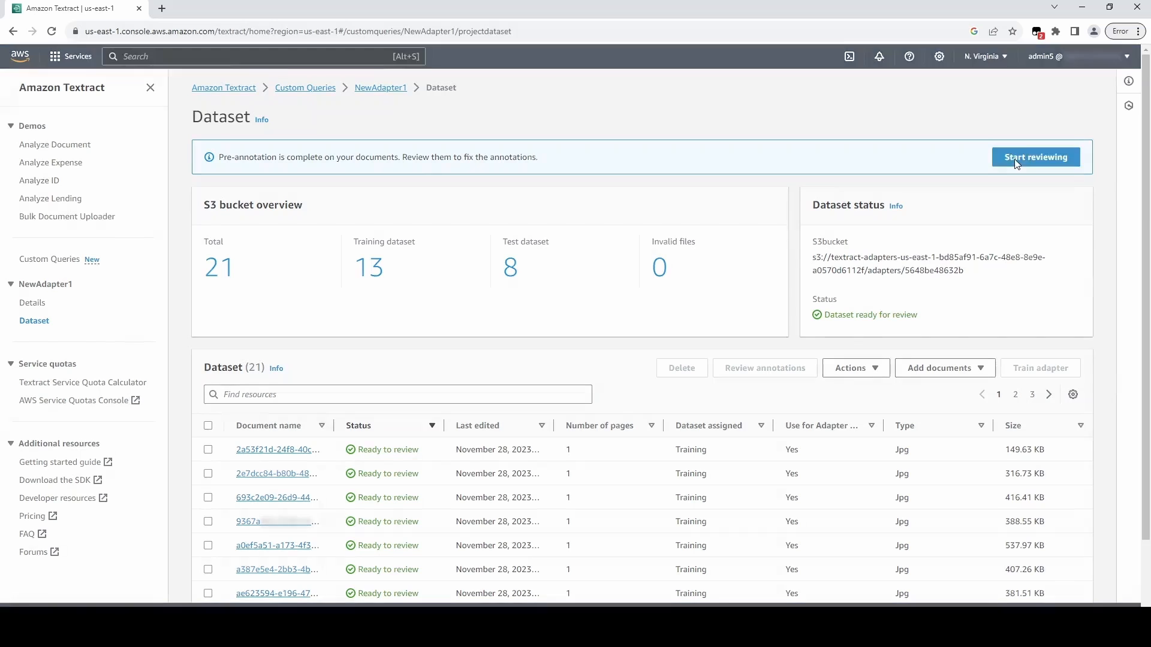
{"action": "left_click", "coordinate": [1035, 157]}
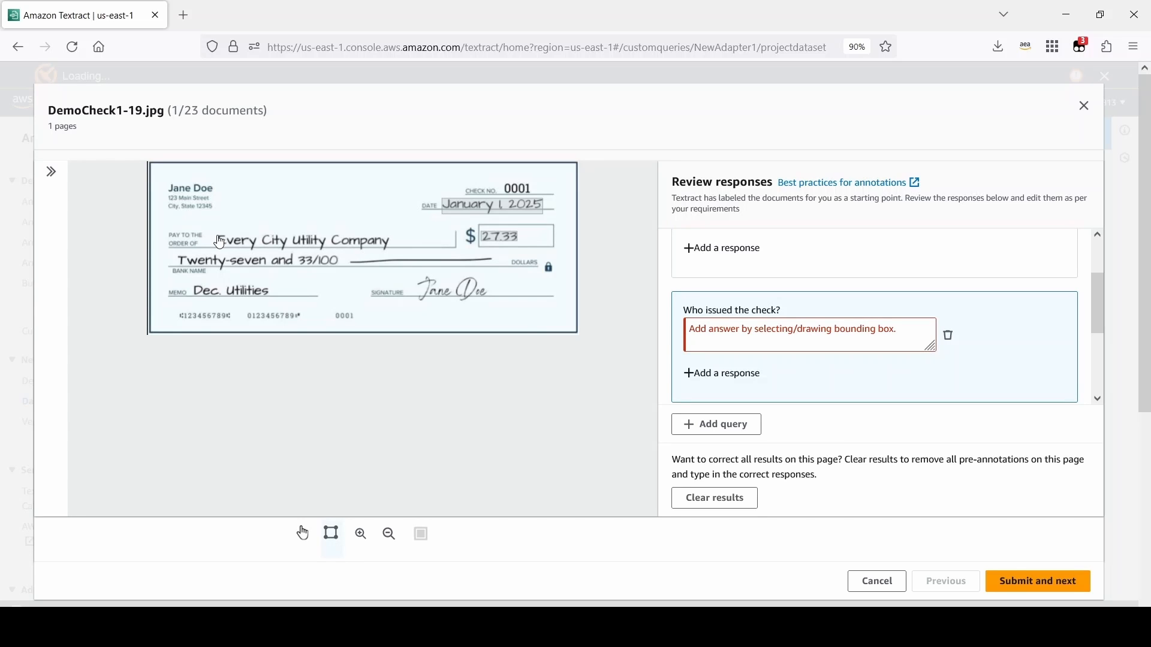
Step: Mark 'Jane Doe' at the check's top-left as the answer to 'Who issued the check?'
{"action": "left_click", "coordinate": [331, 532]}
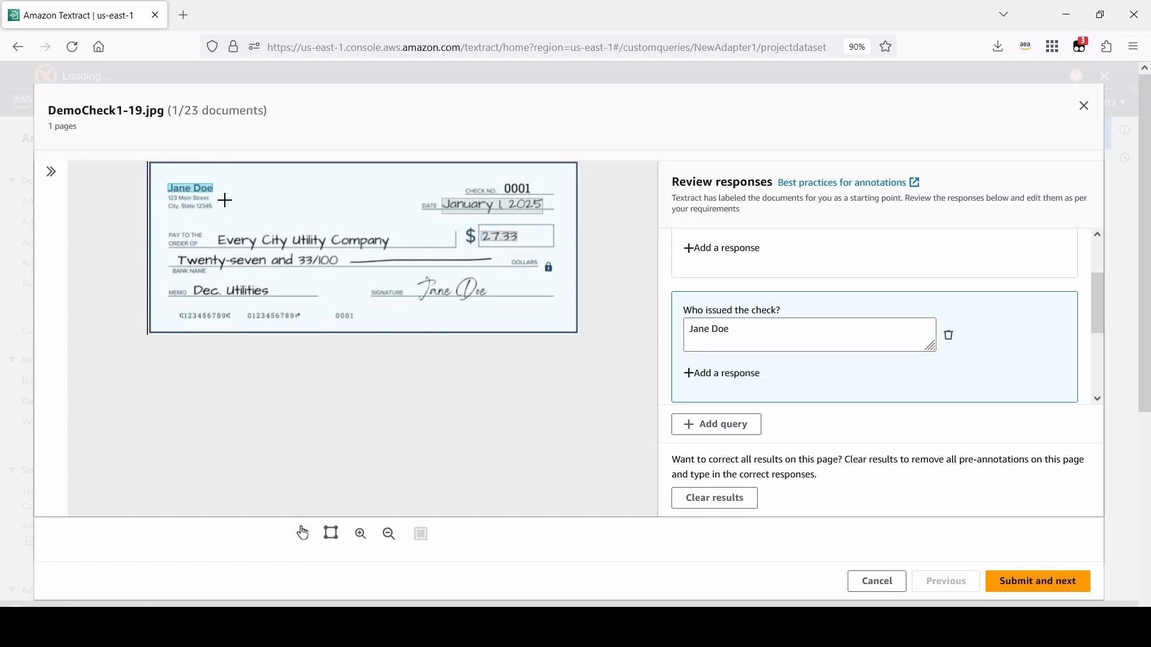
{"action": "mouse_move", "coordinate": [949, 488]}
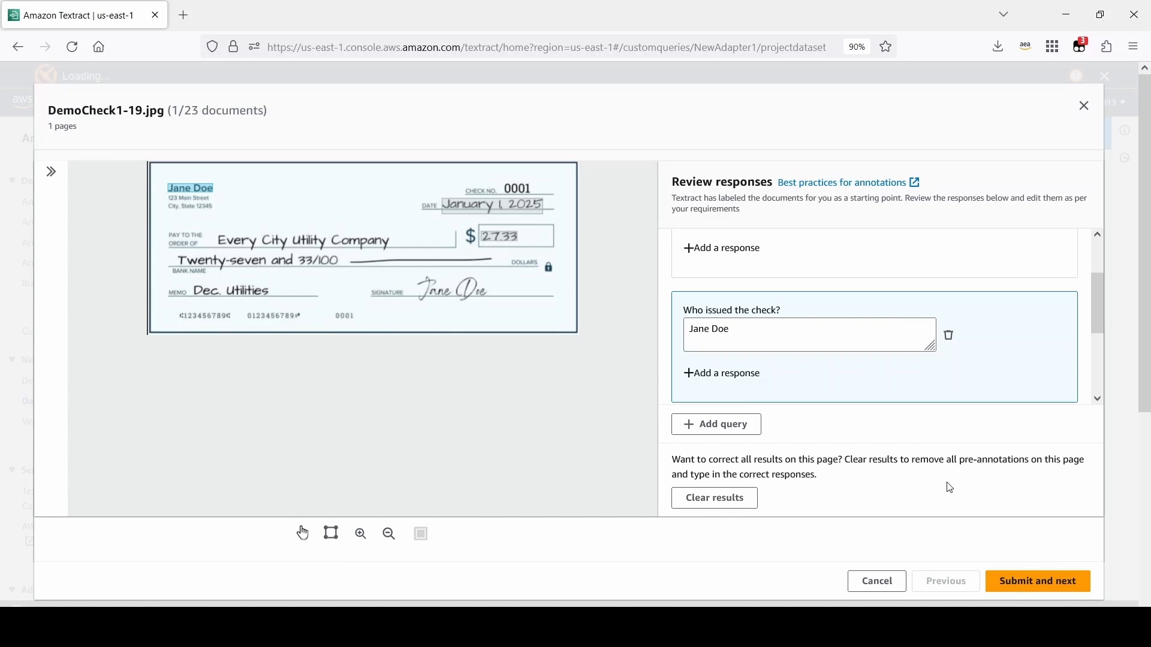
{"action": "mouse_move", "coordinate": [946, 474]}
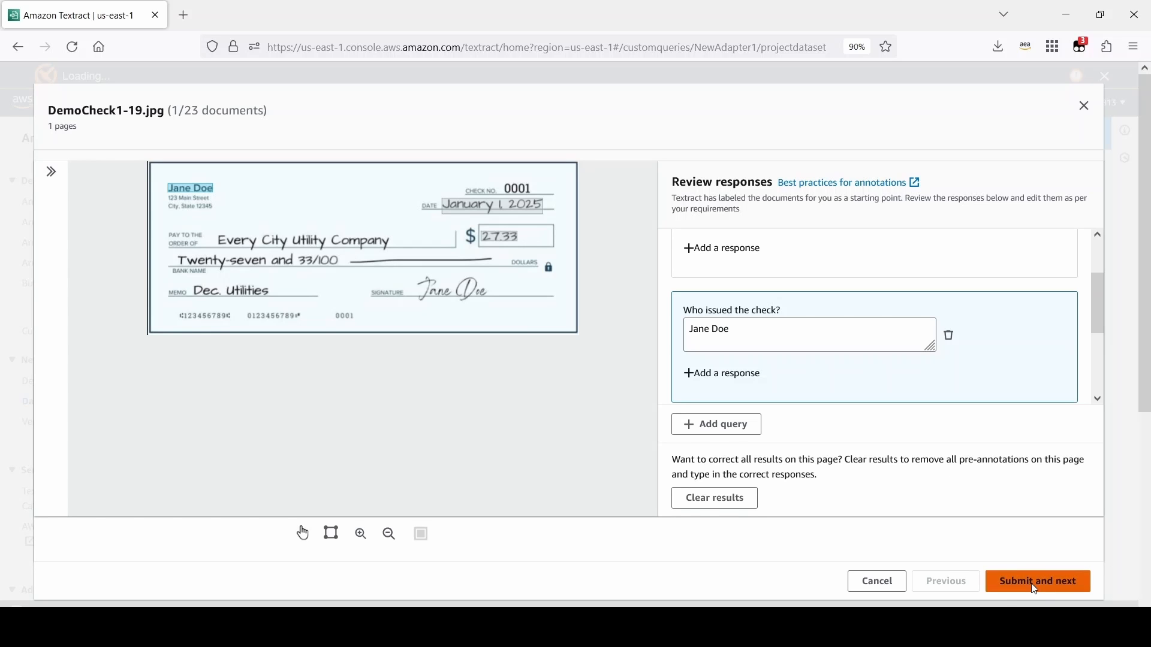
Step: Submit the first check, fix the second check's date answer, and submit through document 23 of 23
{"action": "left_click", "coordinate": [1037, 580]}
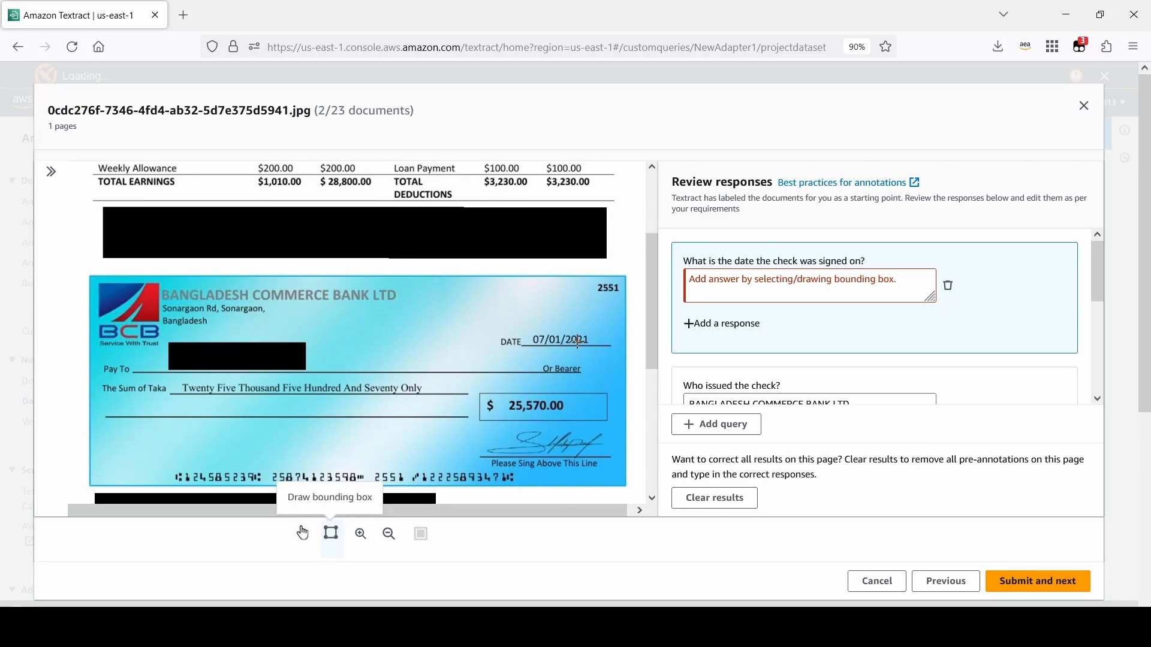
{"action": "left_click", "coordinate": [561, 339]}
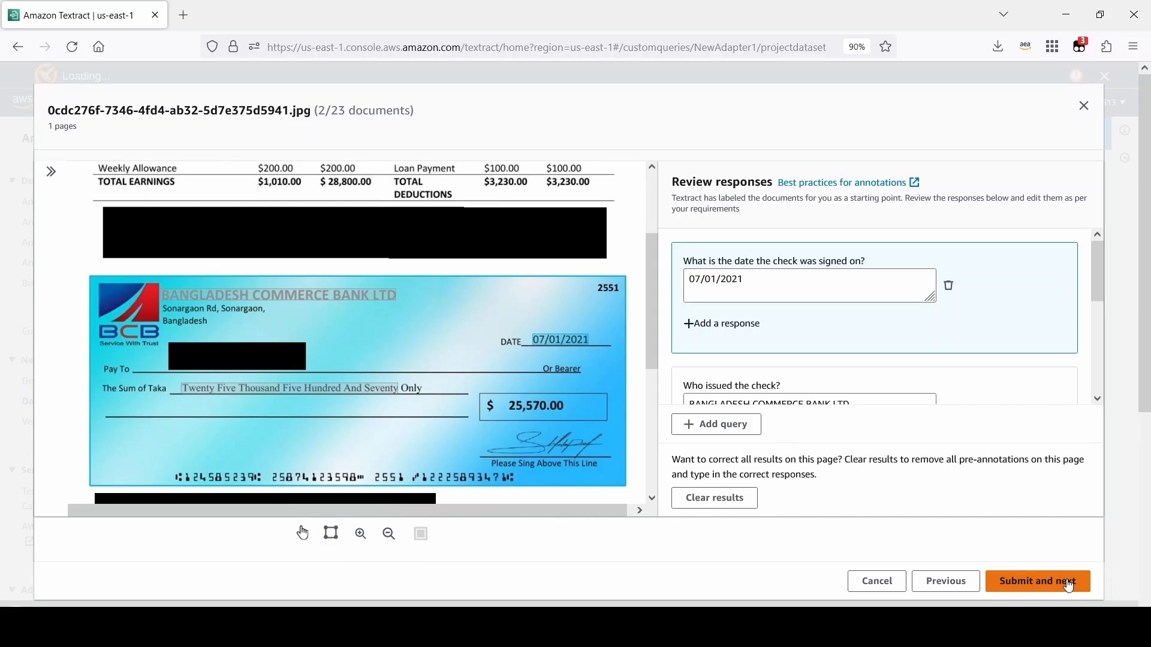
{"action": "left_click", "coordinate": [1037, 580]}
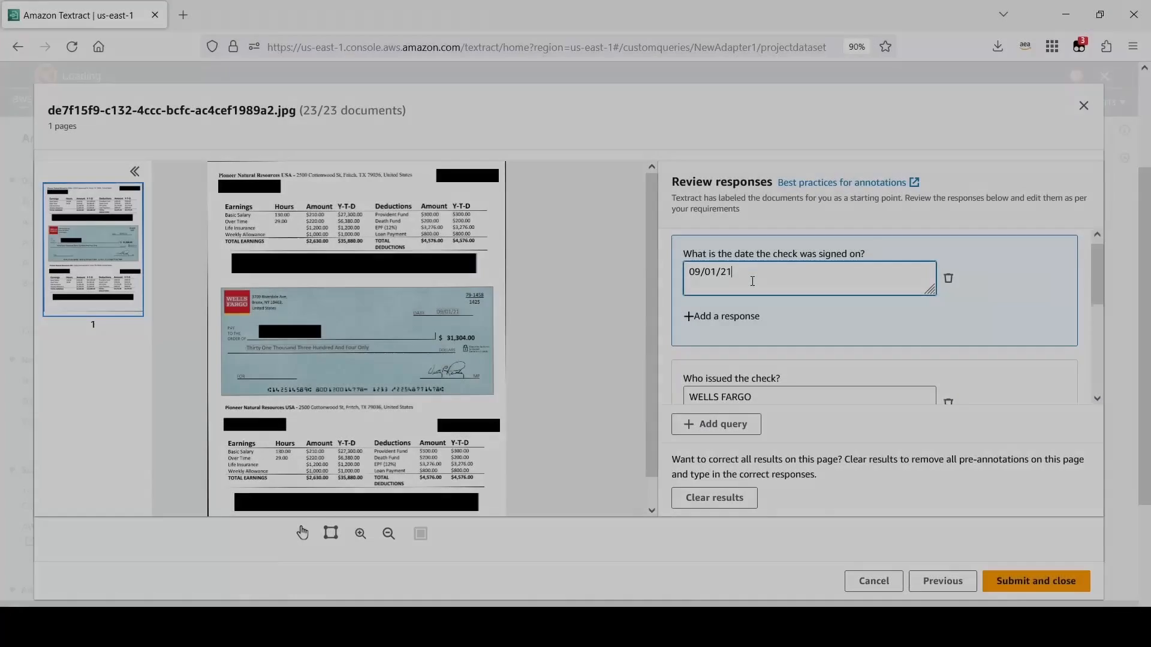
{"action": "scroll", "scroll_direction": "down", "scroll_amount": 3}
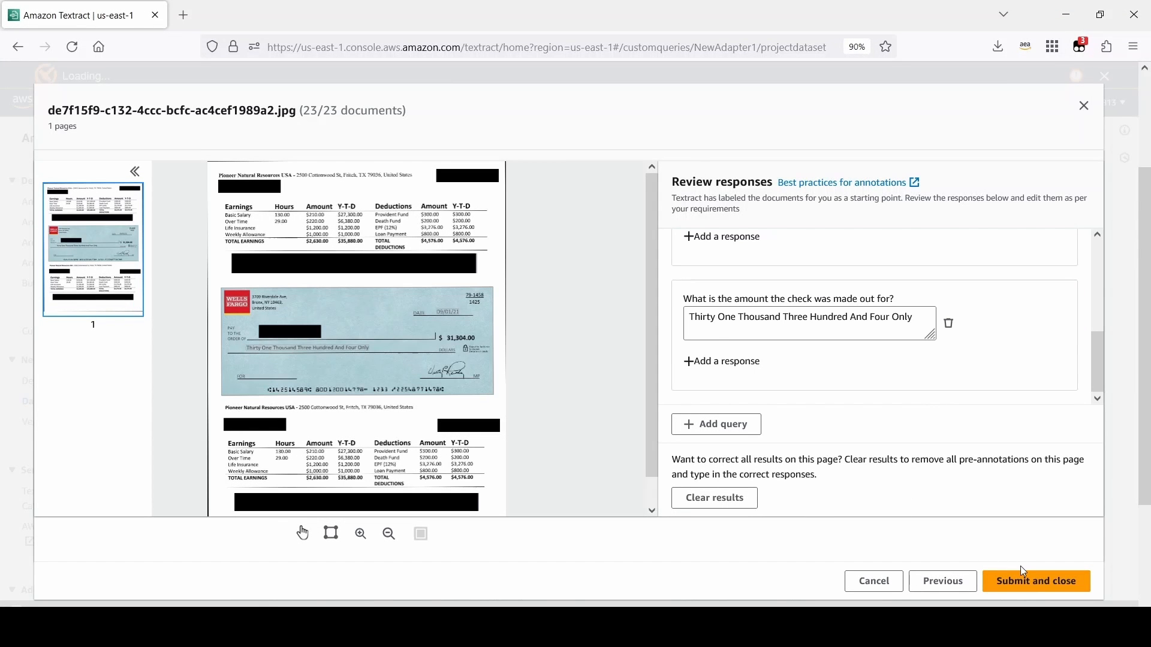
{"action": "mouse_move", "coordinate": [1034, 580]}
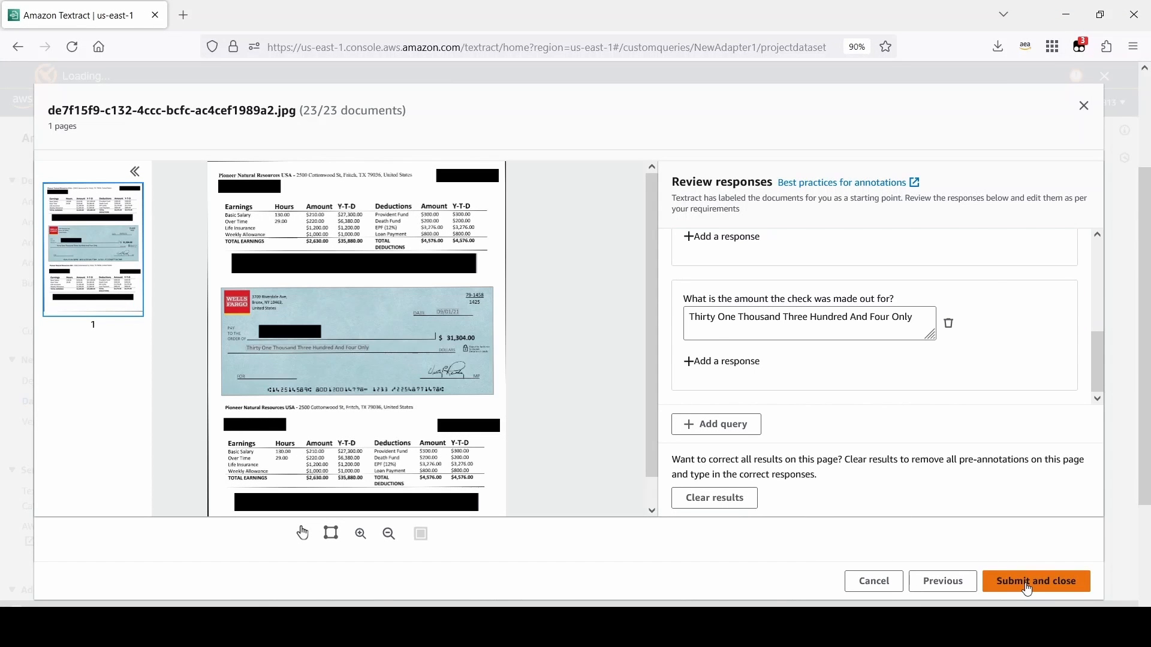
{"action": "left_click", "coordinate": [1035, 581]}
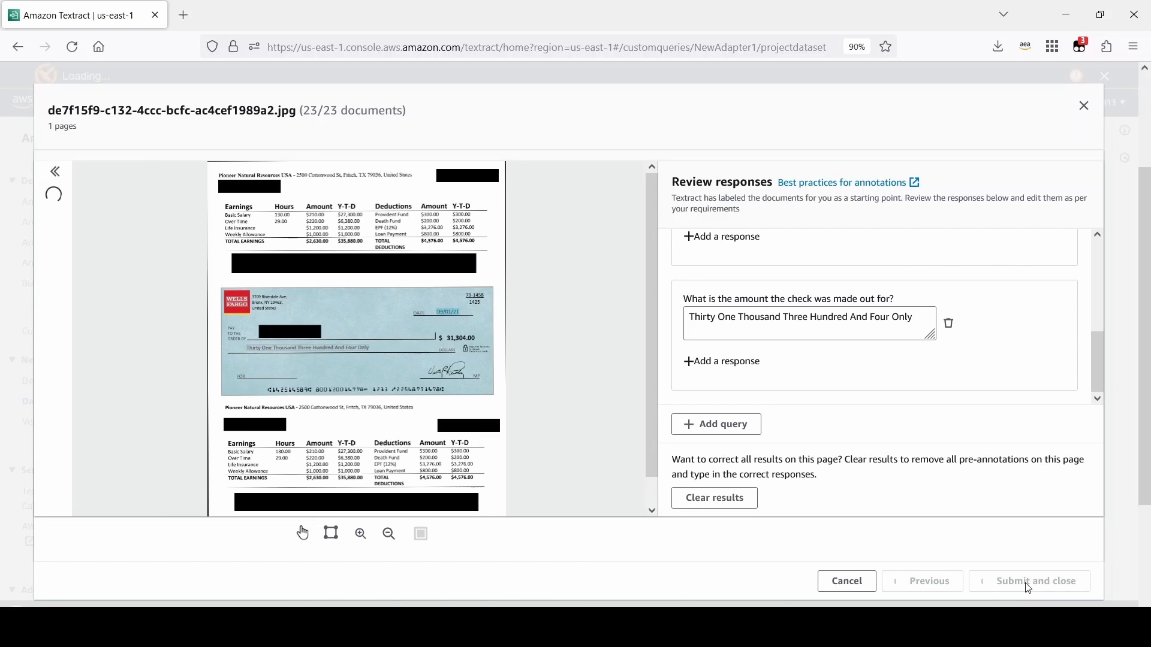
Step: Choose the output S3 bucket and start training NewAdapter1 so it shows Training in Progress
{"action": "left_click", "coordinate": [1029, 580]}
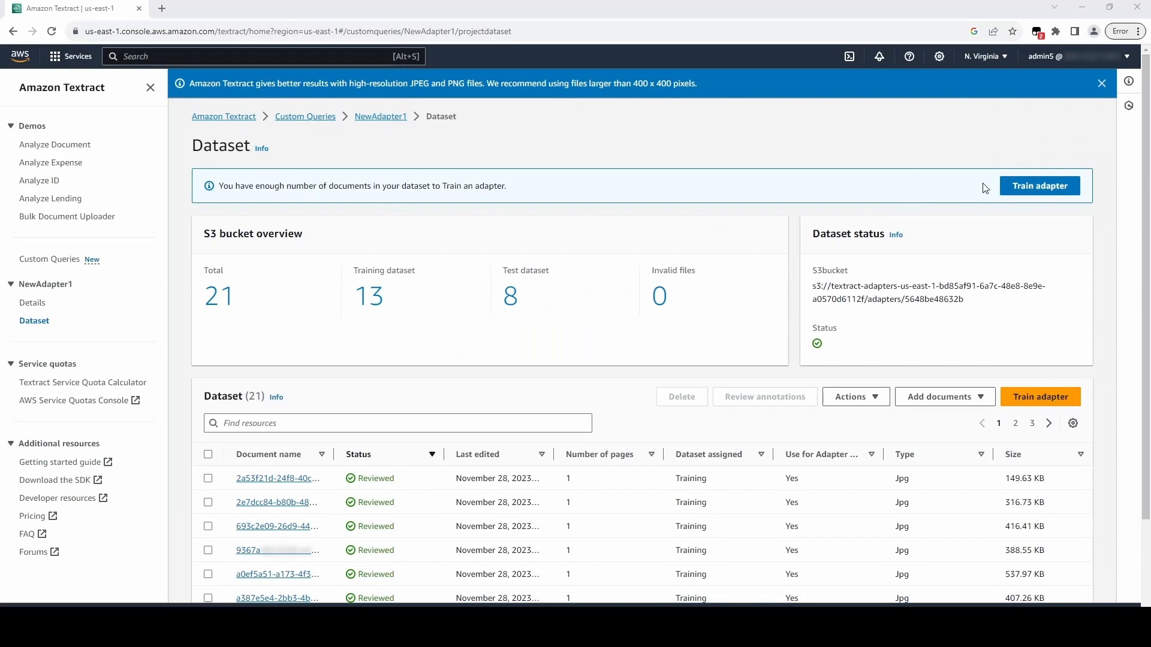
{"action": "mouse_move", "coordinate": [1040, 186]}
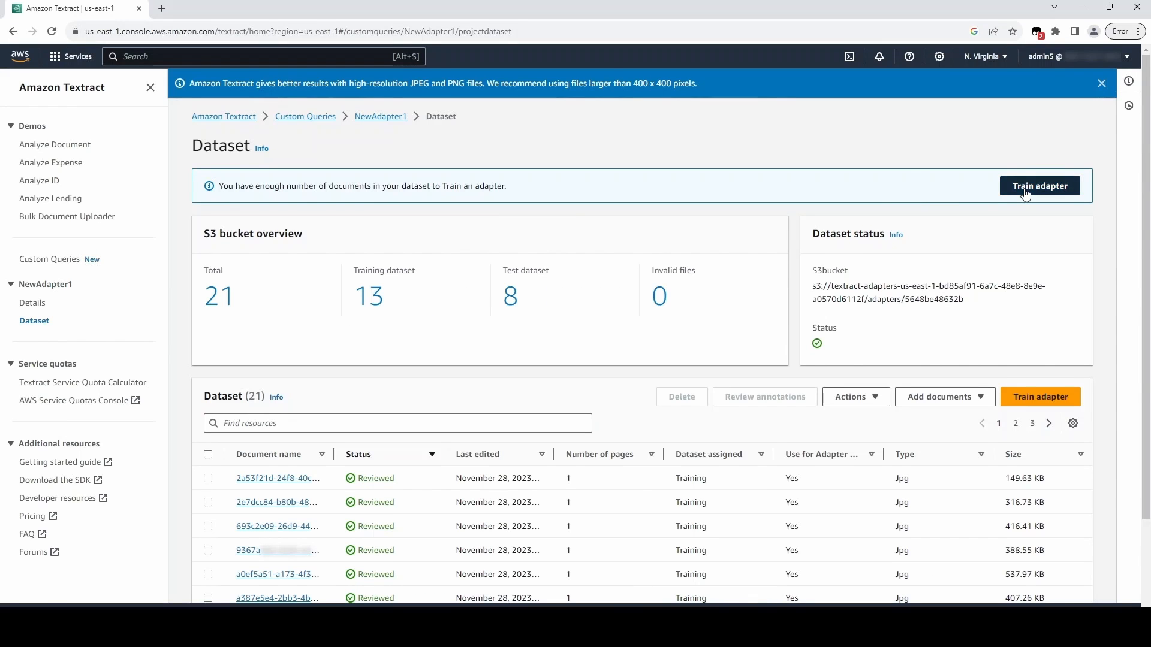
{"action": "left_click", "coordinate": [1039, 186]}
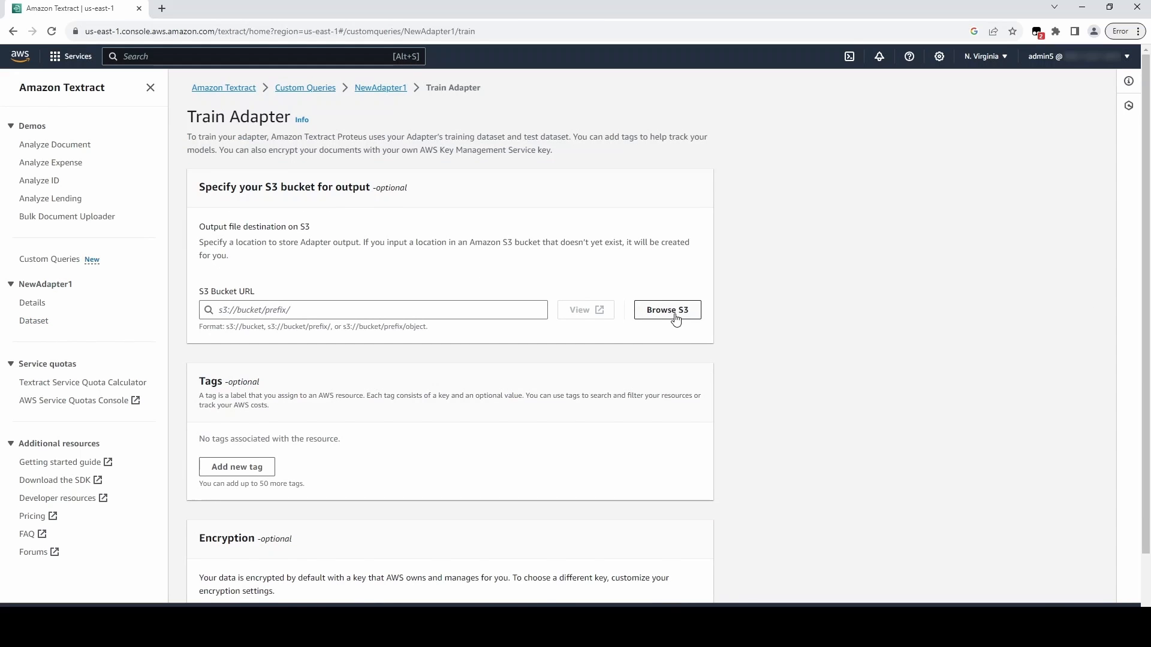
{"action": "left_click", "coordinate": [666, 309]}
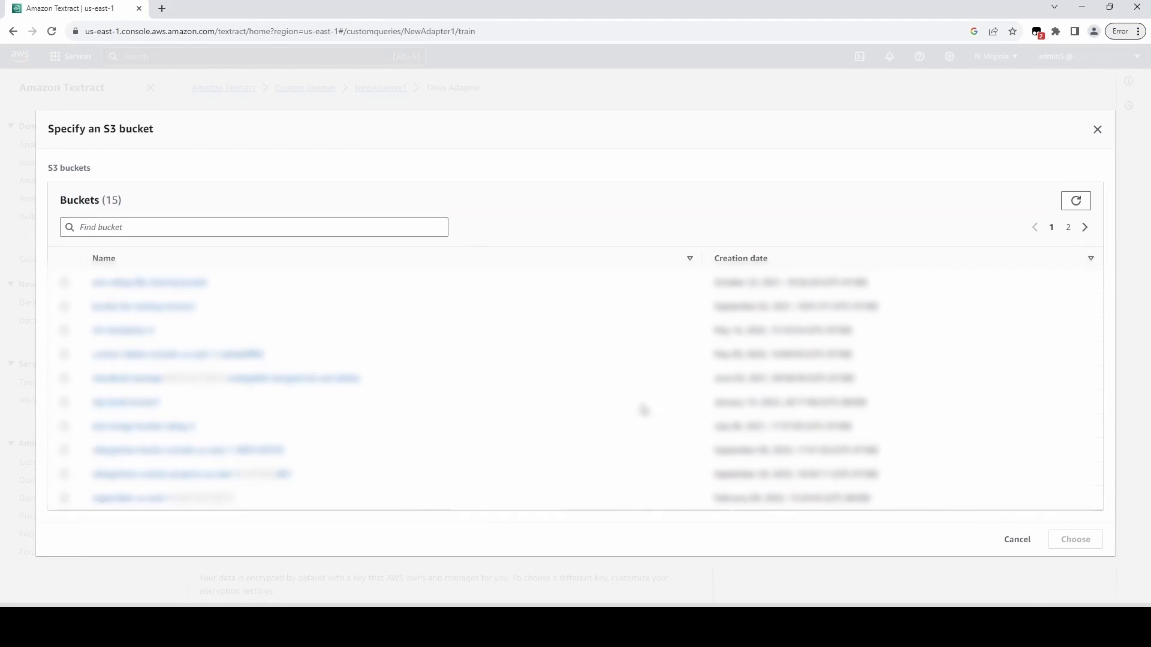
{"action": "left_click", "coordinate": [1074, 538]}
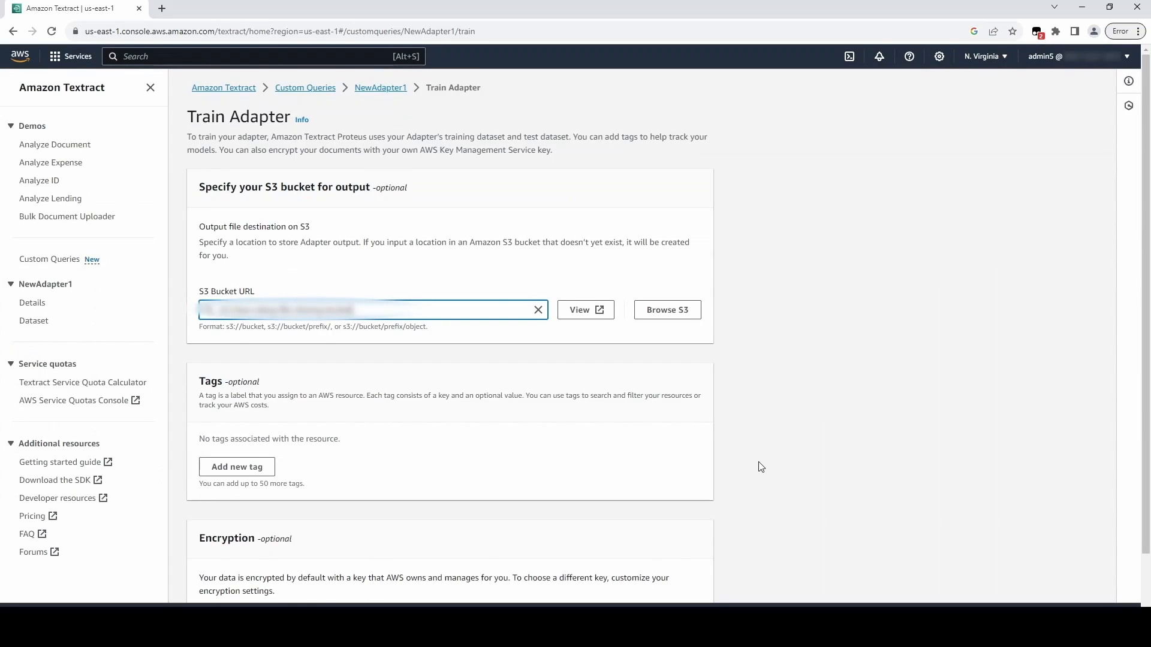
{"action": "scroll", "scroll_direction": "down", "scroll_amount": 3}
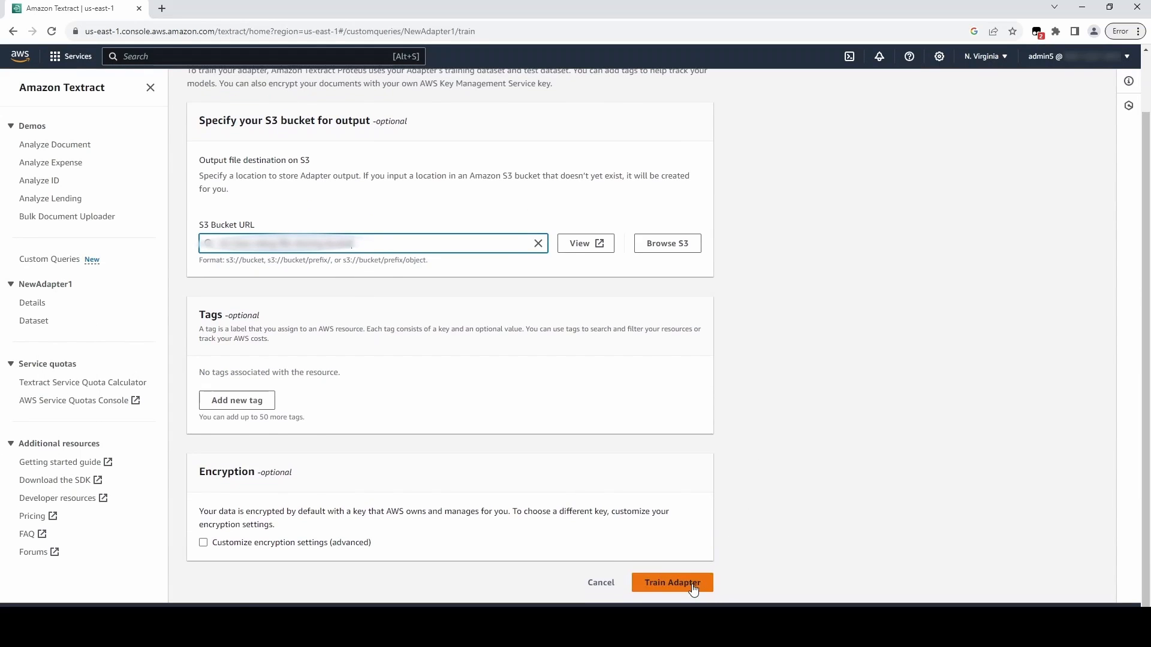
{"action": "left_click", "coordinate": [671, 582]}
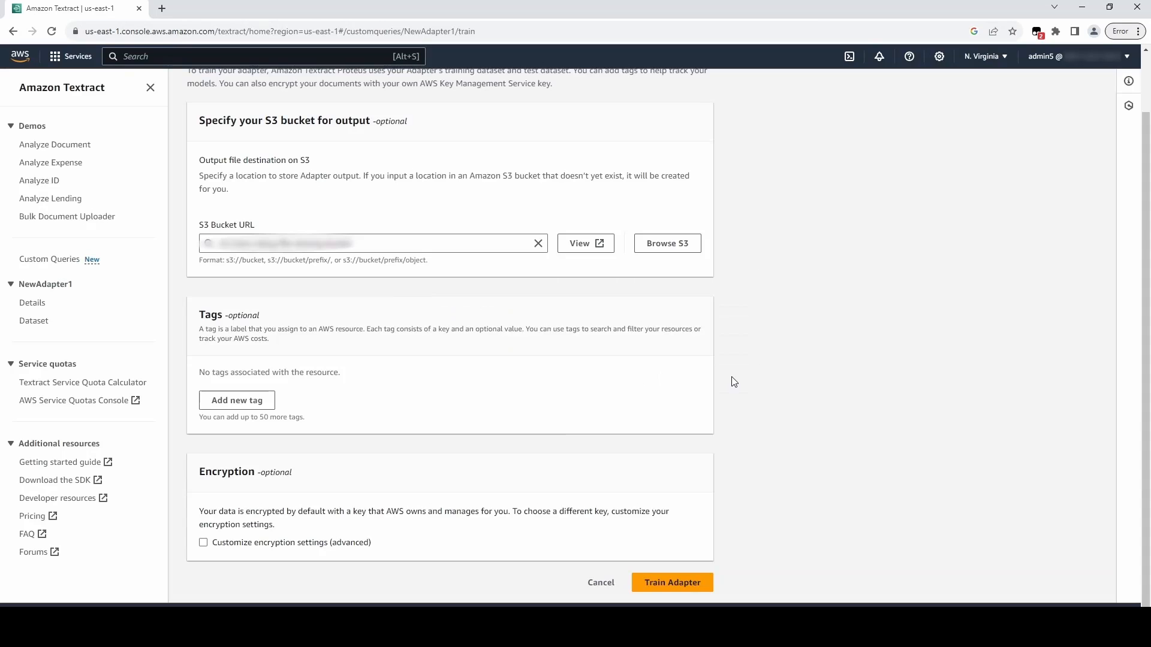
{"action": "left_click", "coordinate": [671, 583]}
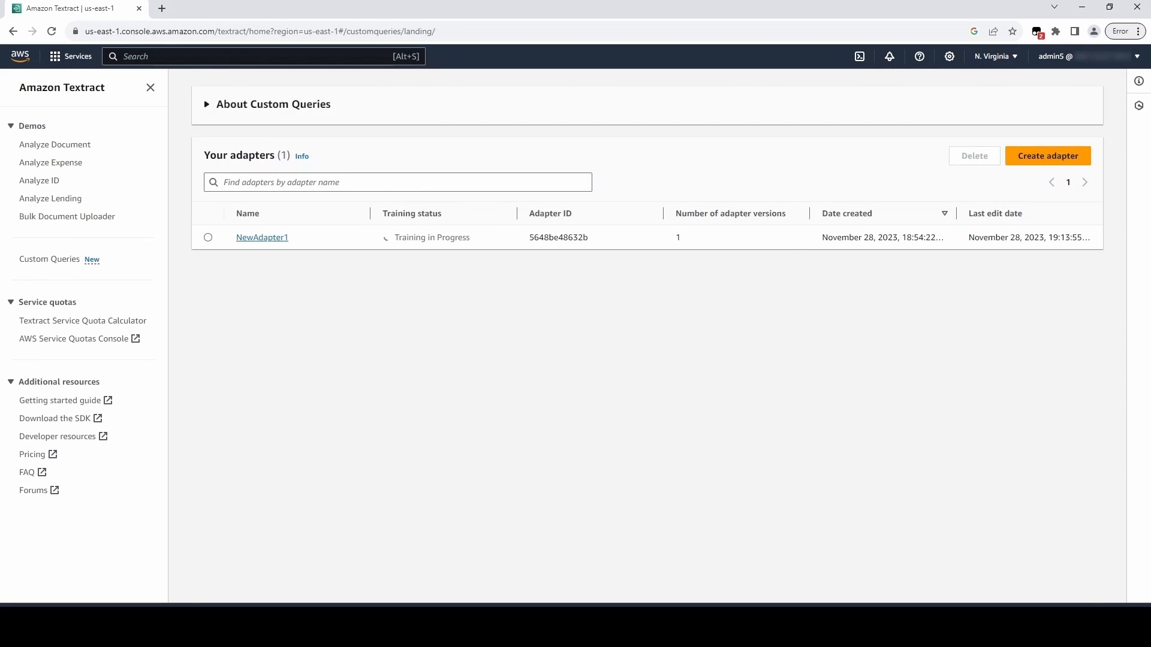
Step: View NewAdapter1's 85.7% F1 metrics per query, per document and per page
{"action": "left_click", "coordinate": [261, 237]}
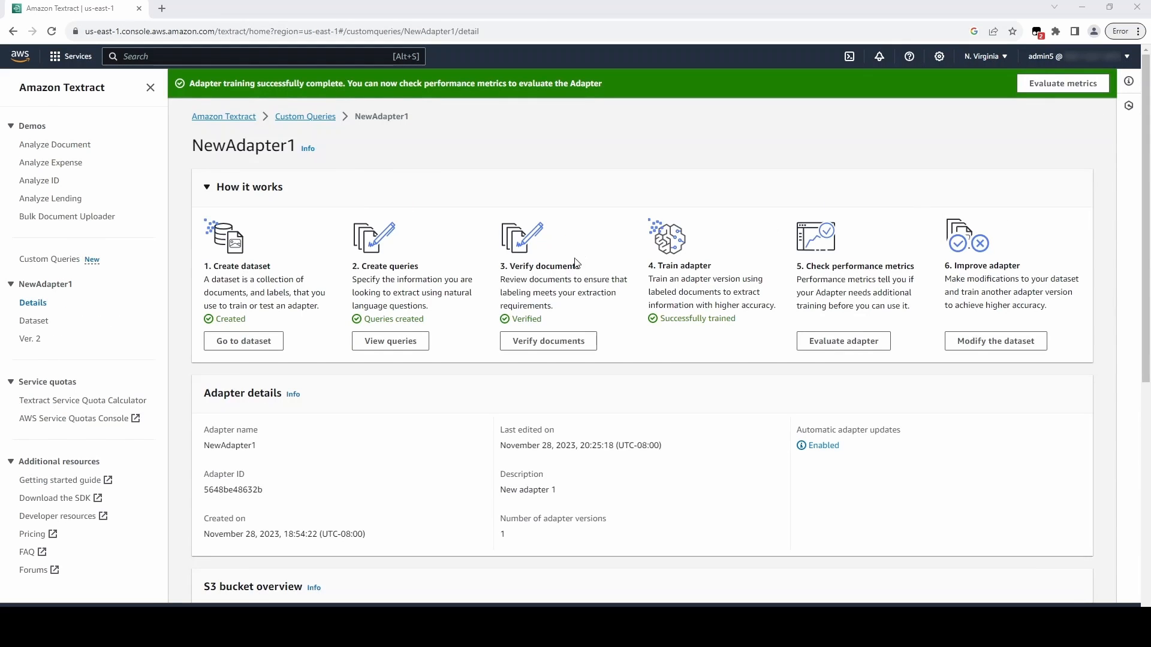
{"action": "mouse_move", "coordinate": [460, 314]}
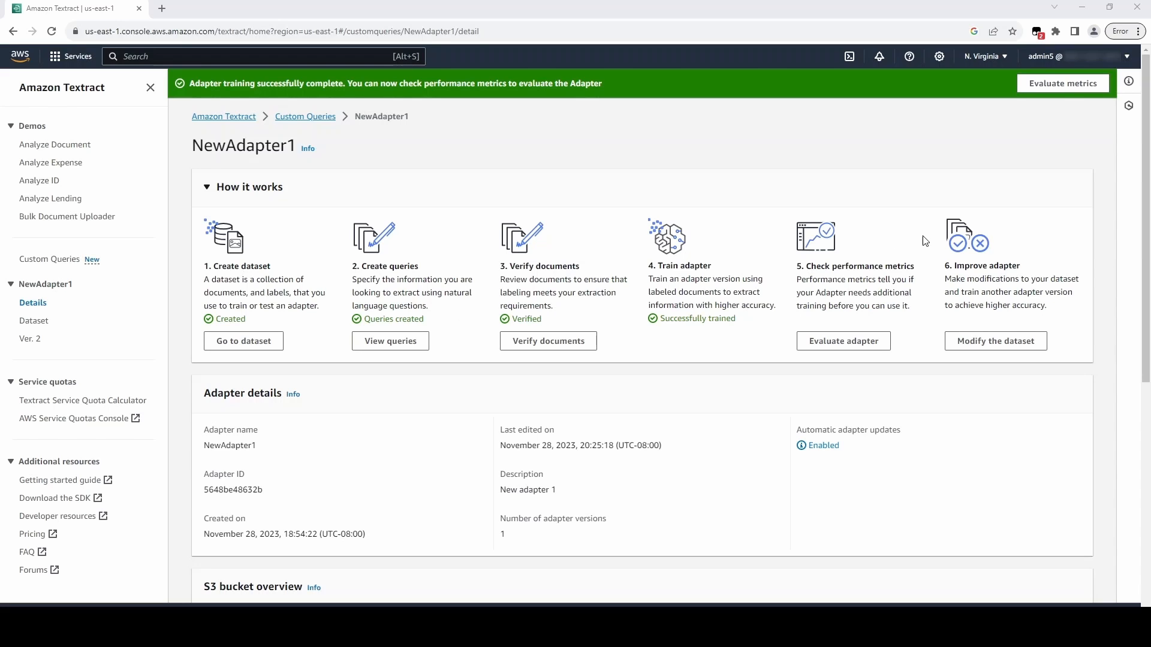
{"action": "mouse_move", "coordinate": [1063, 83]}
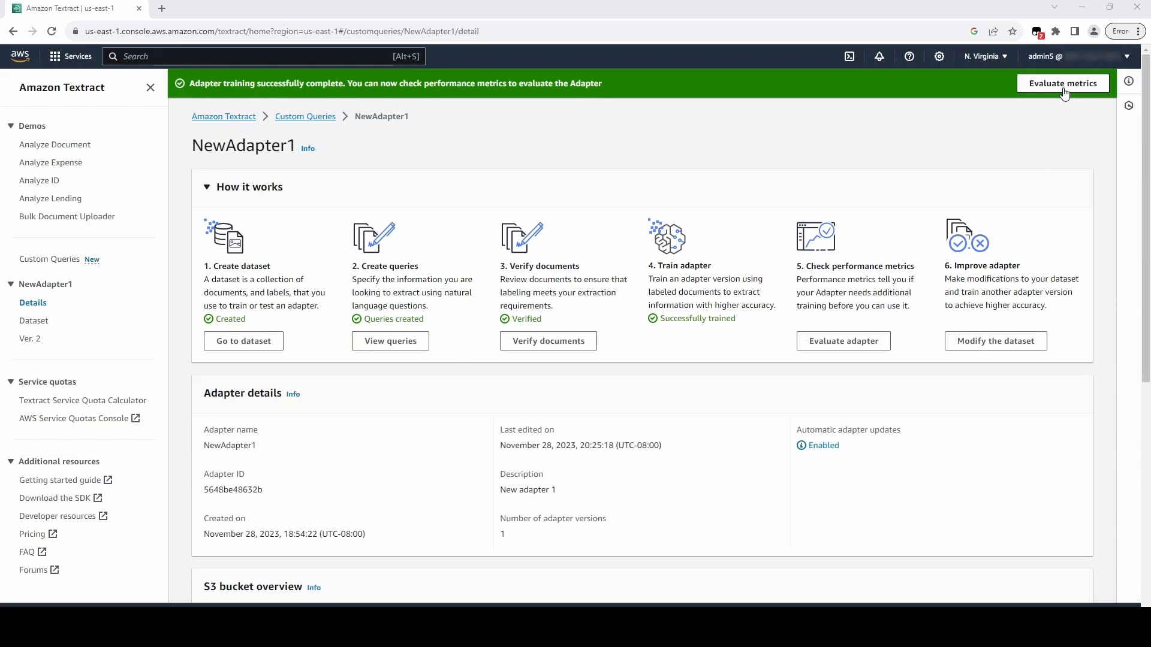
{"action": "left_click", "coordinate": [1062, 83]}
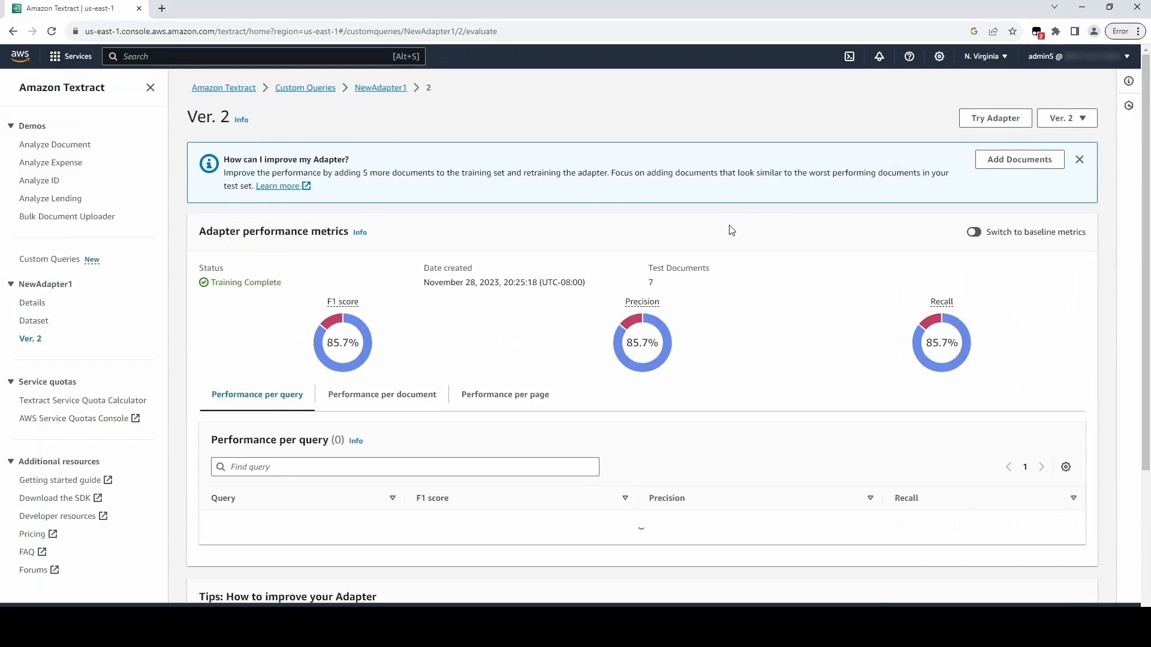
{"action": "scroll", "scroll_direction": "down", "scroll_amount": 3}
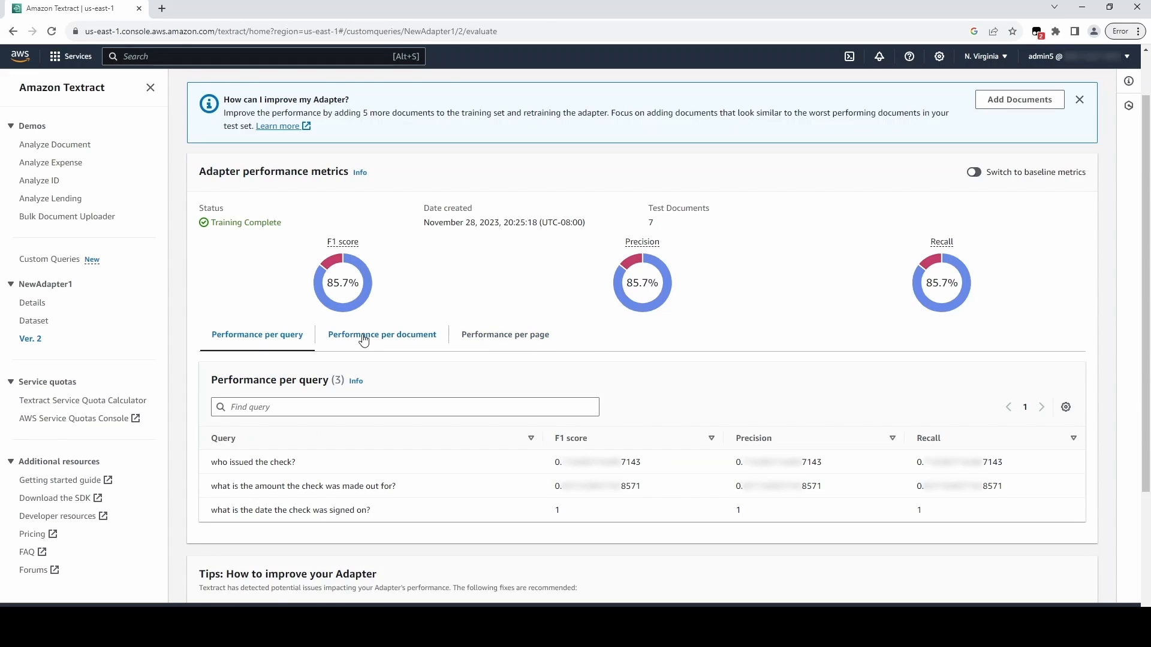
{"action": "left_click", "coordinate": [381, 335]}
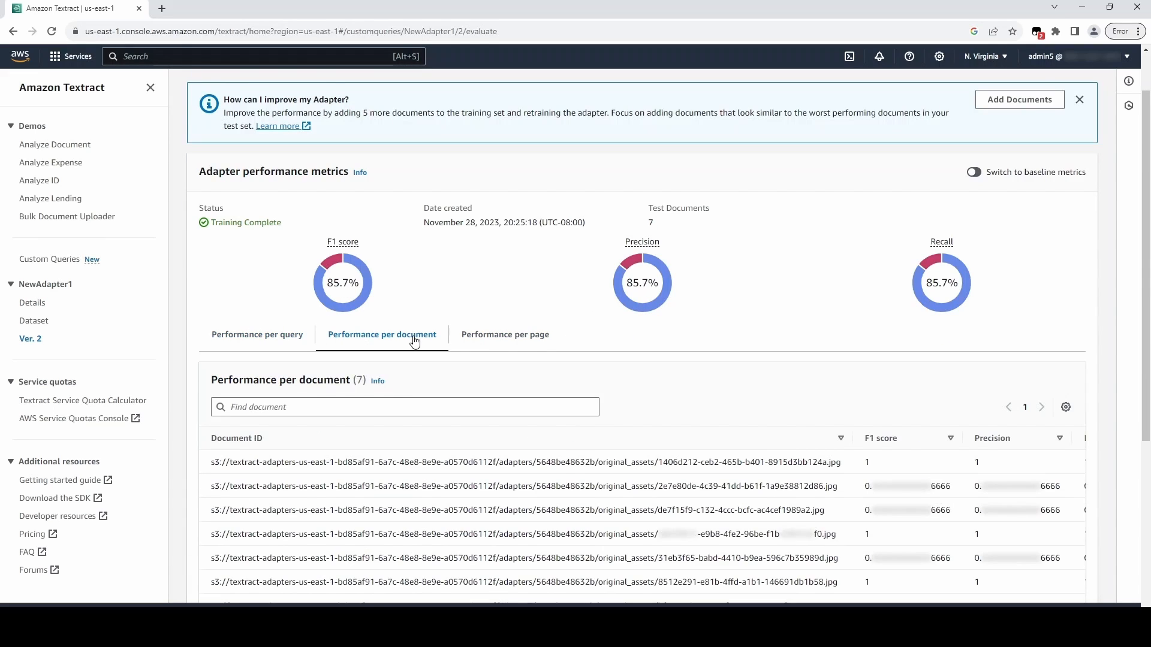
{"action": "mouse_move", "coordinate": [505, 335]}
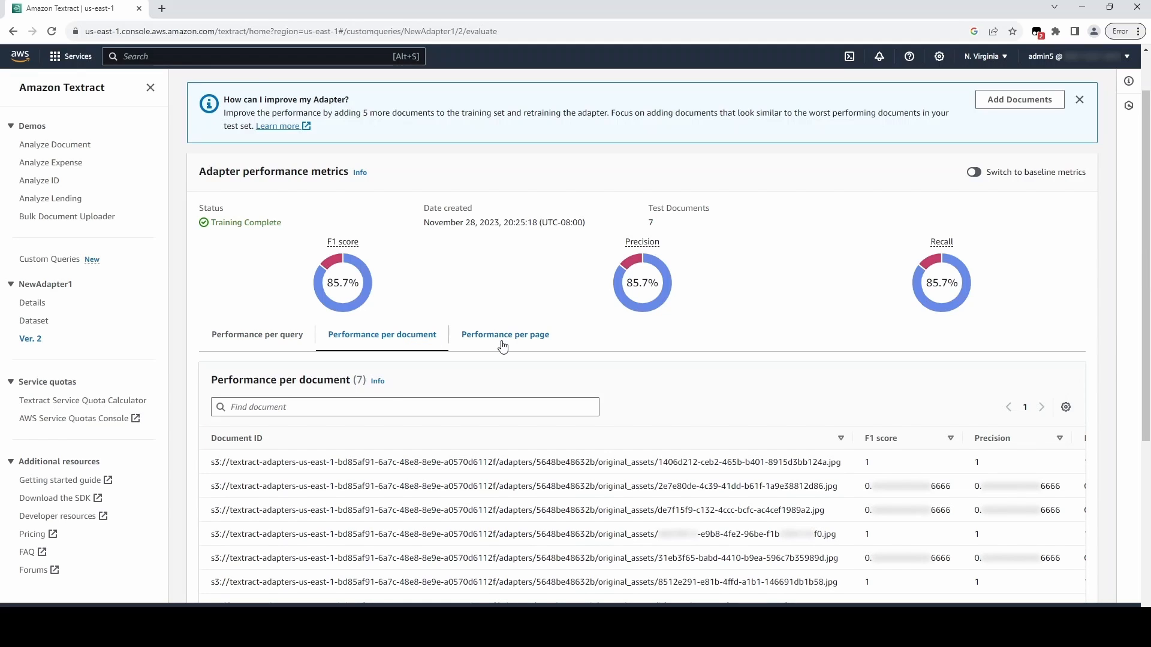
{"action": "left_click", "coordinate": [504, 334]}
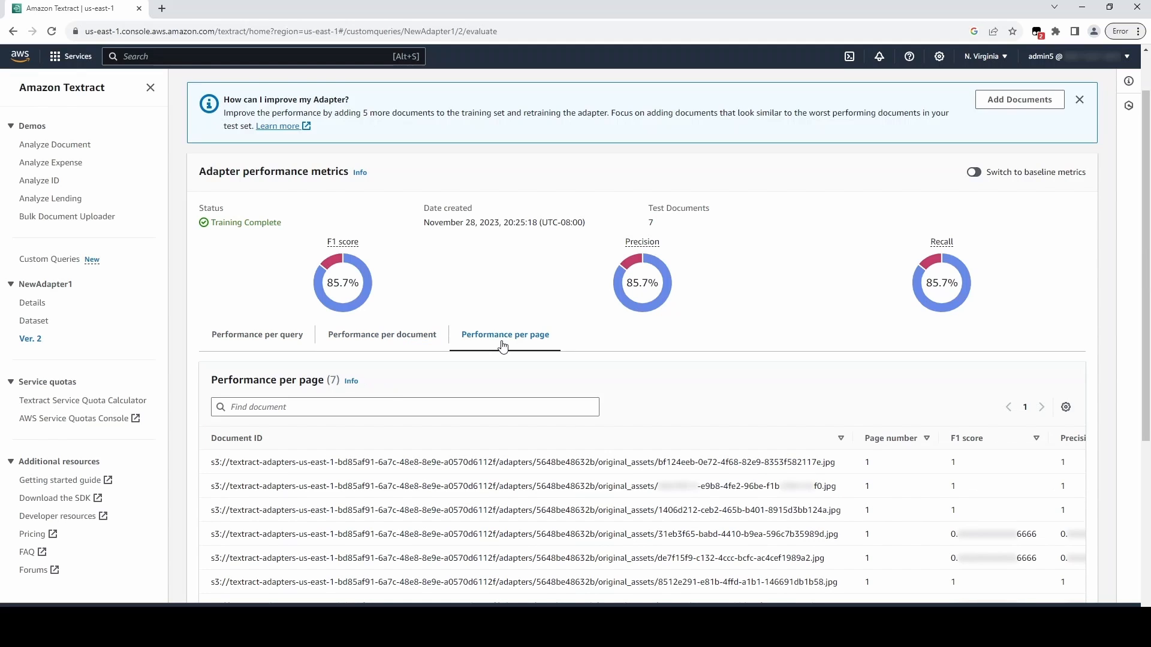
Step: Toggle baseline metrics on and off to compare 85.7% against the 61.9% baseline
{"action": "left_click", "coordinate": [974, 172]}
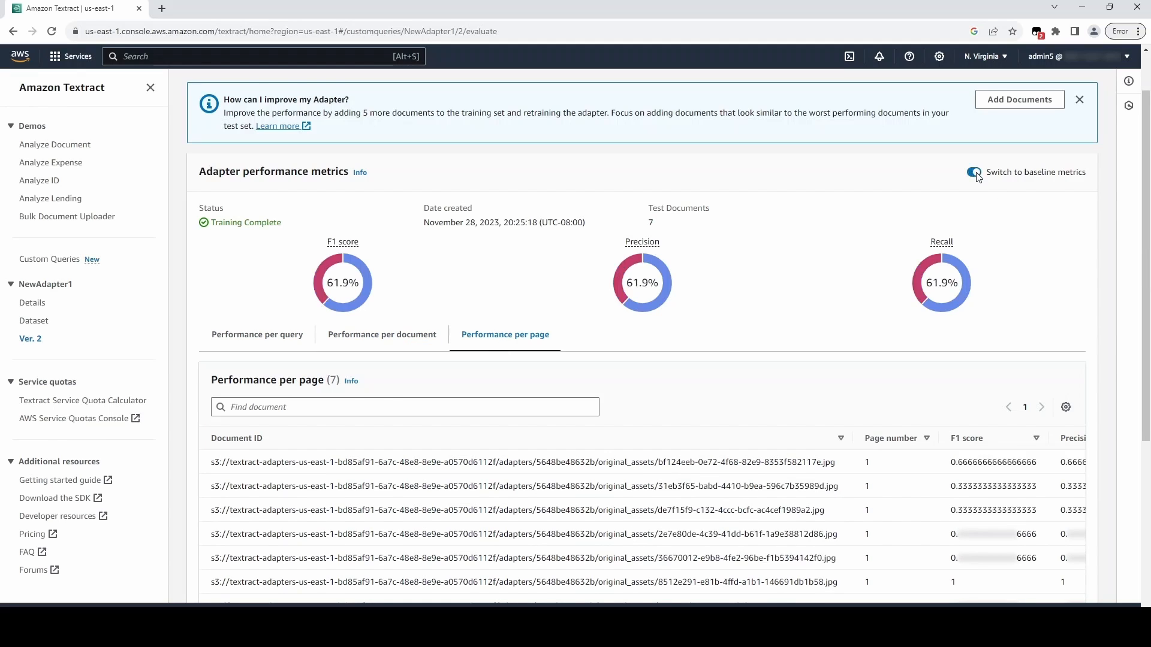
{"action": "left_click", "coordinate": [974, 172]}
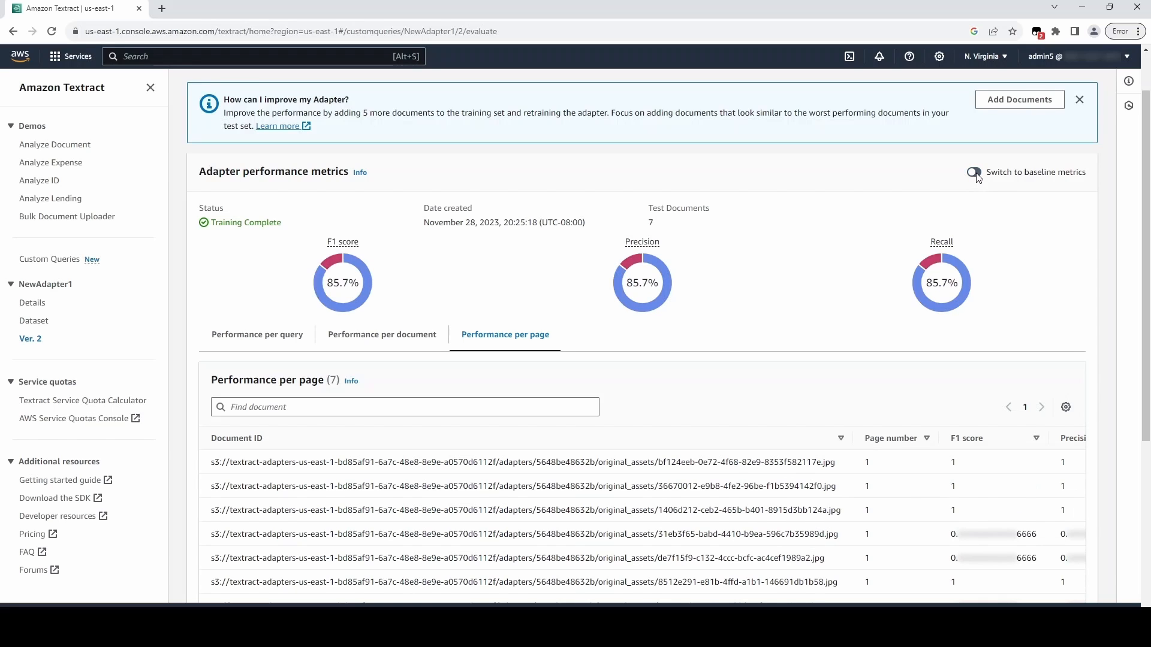
{"action": "left_click", "coordinate": [975, 171]}
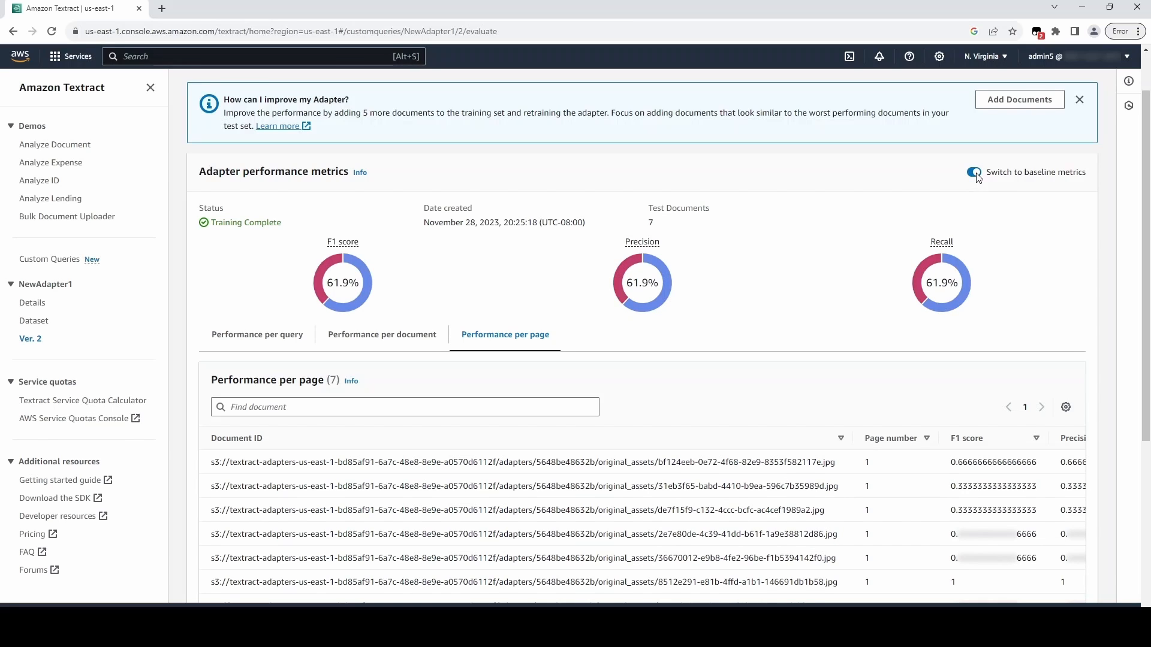
{"action": "left_click", "coordinate": [974, 171]}
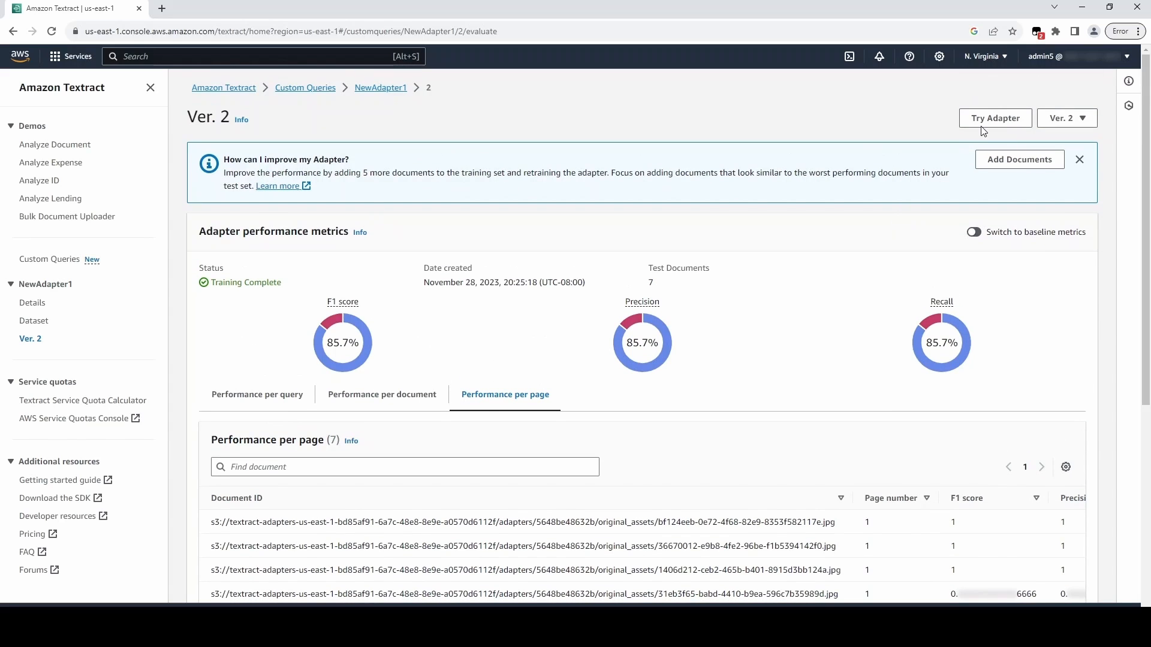
{"action": "mouse_move", "coordinate": [995, 117]}
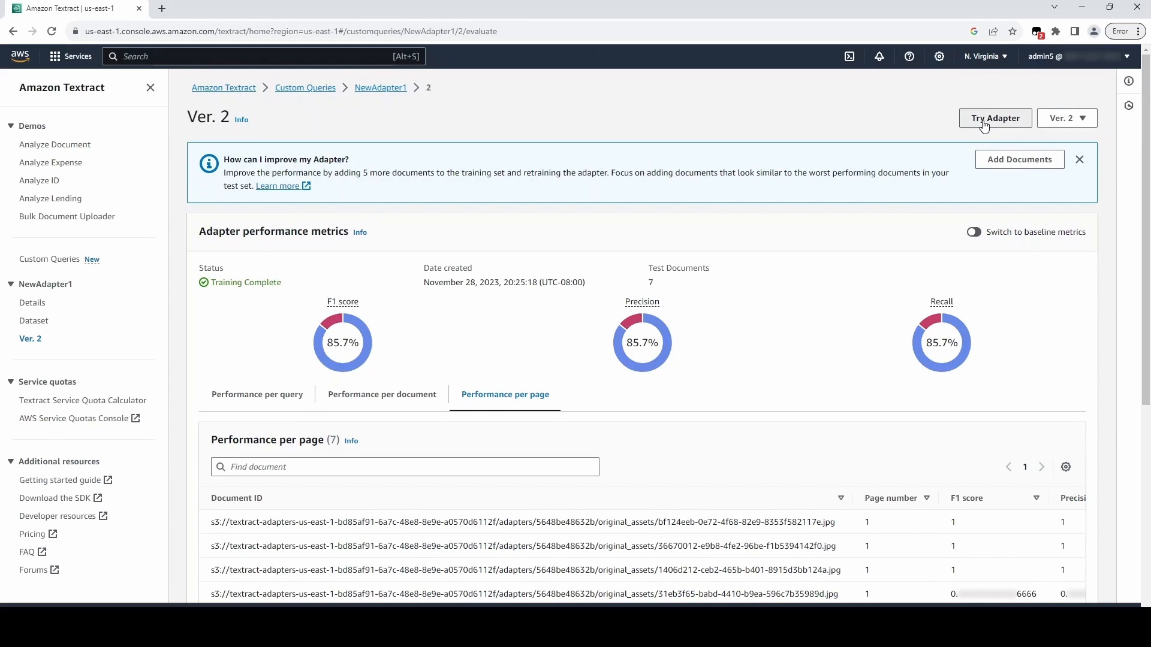
Step: Run NewAdapter1 Ver. 2 on testing-image.jpg to get the check's date, issuer and amount
{"action": "left_click", "coordinate": [995, 118]}
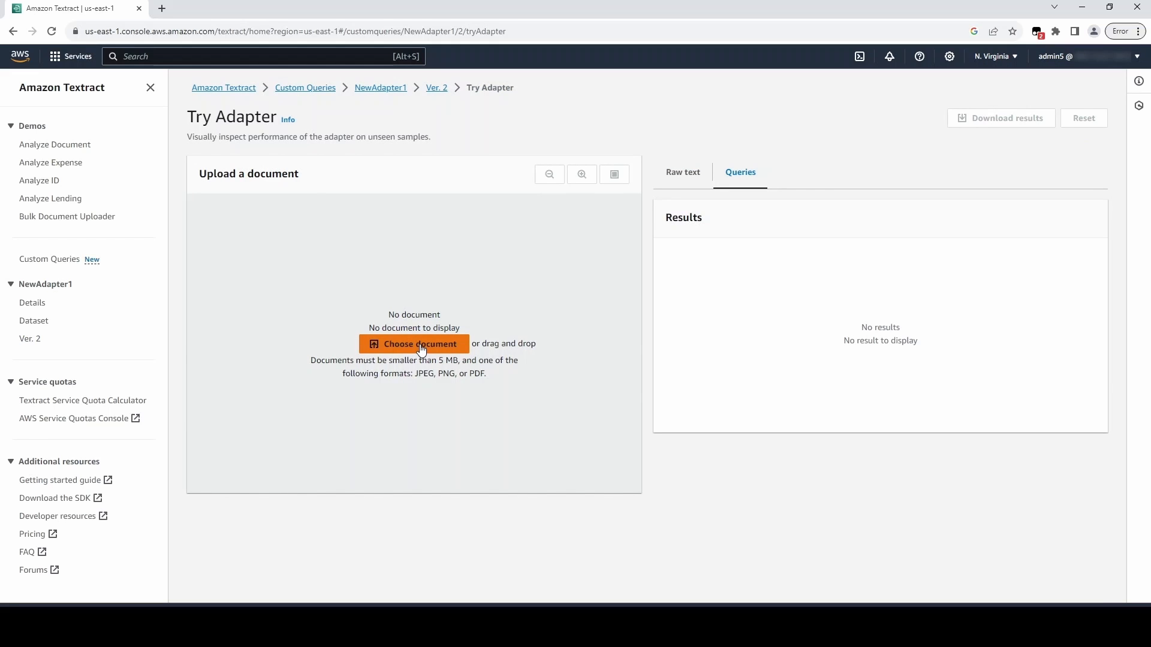
{"action": "left_click", "coordinate": [414, 344]}
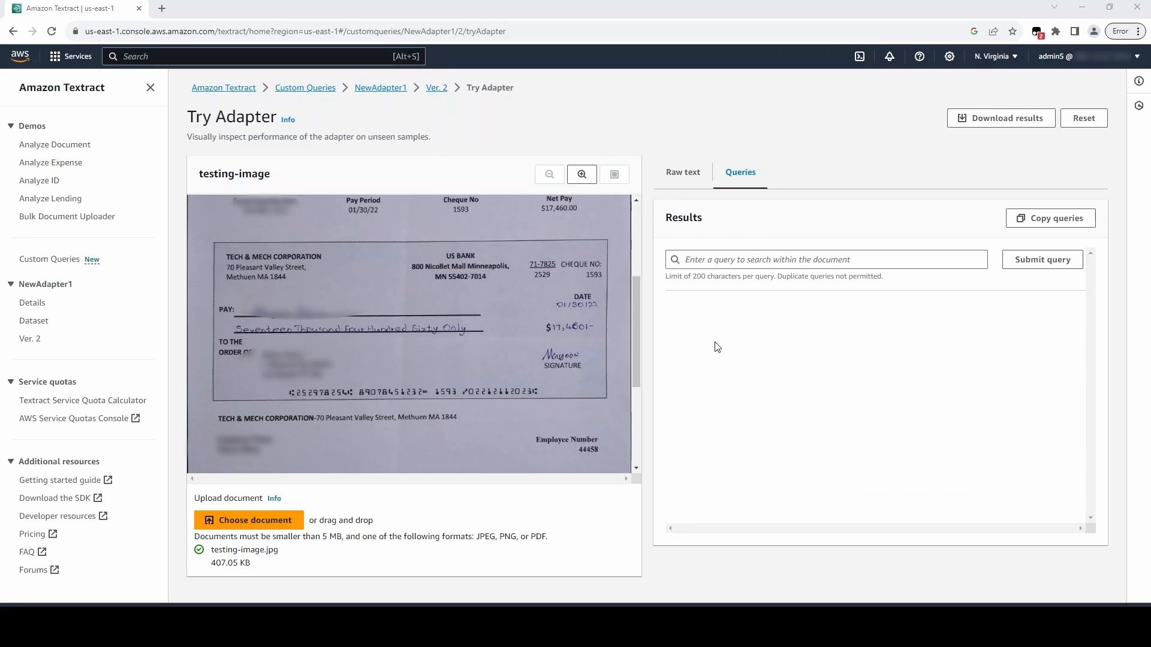
{"action": "left_click", "coordinate": [1041, 259]}
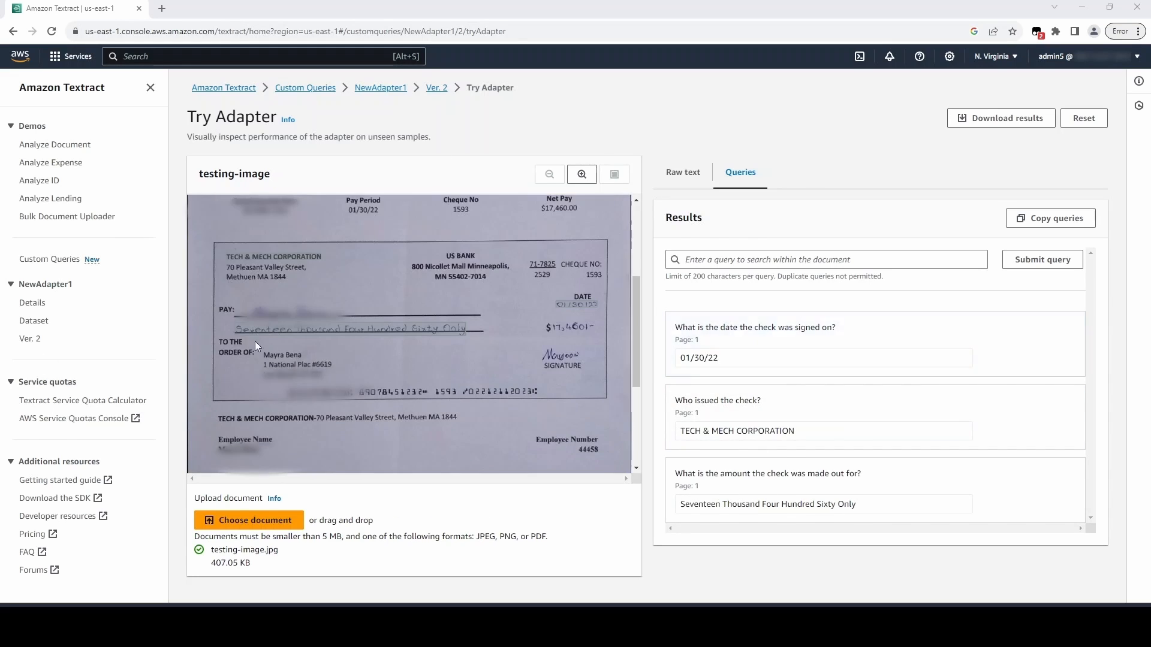
{"action": "left_click", "coordinate": [32, 302]}
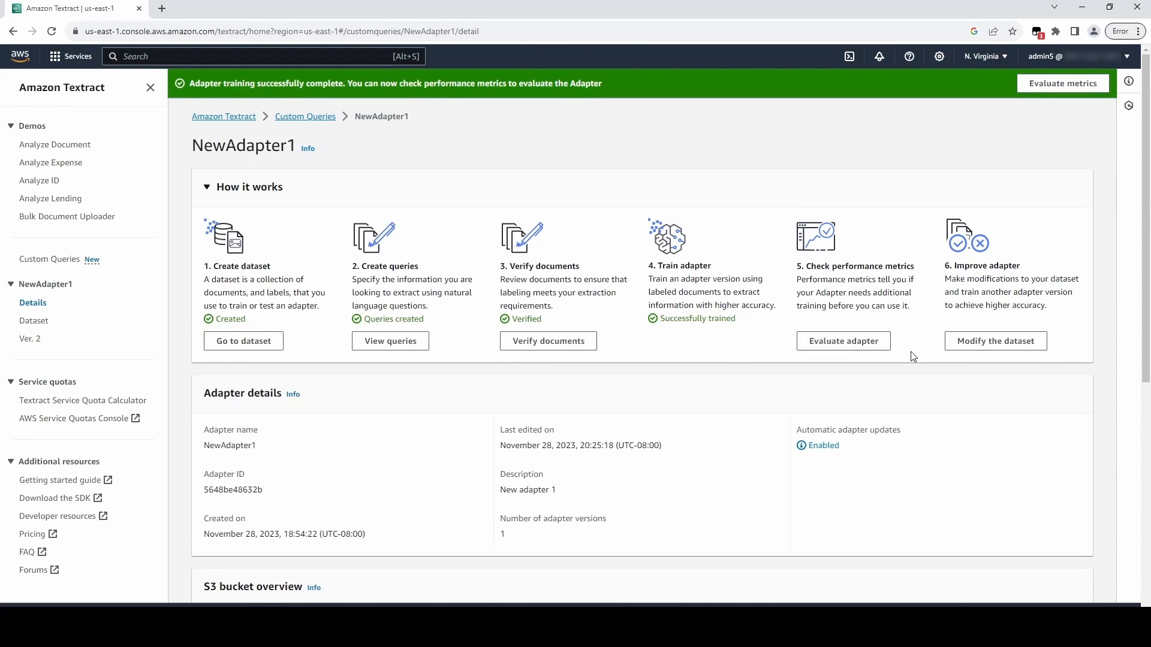
{"action": "mouse_move", "coordinate": [995, 341]}
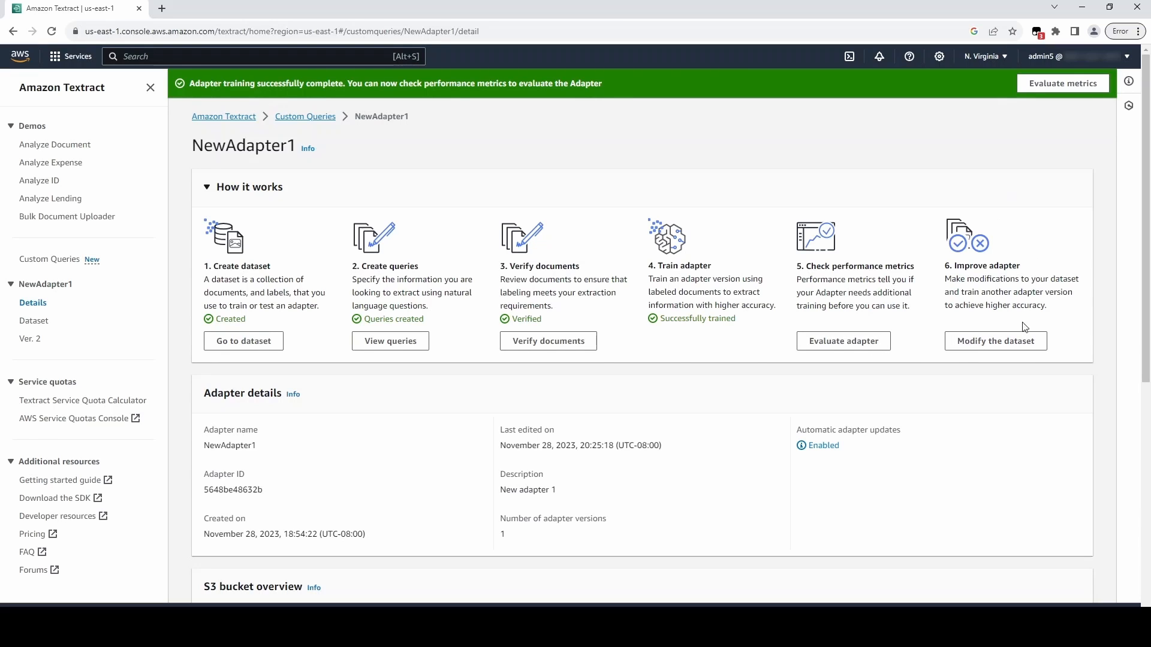
Step: Reopen NewAdapter1's dataset of 19 reviewed documents (12 training, 7 test) for modification
{"action": "left_click", "coordinate": [995, 341]}
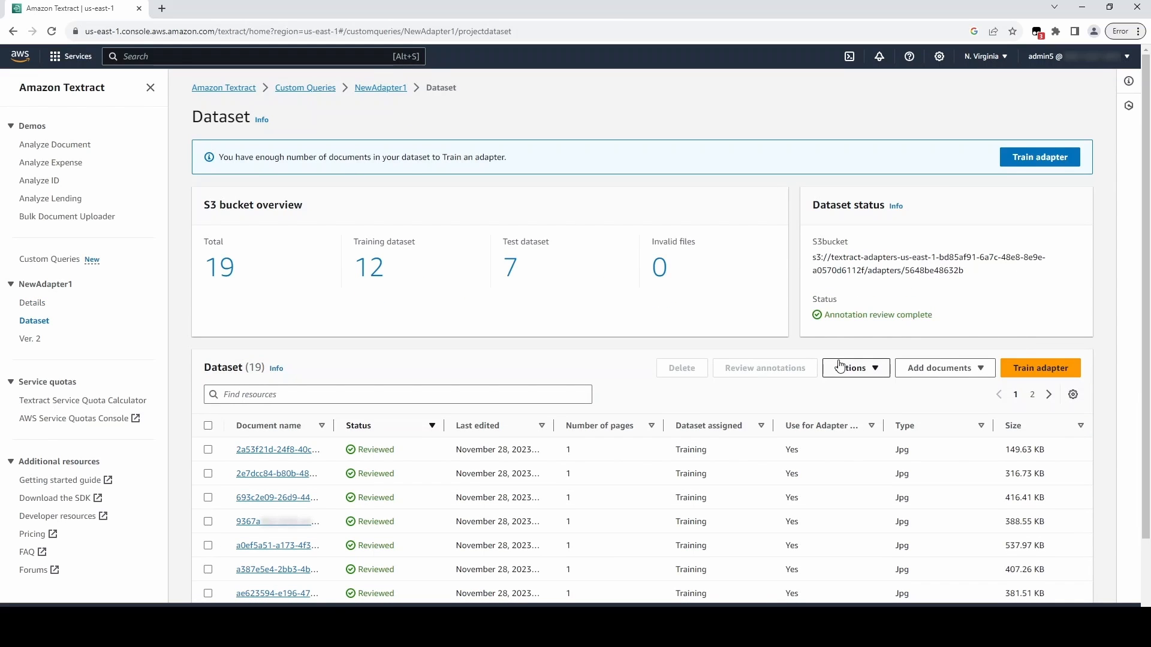
{"action": "left_click", "coordinate": [944, 368]}
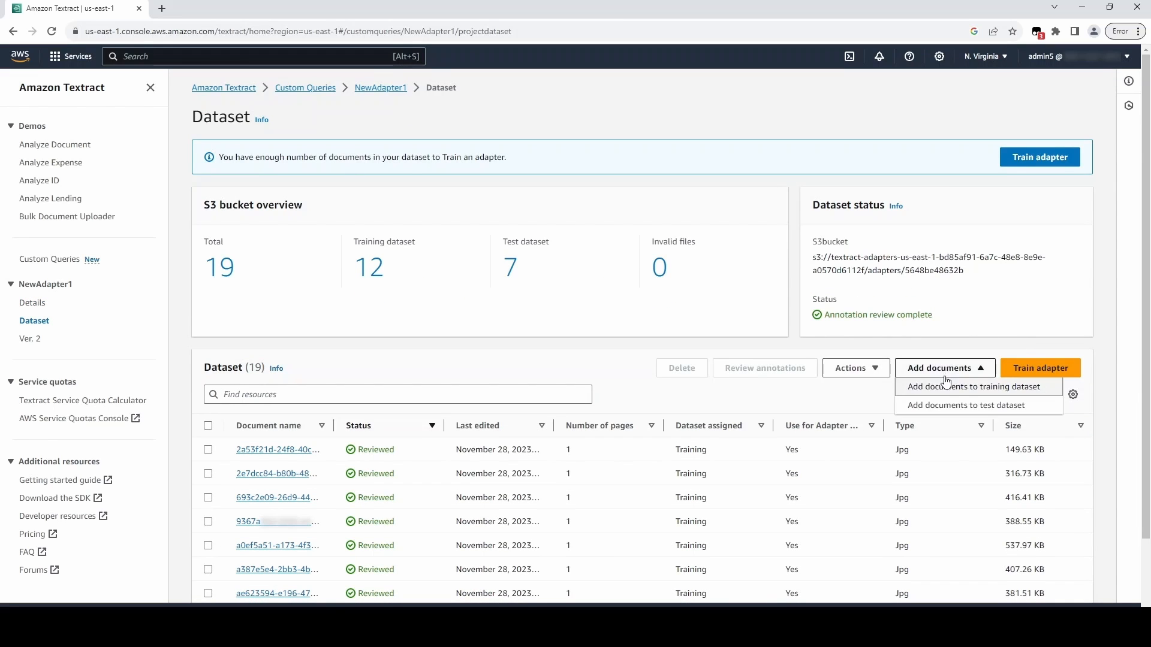
{"action": "mouse_move", "coordinate": [842, 401]}
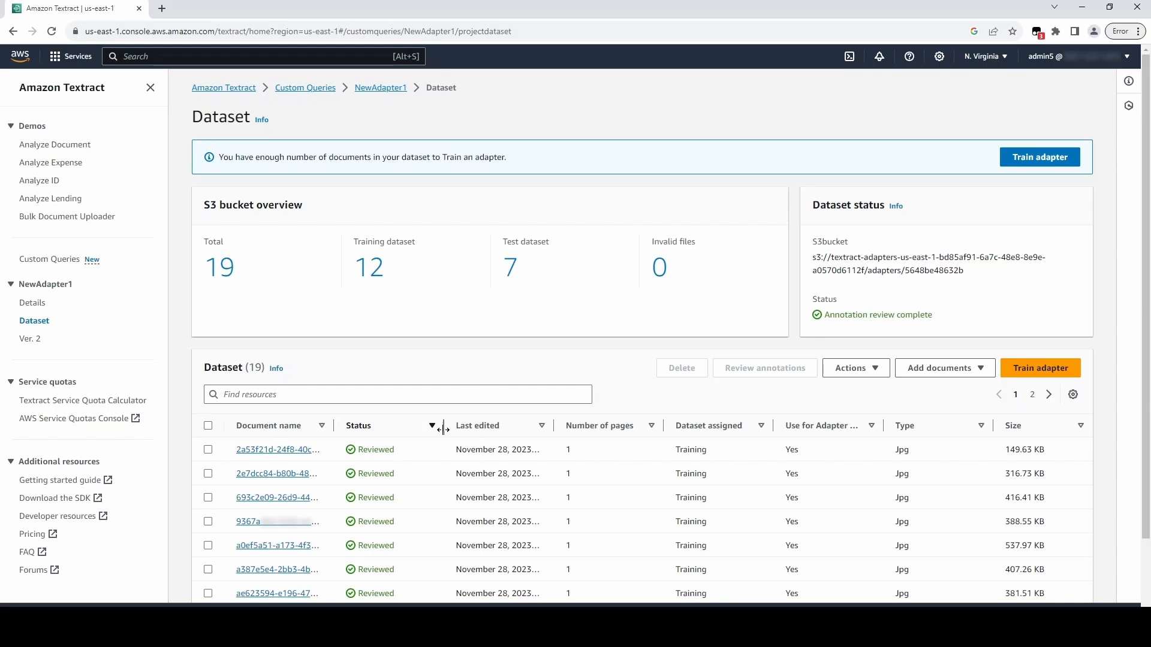
{"action": "scroll", "scroll_direction": "down", "scroll_amount": 3}
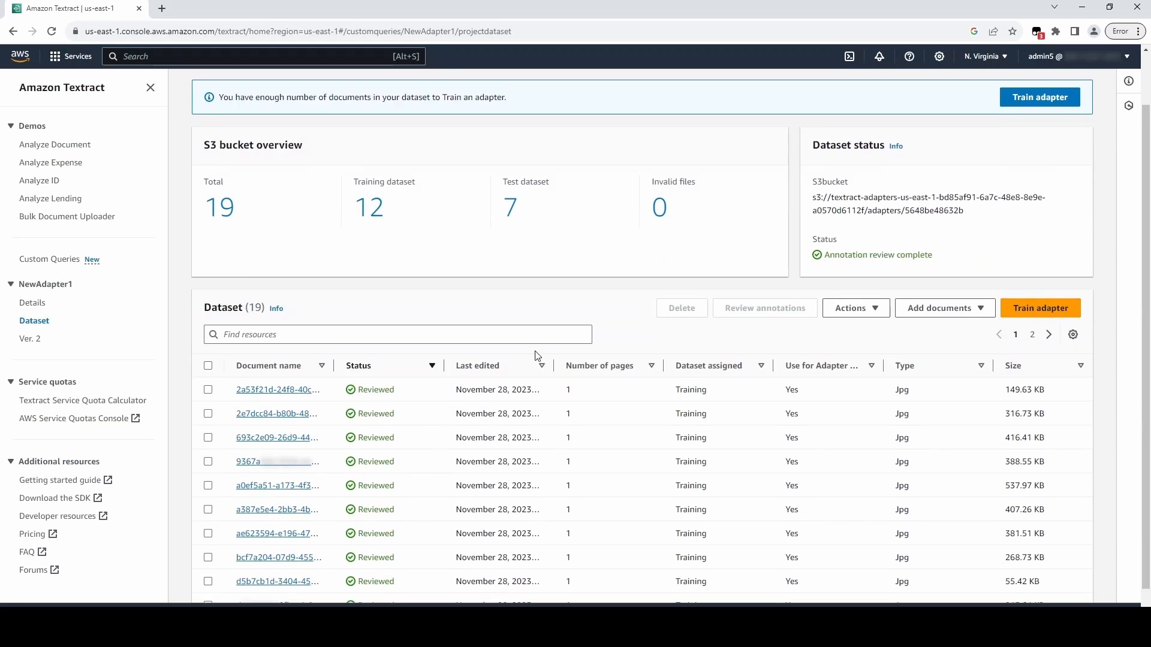